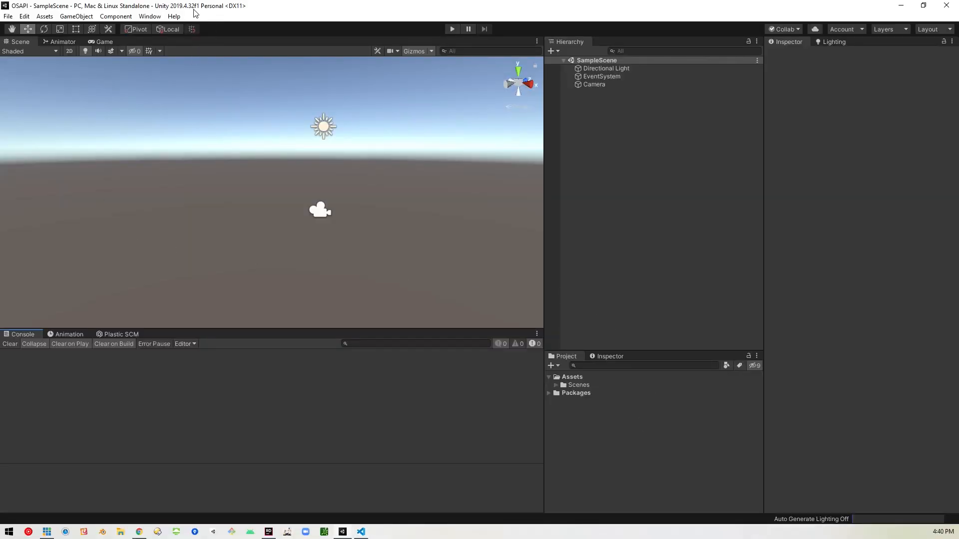
pyautogui.moveTo(332, 209)
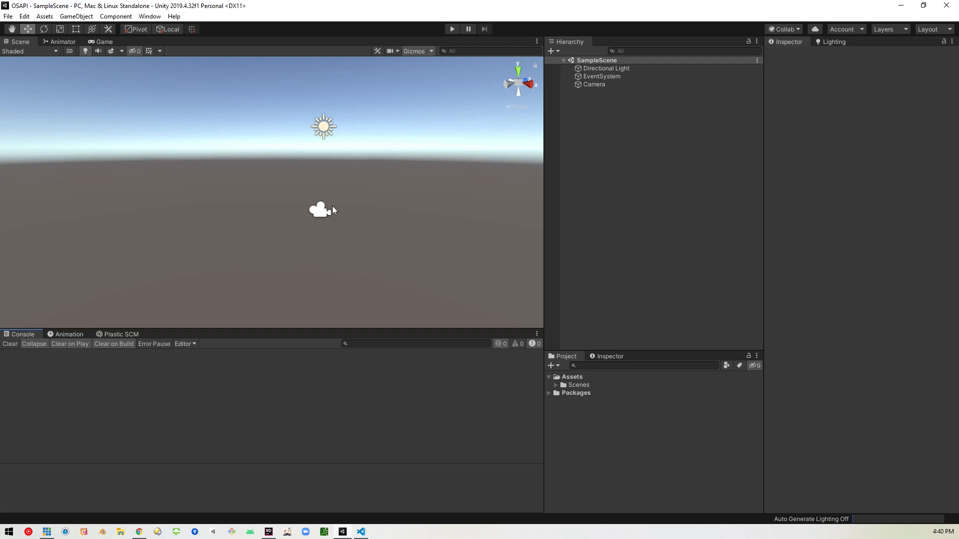
pyautogui.moveTo(379, 209)
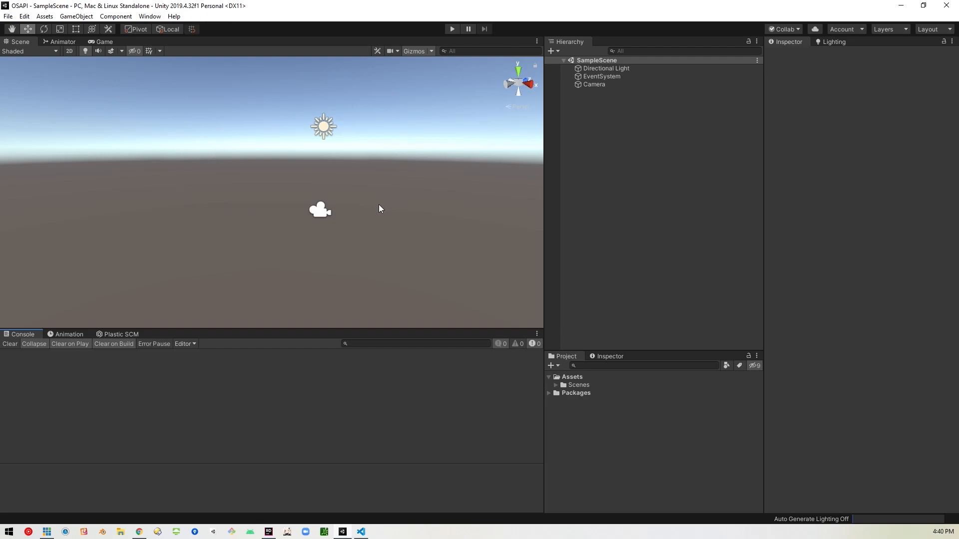
pyautogui.moveTo(164, 526)
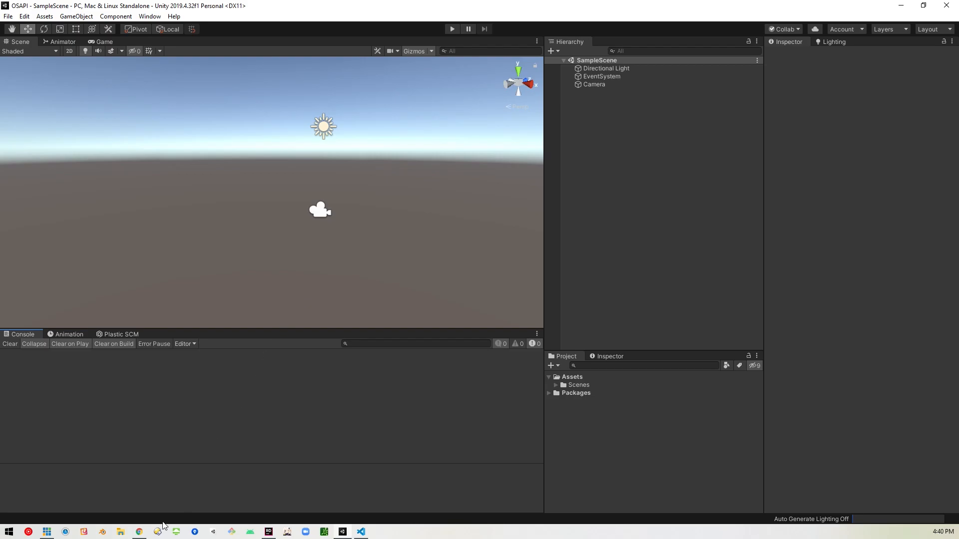
# - Run the GET /assets request on the Retrieving assets docs page until it returns status 200
pyautogui.click(139, 531)
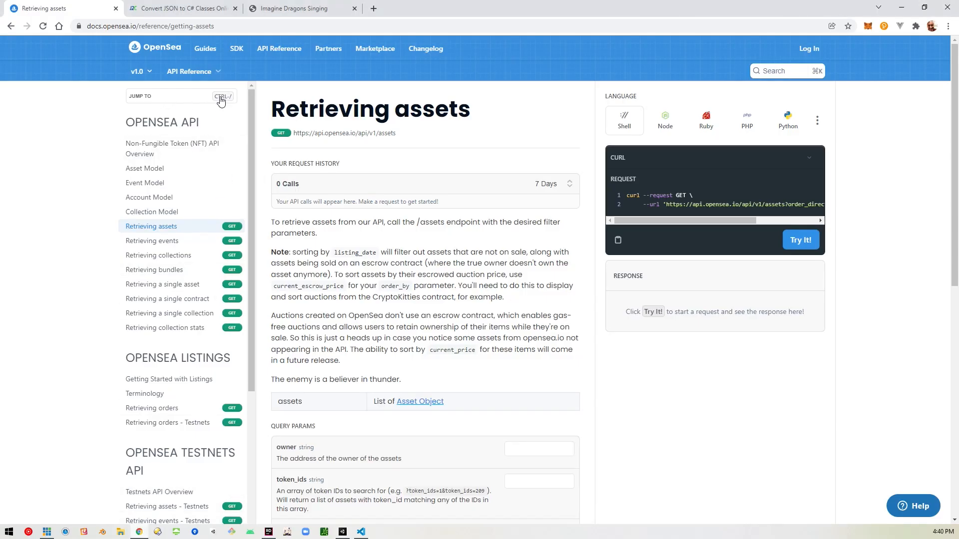
pyautogui.moveTo(152, 240)
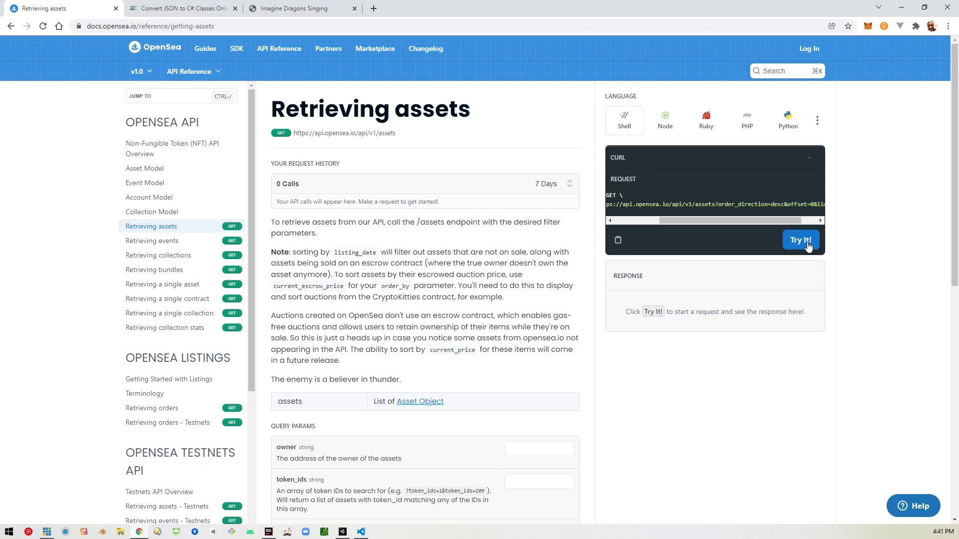
pyautogui.click(800, 239)
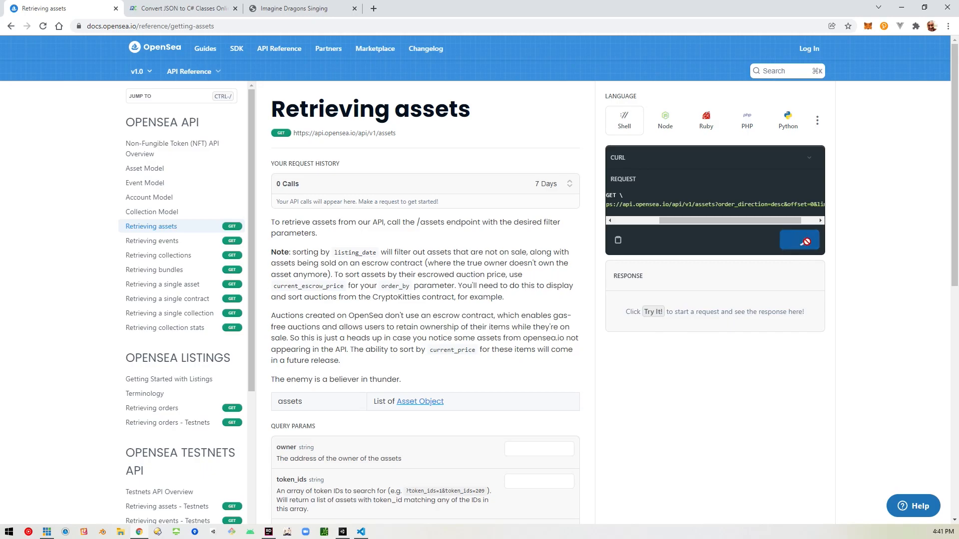
pyautogui.click(799, 240)
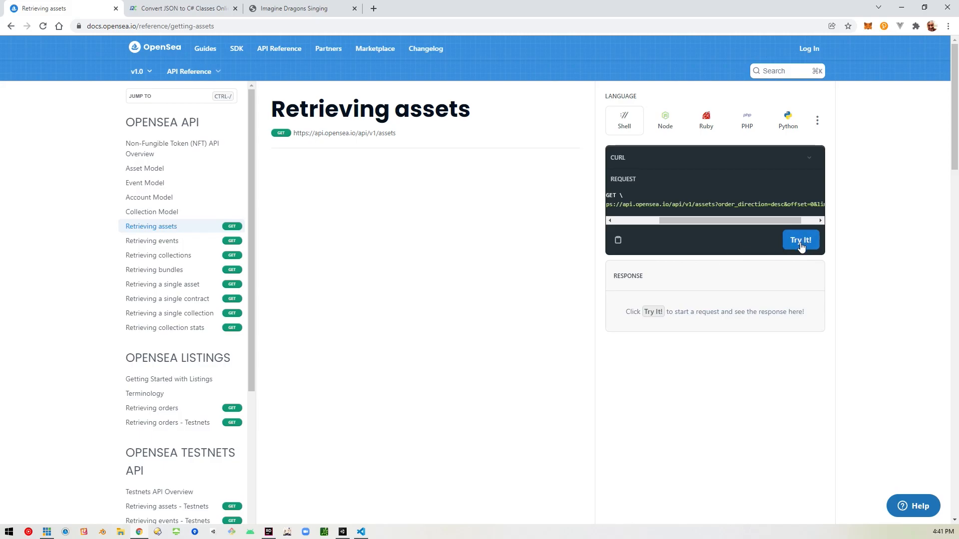
pyautogui.click(800, 239)
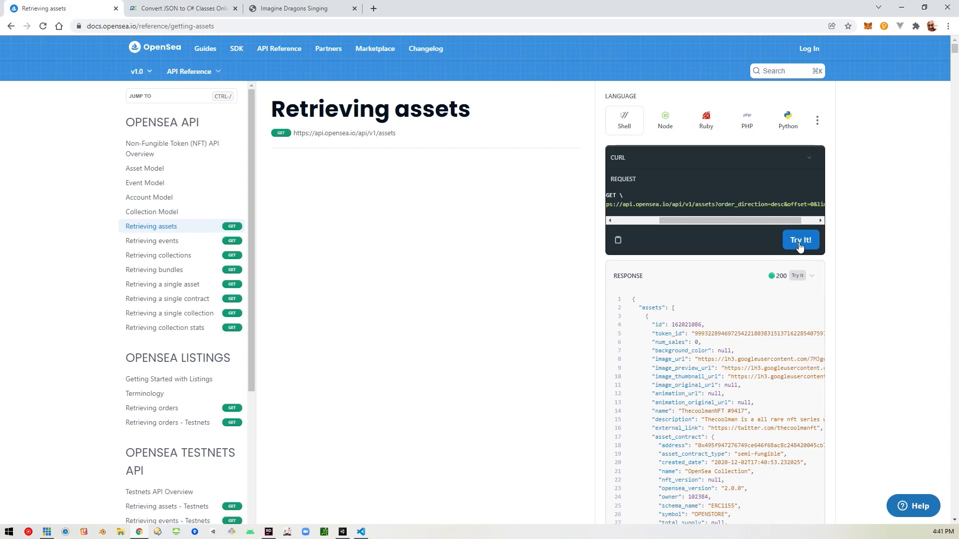
pyautogui.moveTo(645, 323)
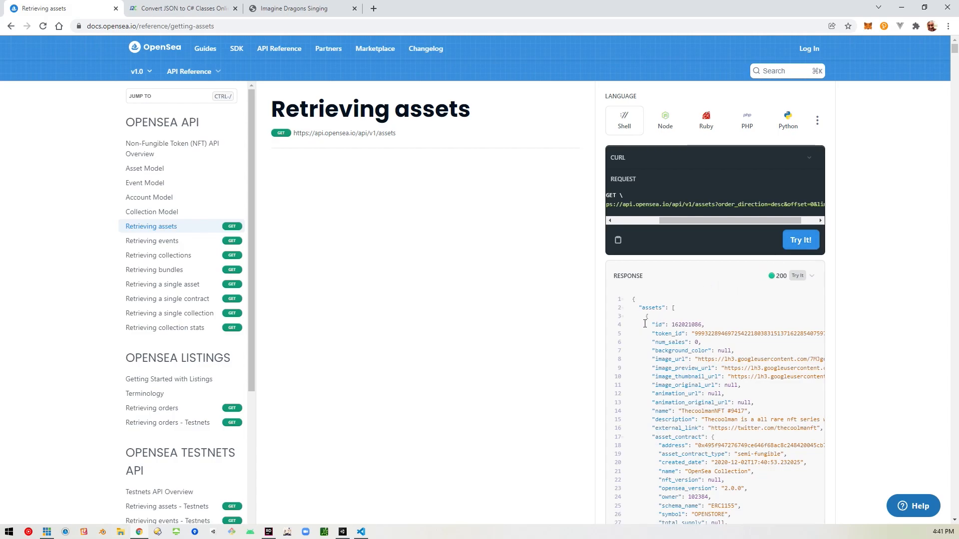
# - Select the assets JSON response from its end back up to the opening brace
pyautogui.scroll(-3)
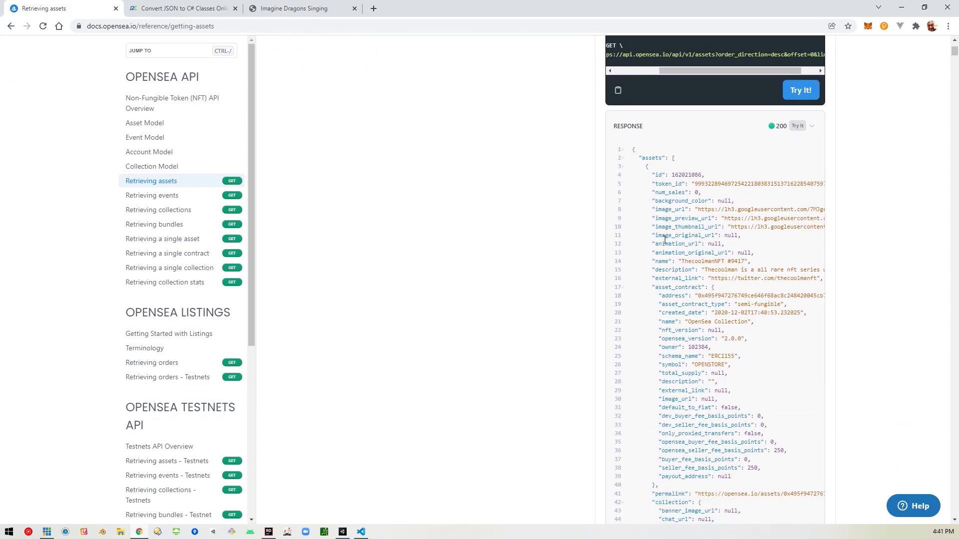
pyautogui.scroll(-3)
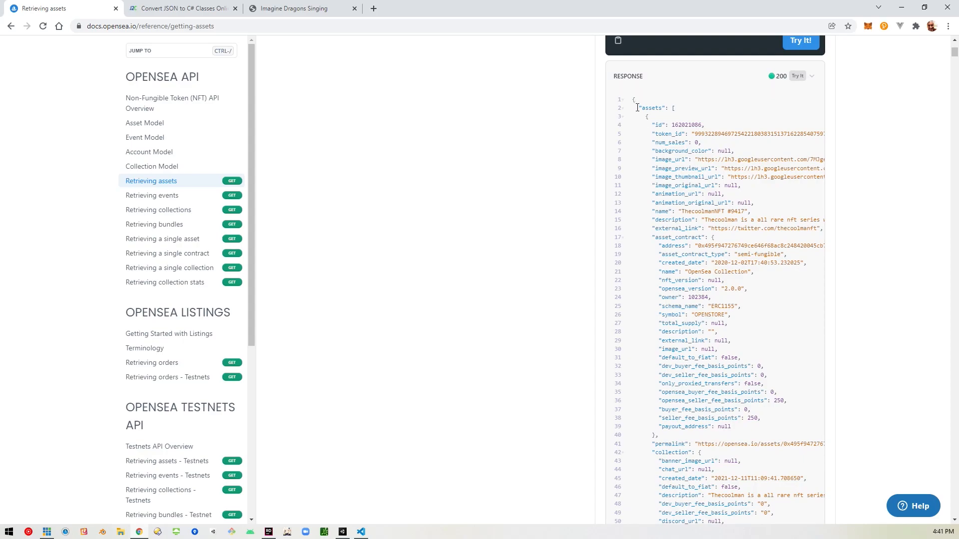
pyautogui.moveTo(636, 100)
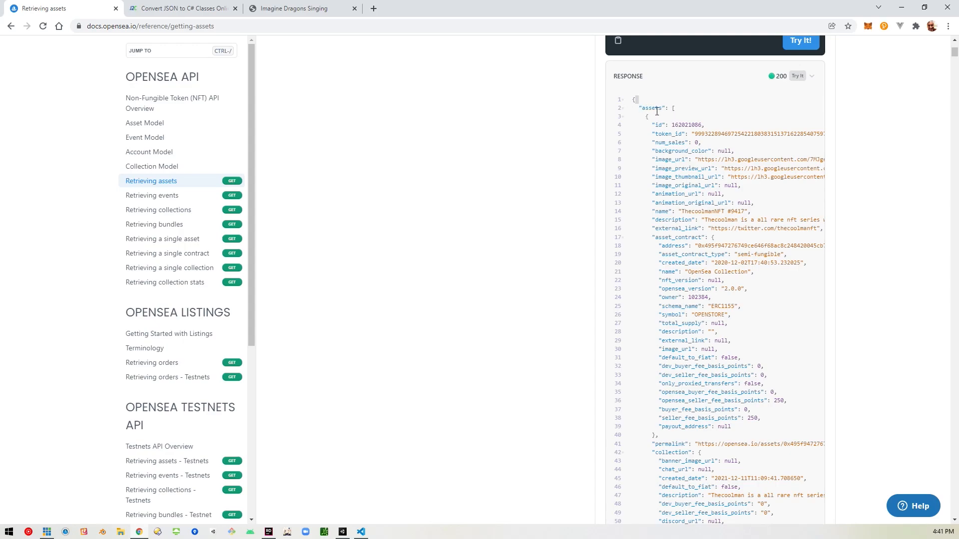
pyautogui.moveTo(673, 111)
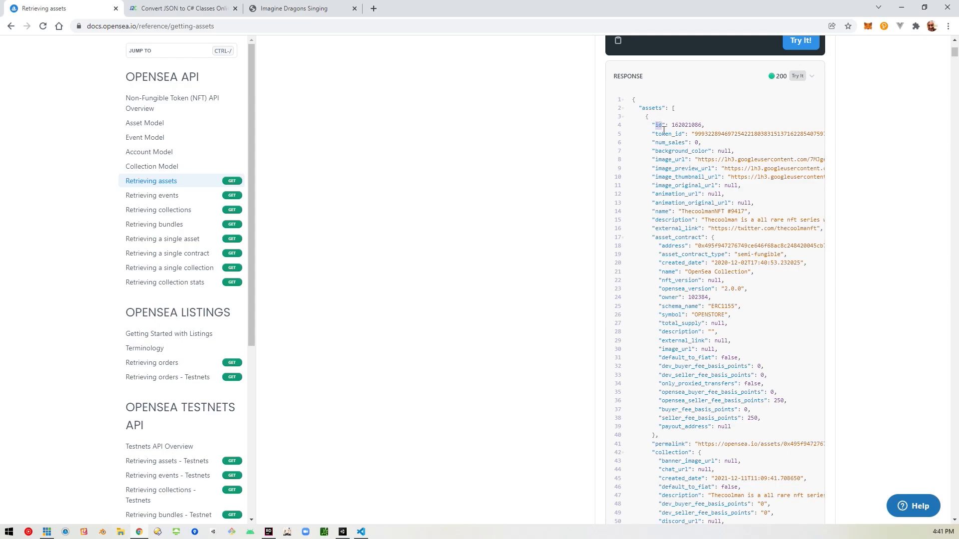
pyautogui.scroll(3)
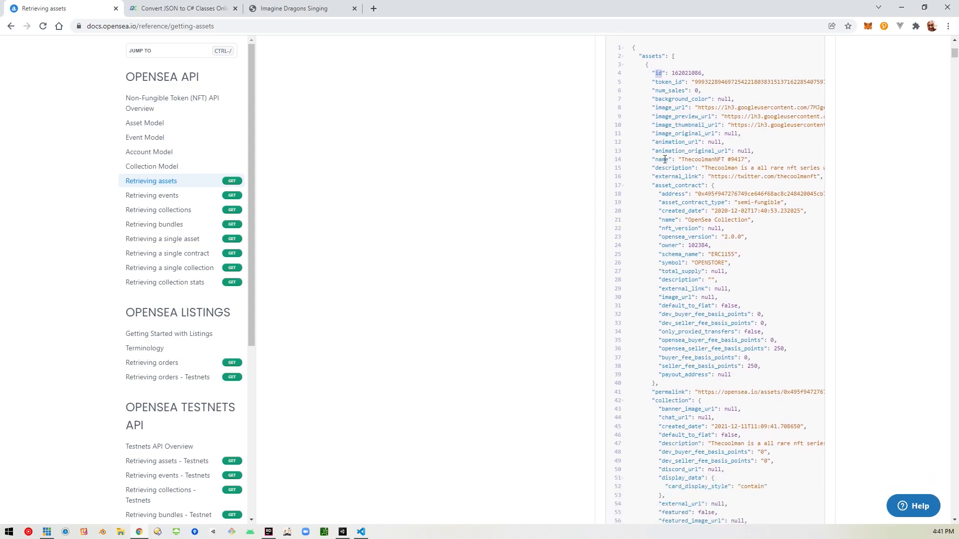
pyautogui.scroll(-3)
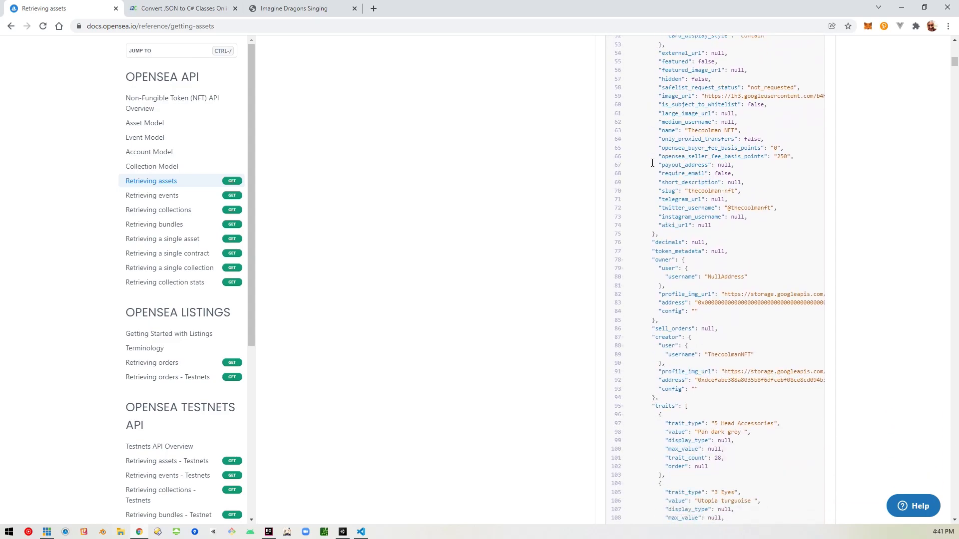
pyautogui.scroll(-3)
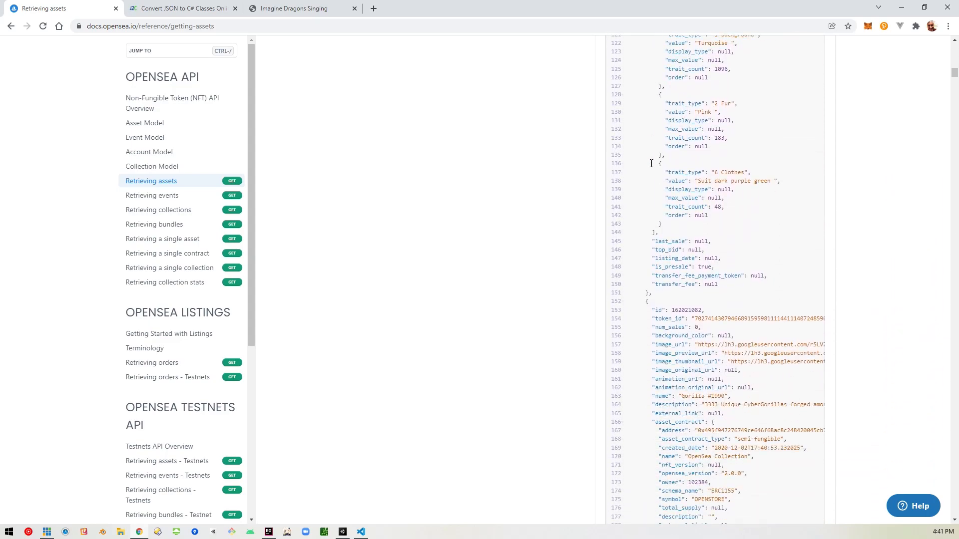
pyautogui.scroll(-3)
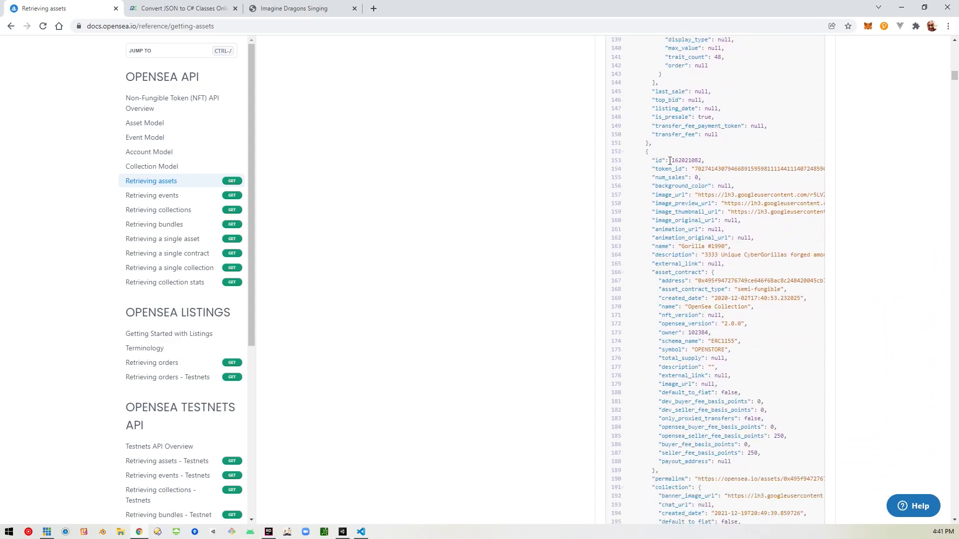
pyautogui.scroll(3)
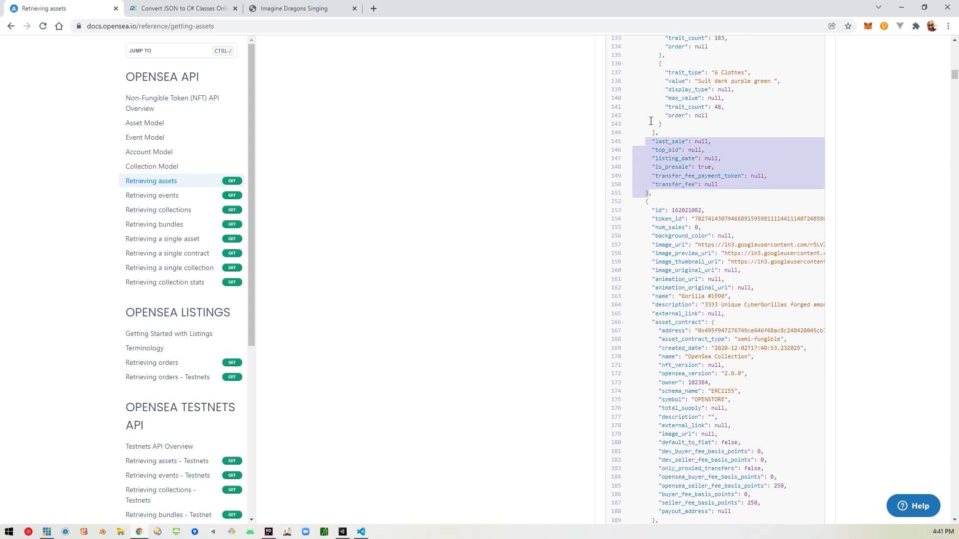
pyautogui.scroll(3)
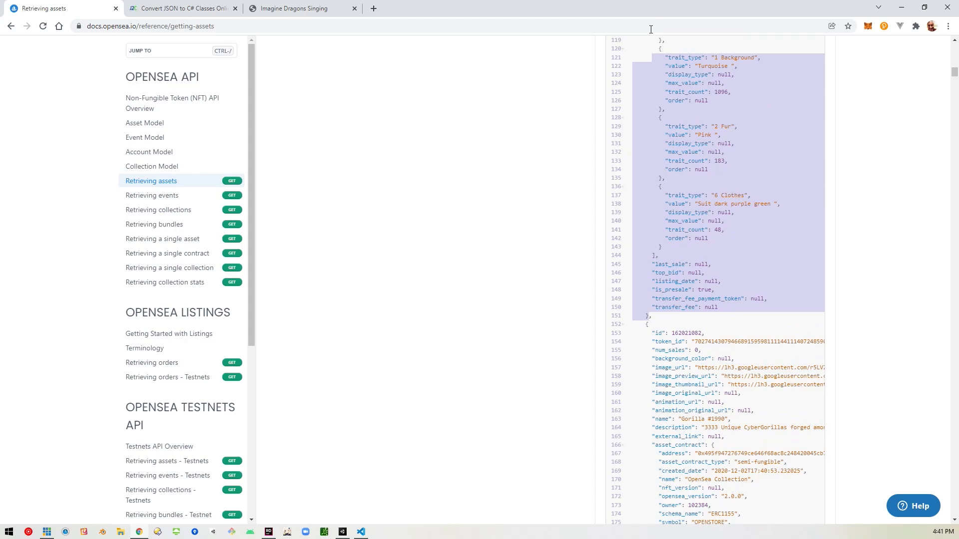
pyautogui.scroll(3)
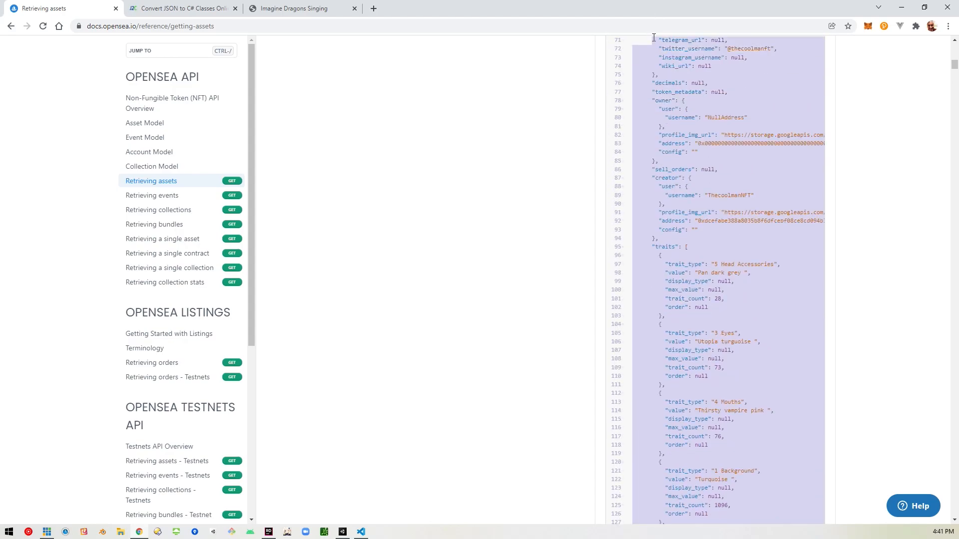
pyautogui.scroll(3)
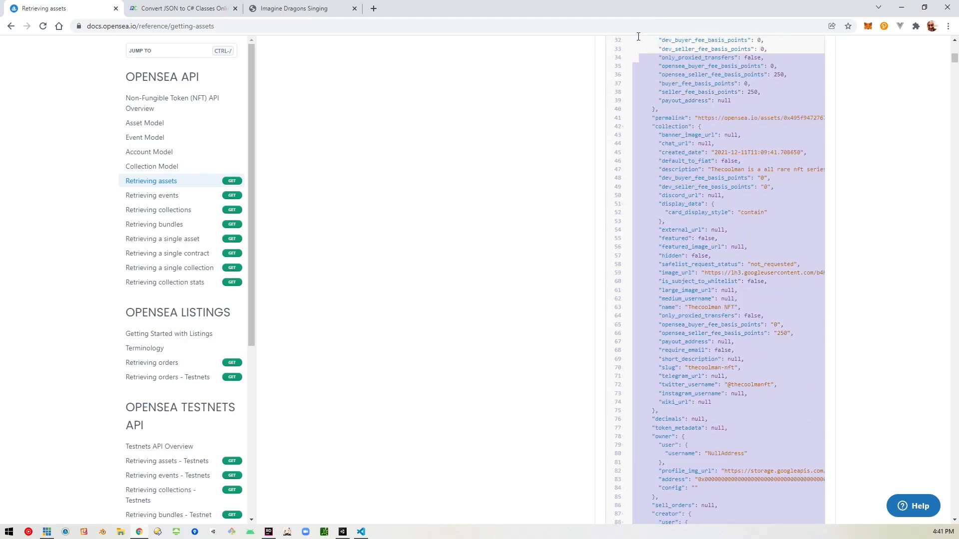
pyautogui.scroll(3)
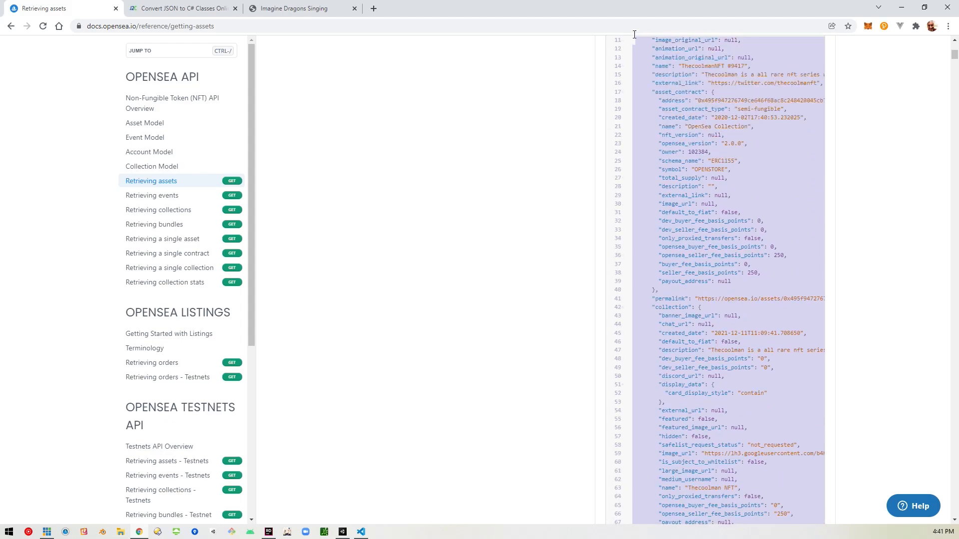
pyautogui.scroll(3)
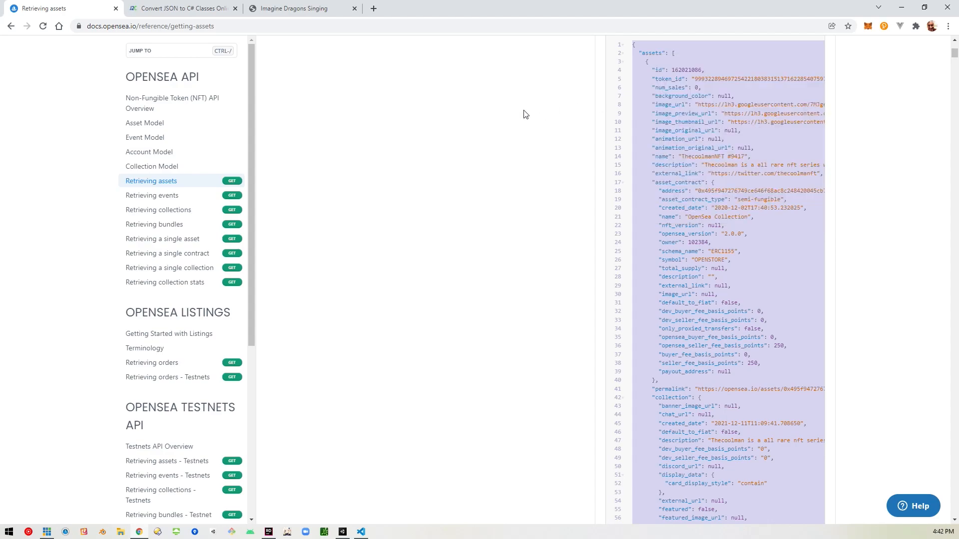
# - Fix the pasted assets JSON in json2csharp by adding a closing ']'
pyautogui.click(182, 8)
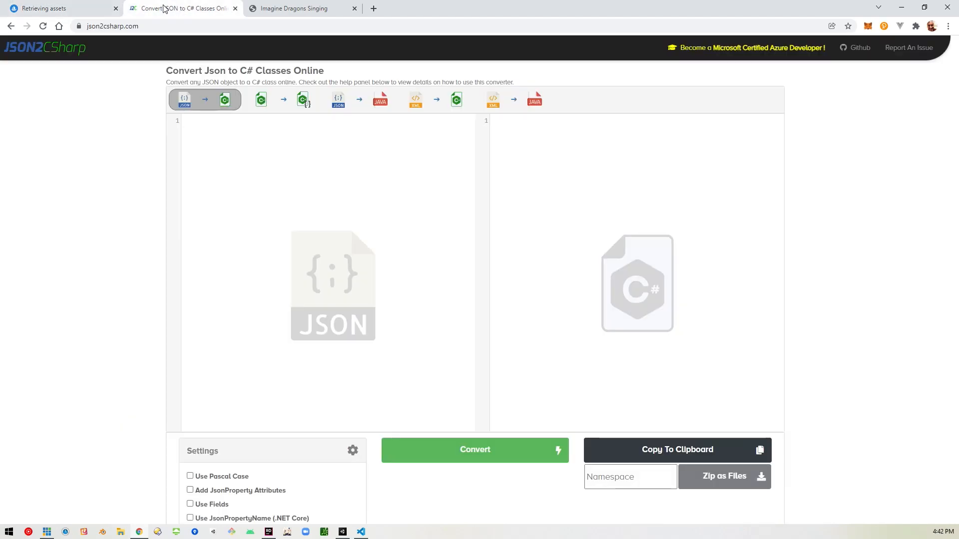
pyautogui.moveTo(293, 158)
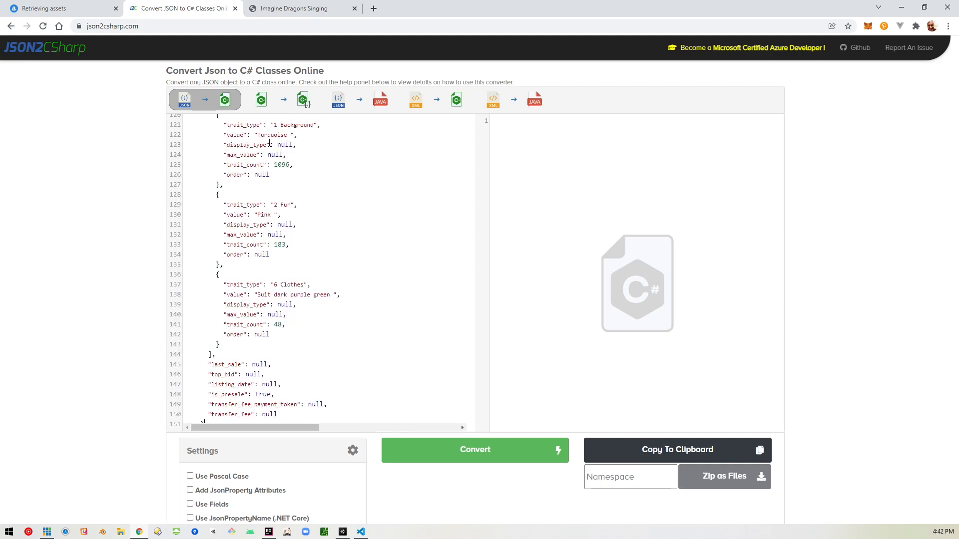
pyautogui.scroll(-3)
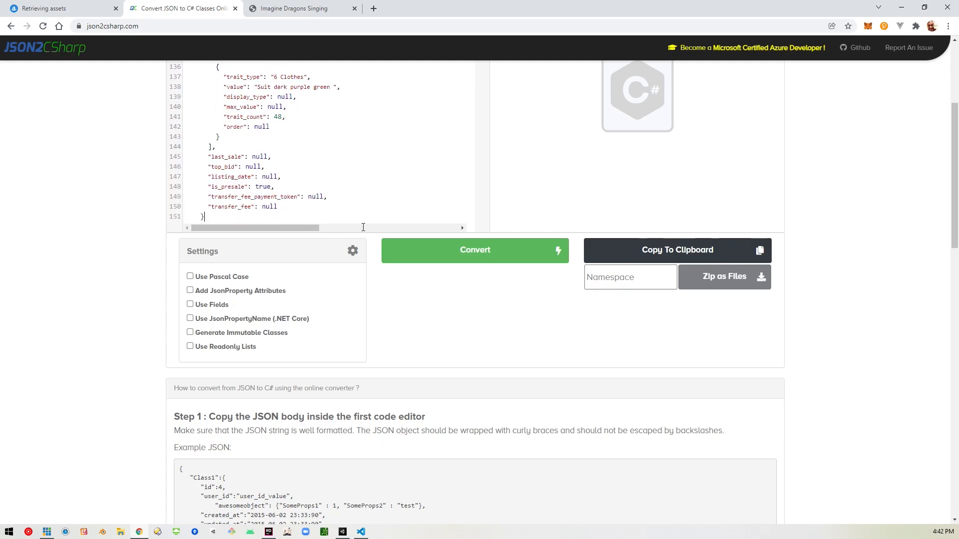
pyautogui.scroll(3)
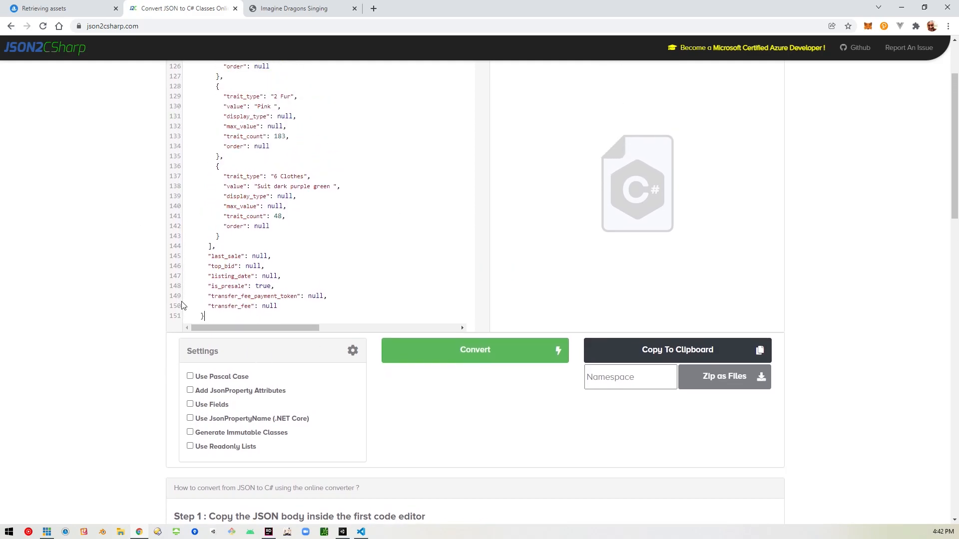
pyautogui.write(']')
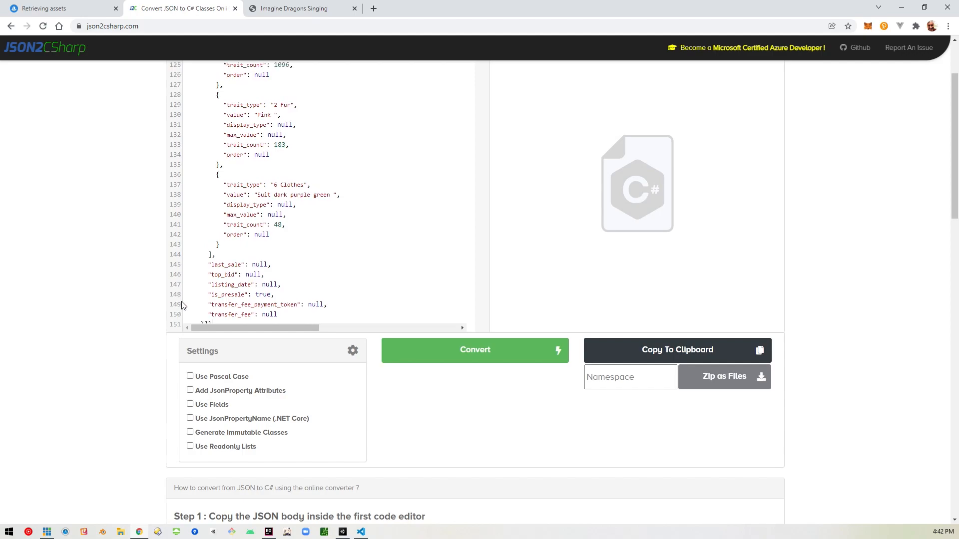
pyautogui.scroll(-3)
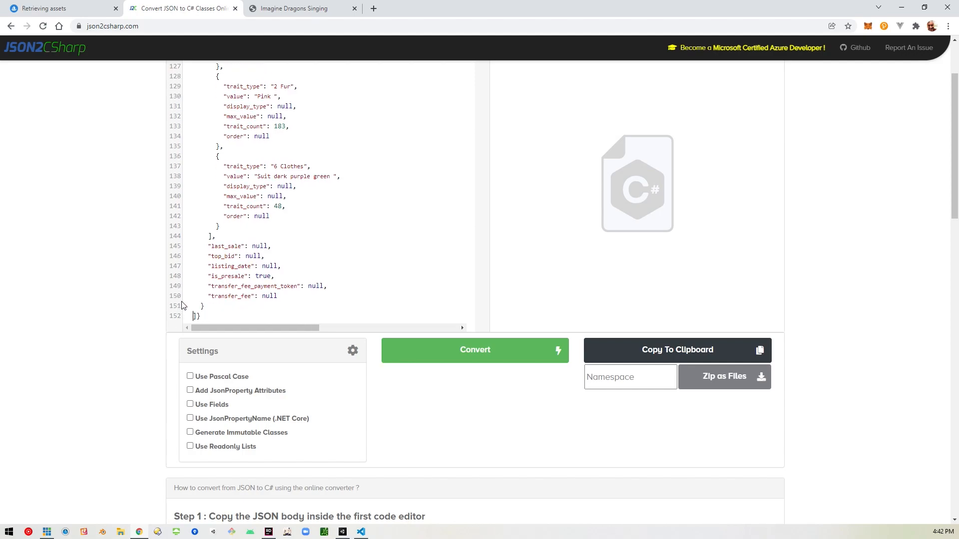
pyautogui.scroll(-3)
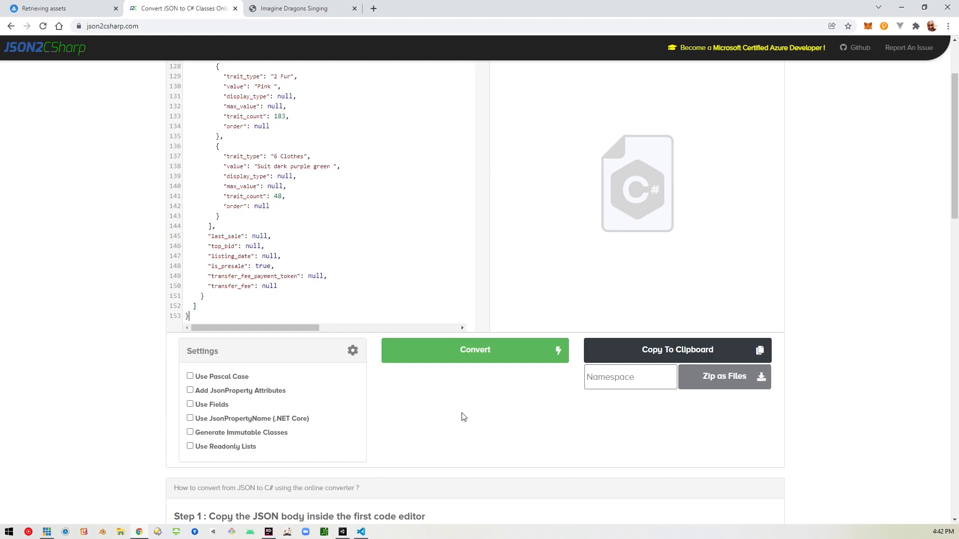
# - Convert the JSON into C# classes like AssetContract and Asset, and copy the code
pyautogui.click(475, 349)
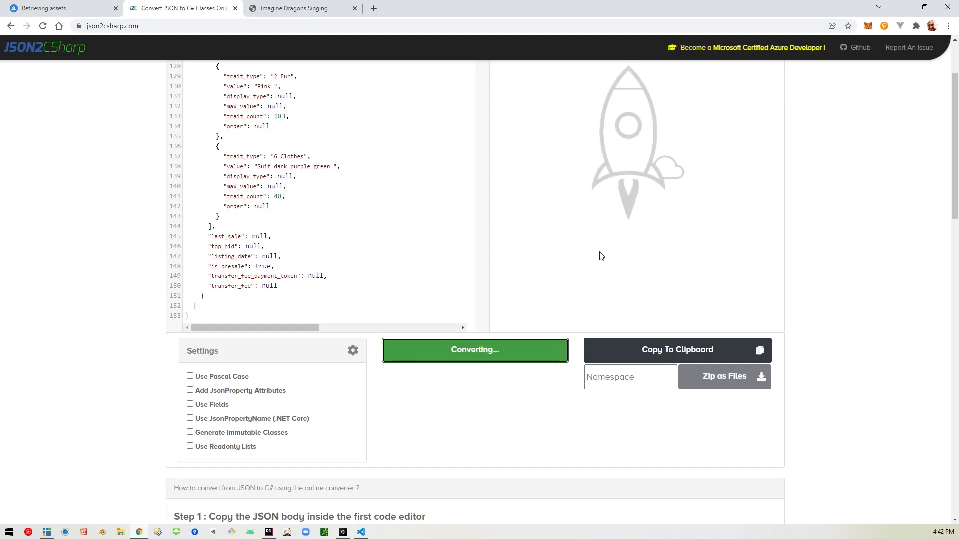
pyautogui.click(474, 350)
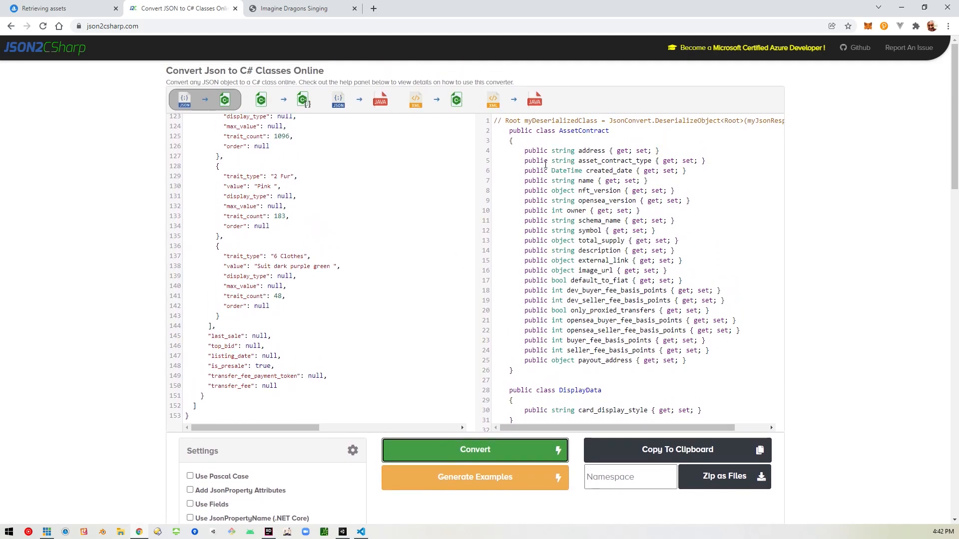
pyautogui.scroll(-3)
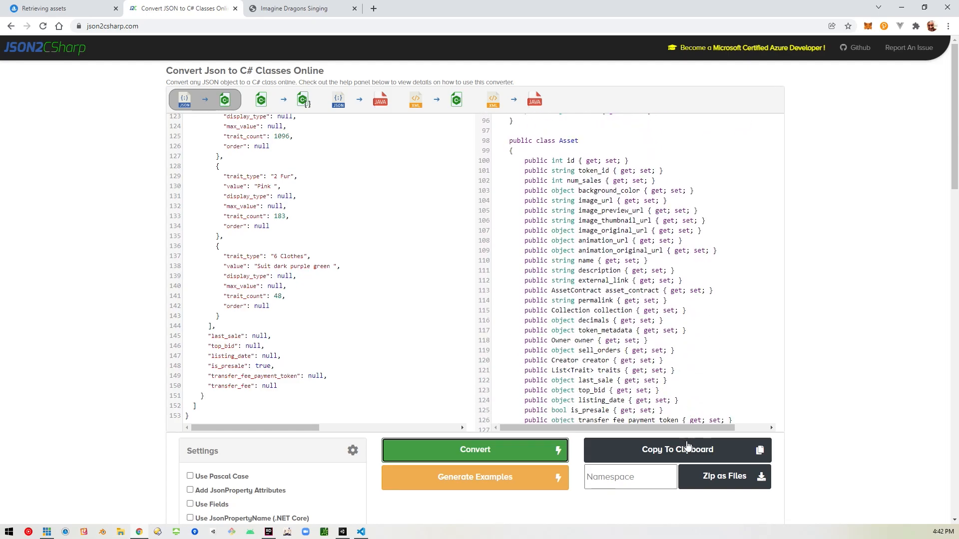
pyautogui.click(676, 449)
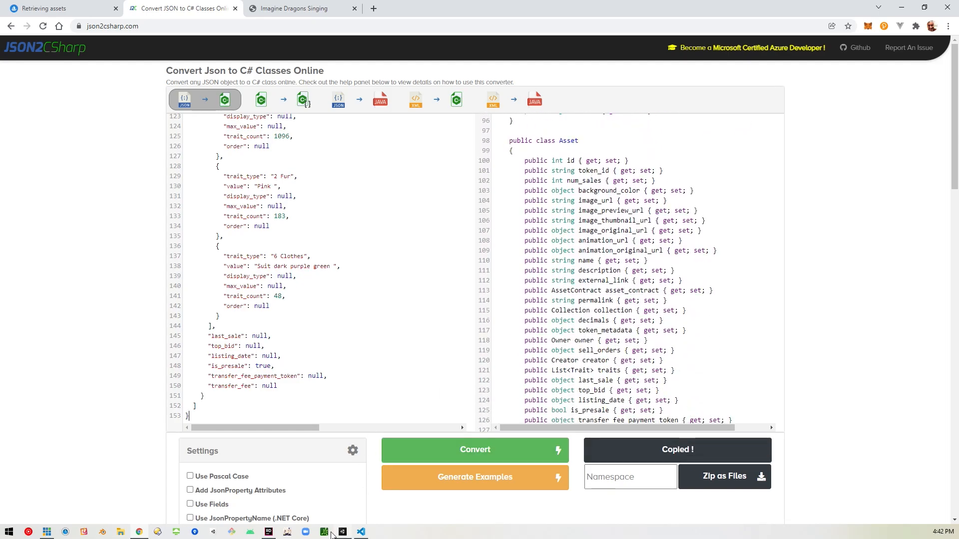
# - Create a C# script named OpenSea in Unity's Assets folder and open it
pyautogui.click(342, 531)
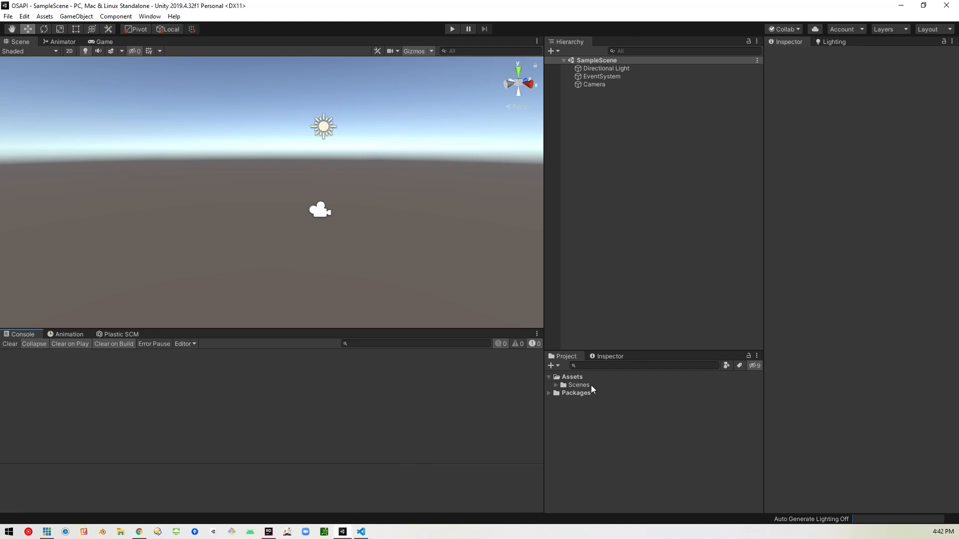
pyautogui.rightClick(590, 389)
pyautogui.write('OpenSea')
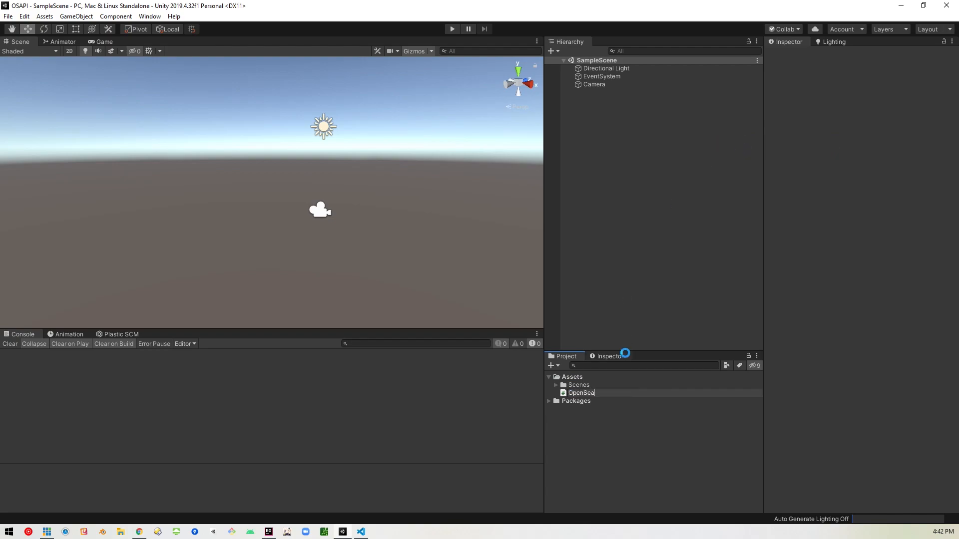
pyautogui.click(581, 392)
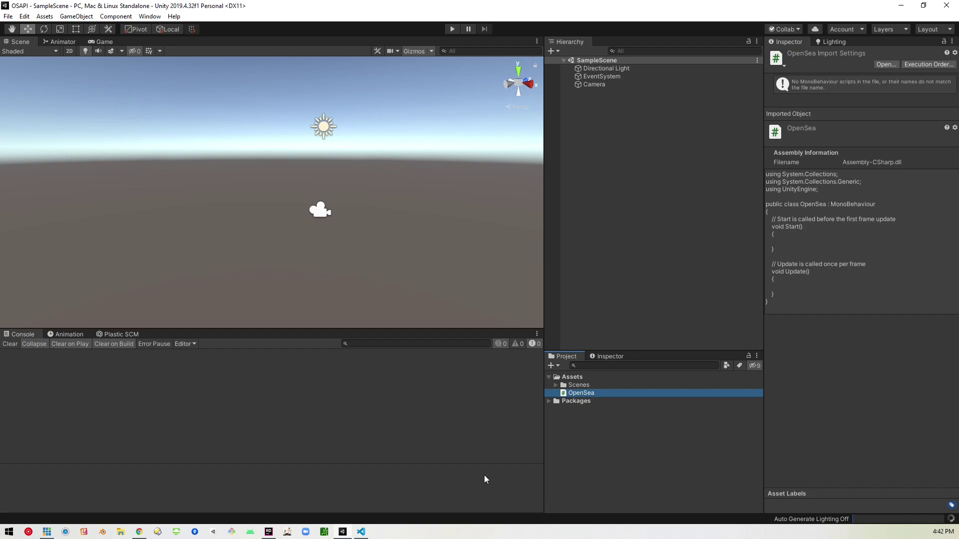
pyautogui.moveTo(631, 396)
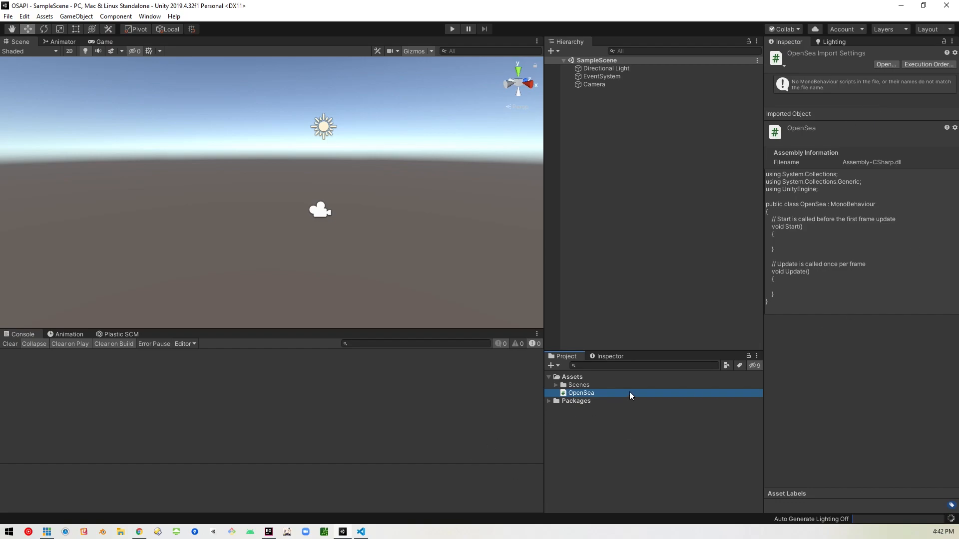
pyautogui.doubleClick(581, 392)
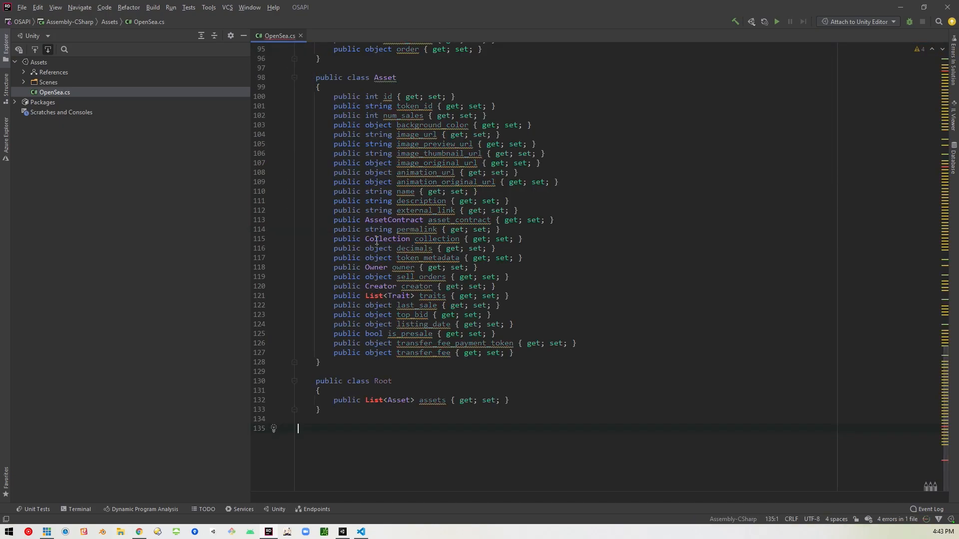
# - Add System using directives by resolving the unresolved DateTime type
pyautogui.scroll(3)
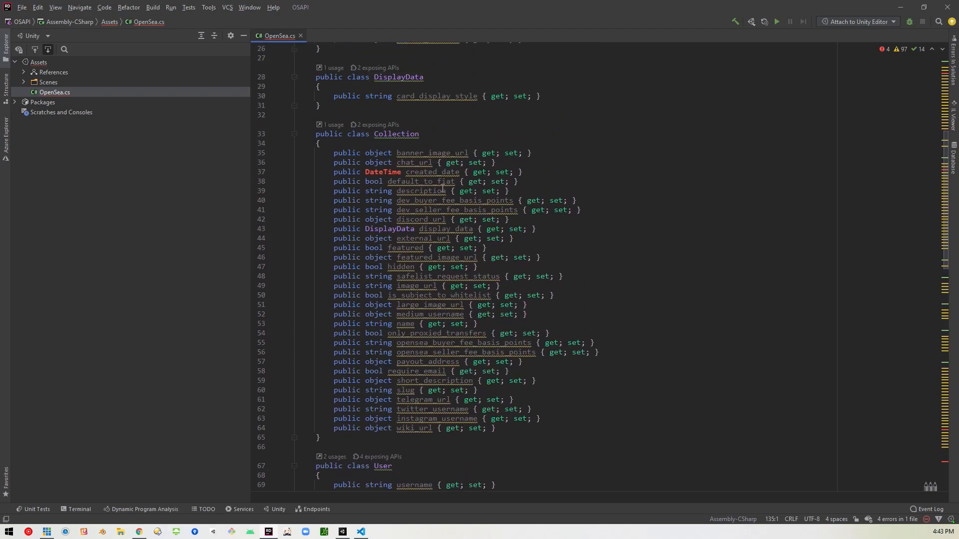
pyautogui.scroll(3)
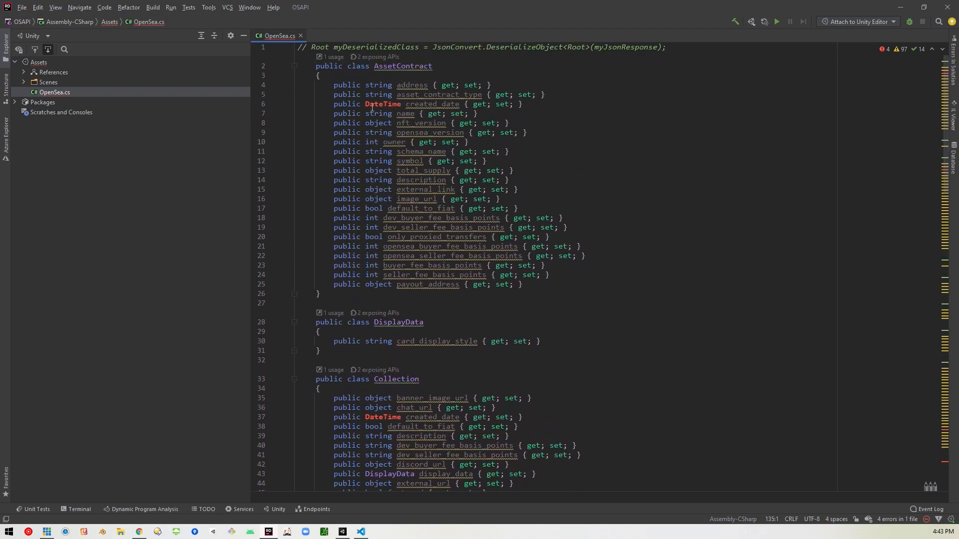
pyautogui.click(384, 104)
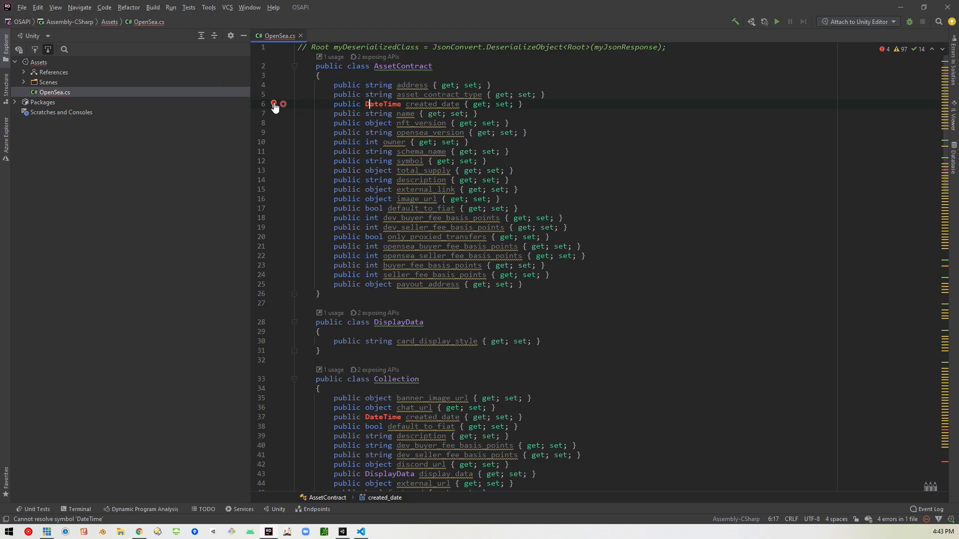
pyautogui.scroll(3)
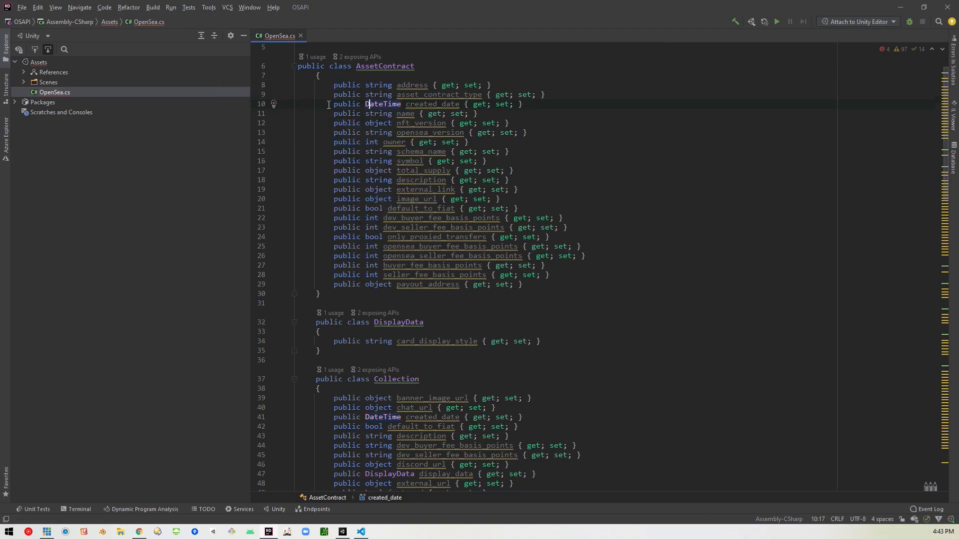
pyautogui.scroll(3)
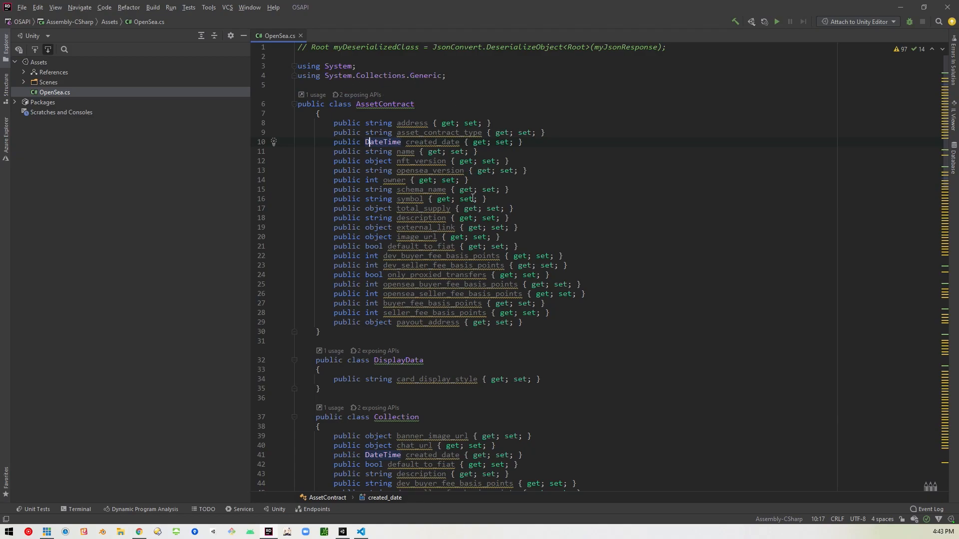
pyautogui.scroll(-3)
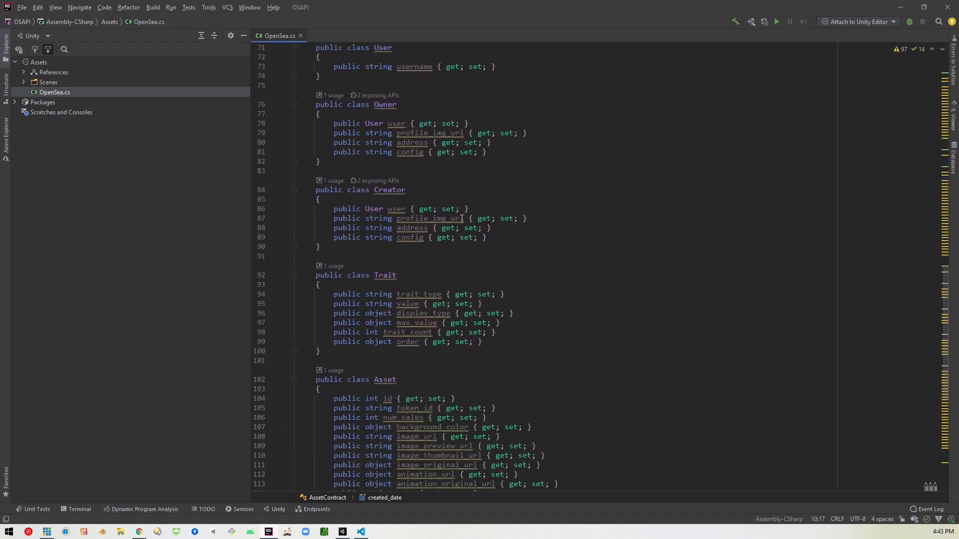
pyautogui.scroll(-3)
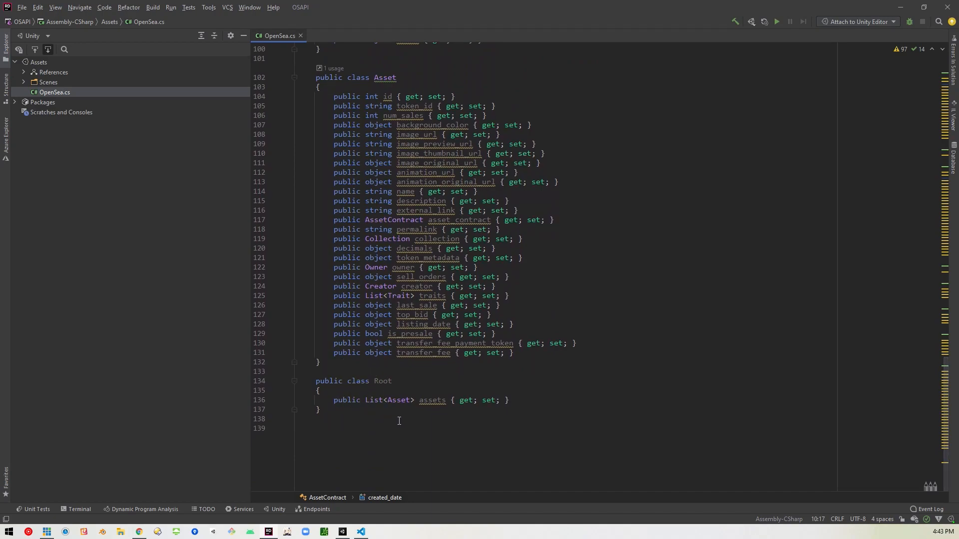
# - Rename the generated Root class to OpenSea
pyautogui.doubleClick(381, 381)
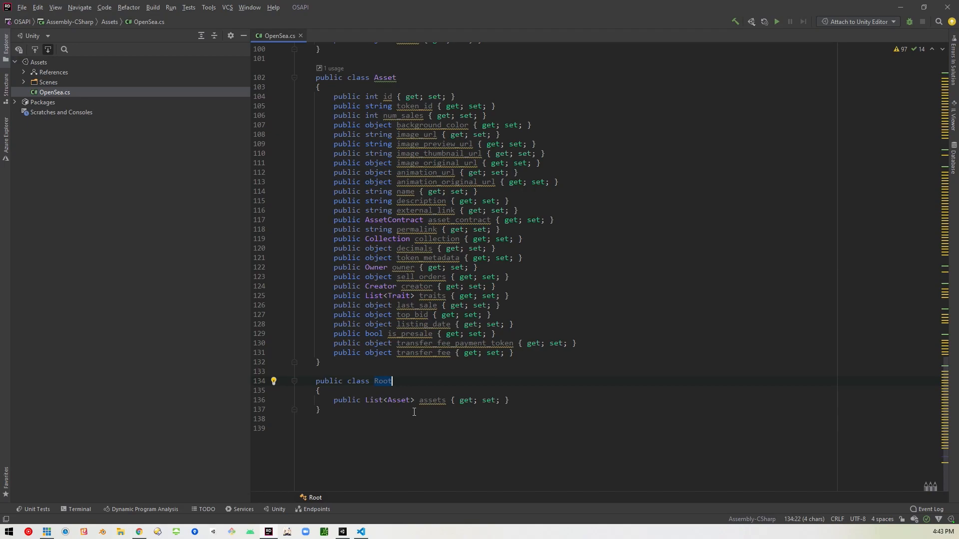
pyautogui.write('Open')
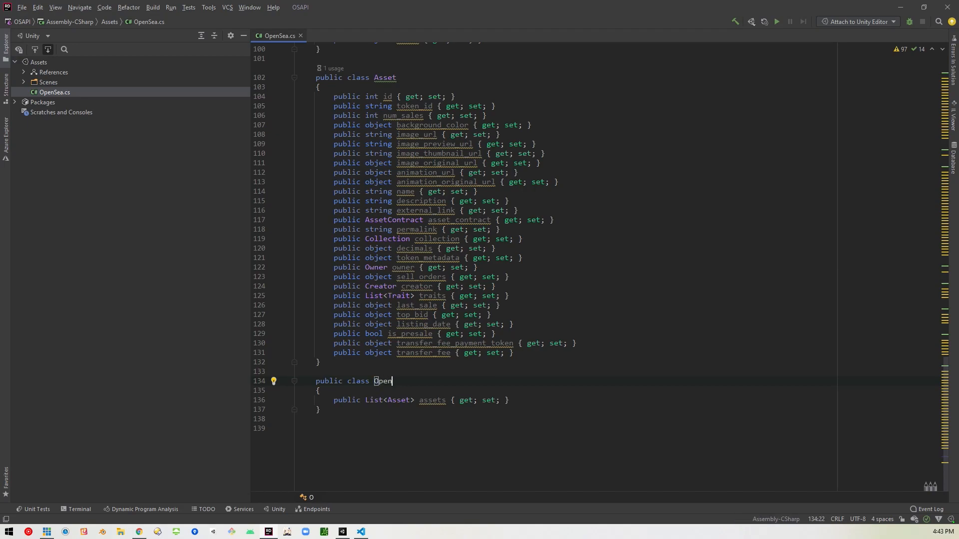
pyautogui.write('Sea')
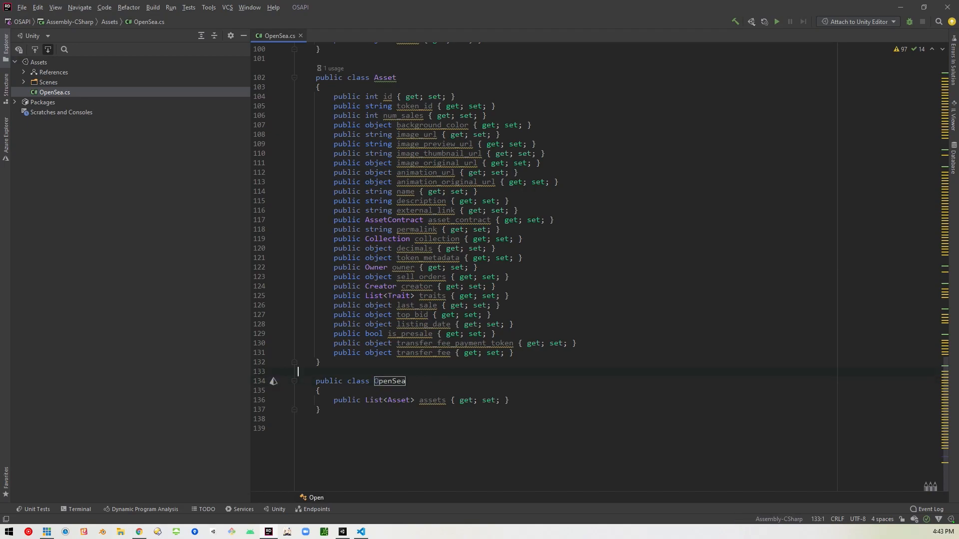
pyautogui.click(495, 368)
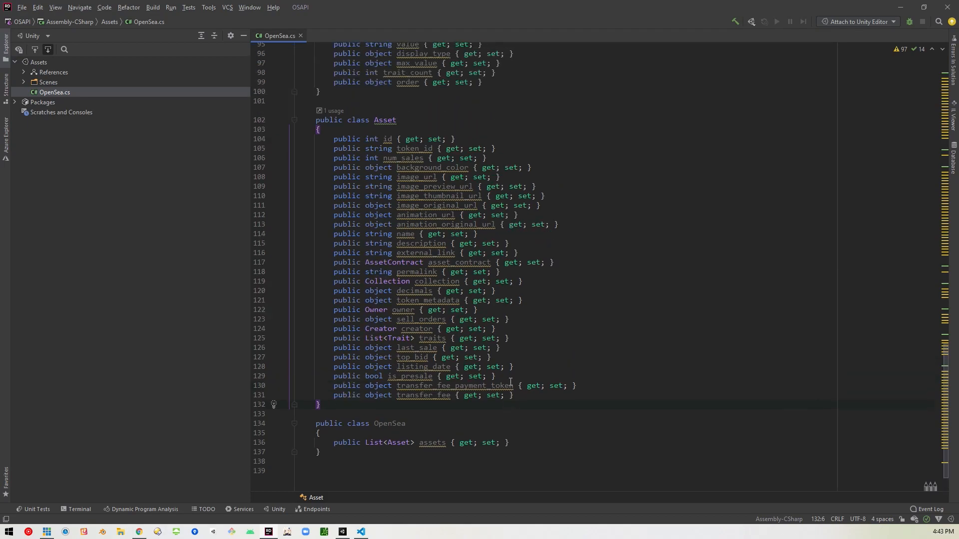
pyautogui.scroll(3)
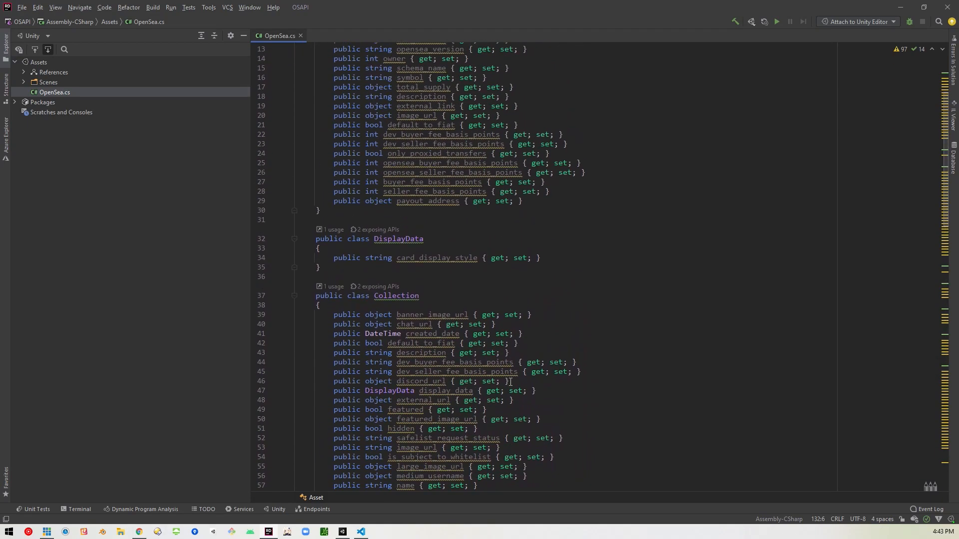
pyautogui.scroll(-3)
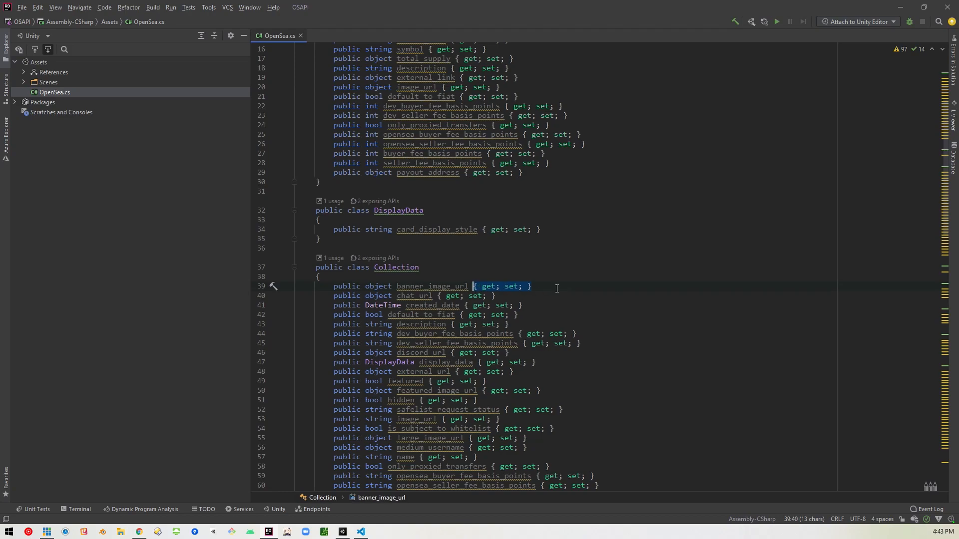
pyautogui.moveTo(539, 303)
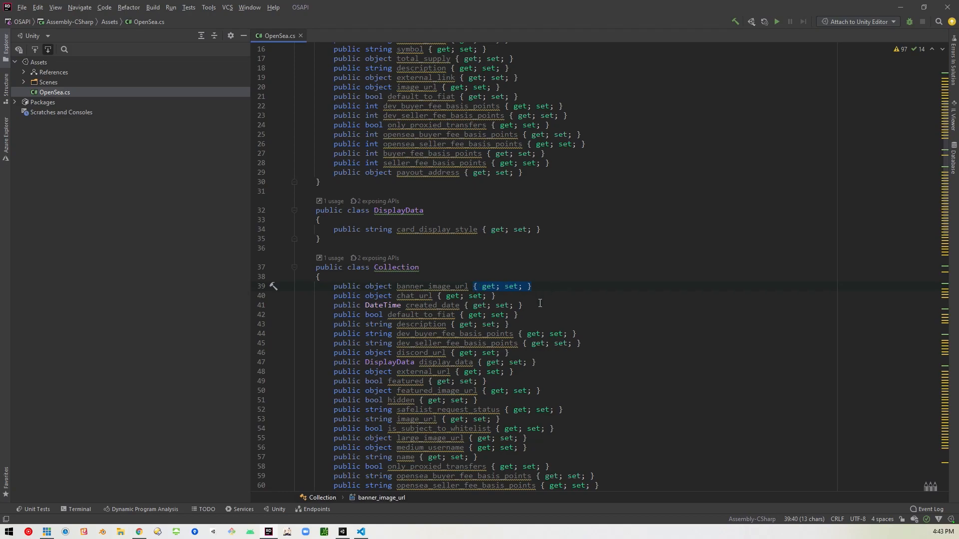
# - Replace all 97 '{ get; set; }' accessors with ';' and scroll through the file to check
pyautogui.scroll(3)
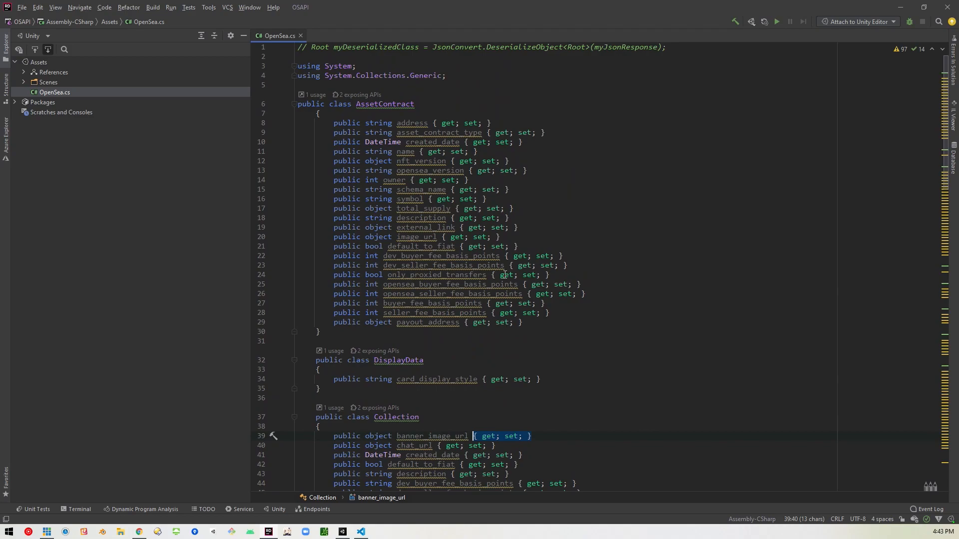
pyautogui.click(473, 123)
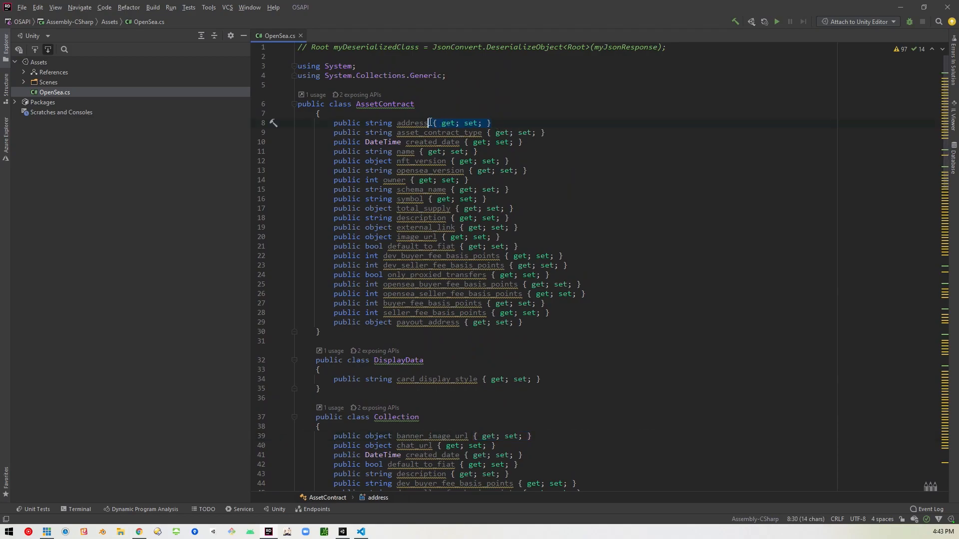
pyautogui.click(38, 8)
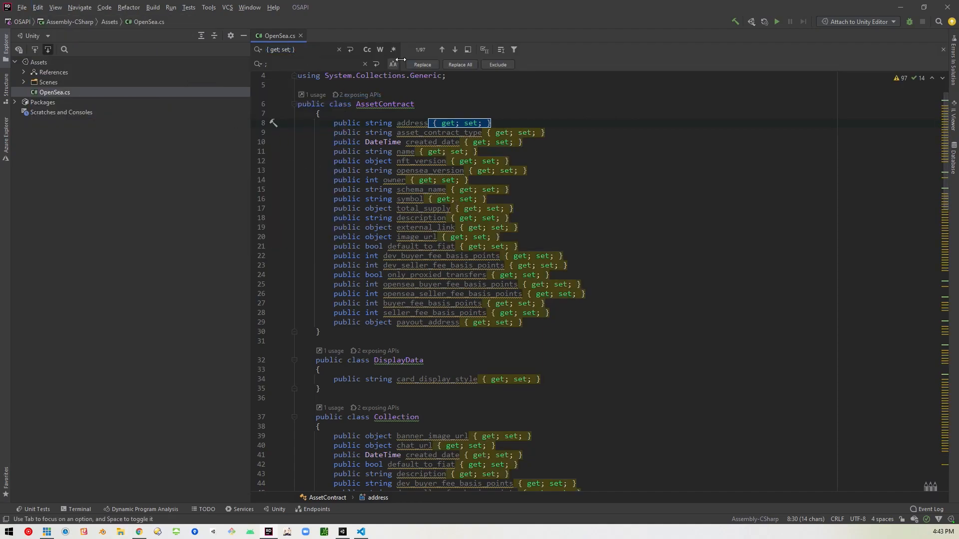
pyautogui.click(459, 65)
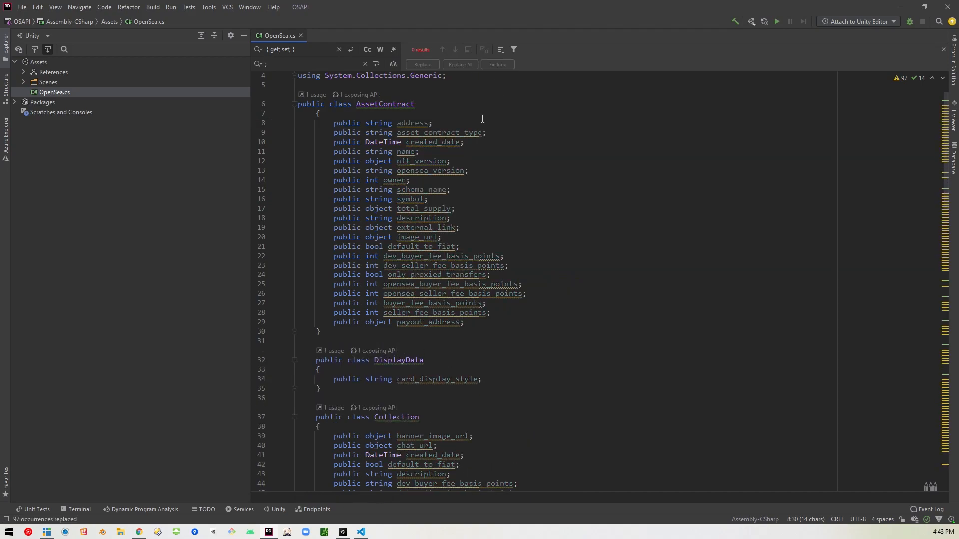
pyautogui.moveTo(466, 240)
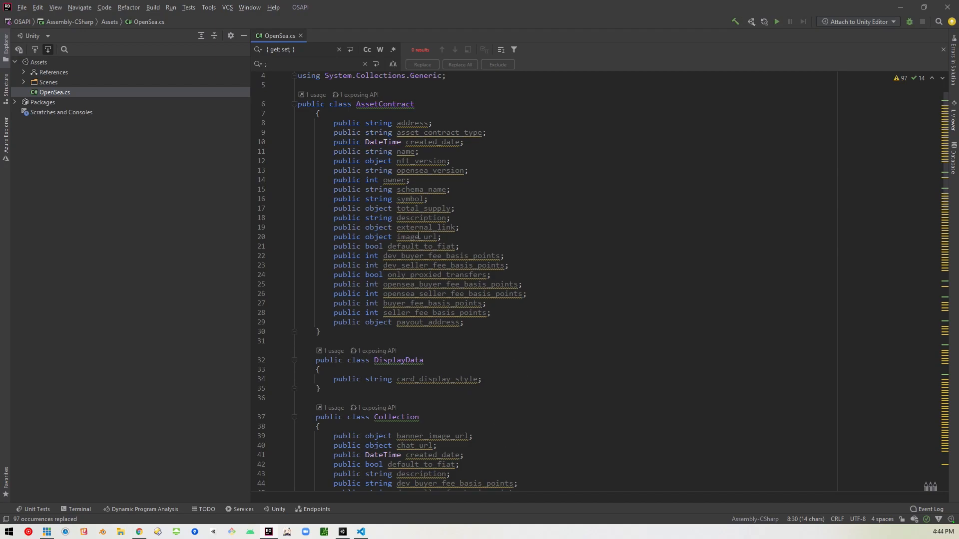
pyautogui.scroll(3)
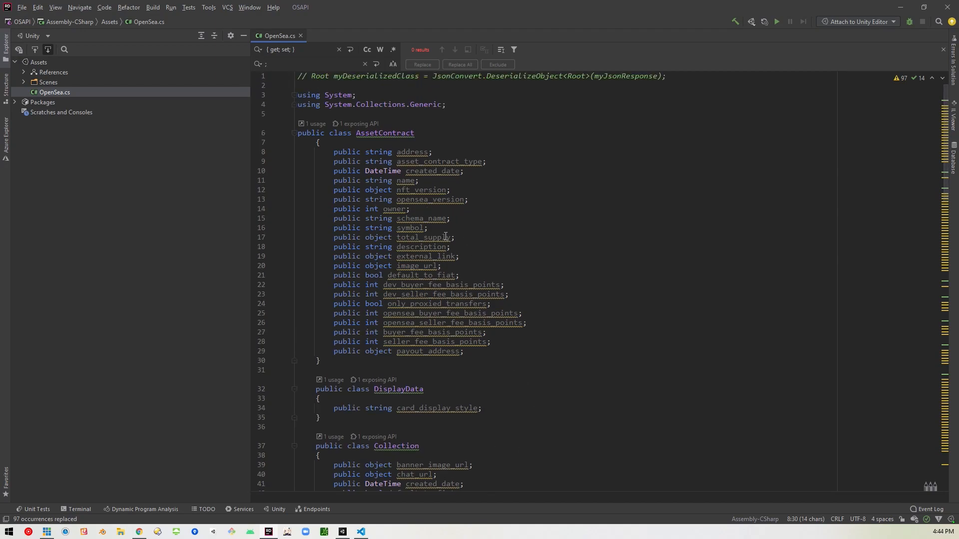
pyautogui.moveTo(441, 194)
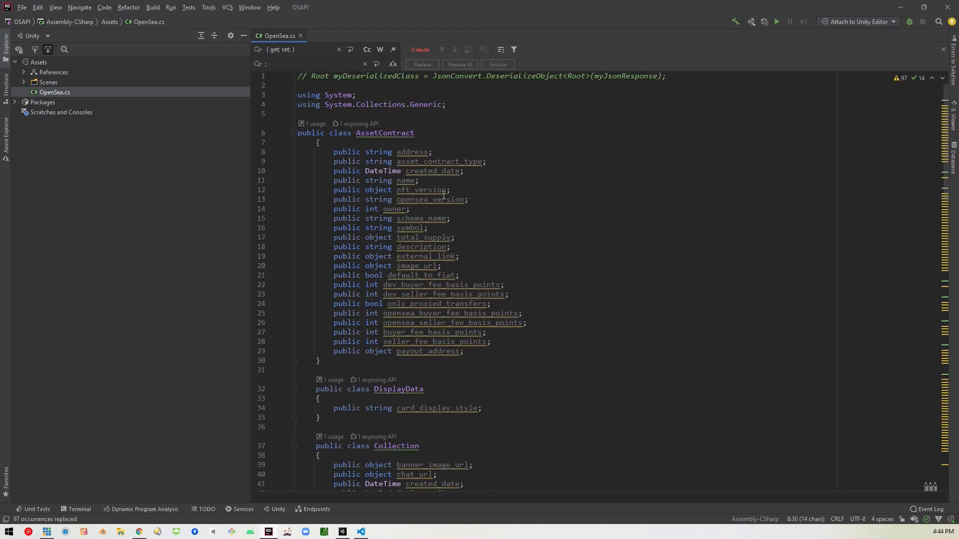
pyautogui.scroll(-3)
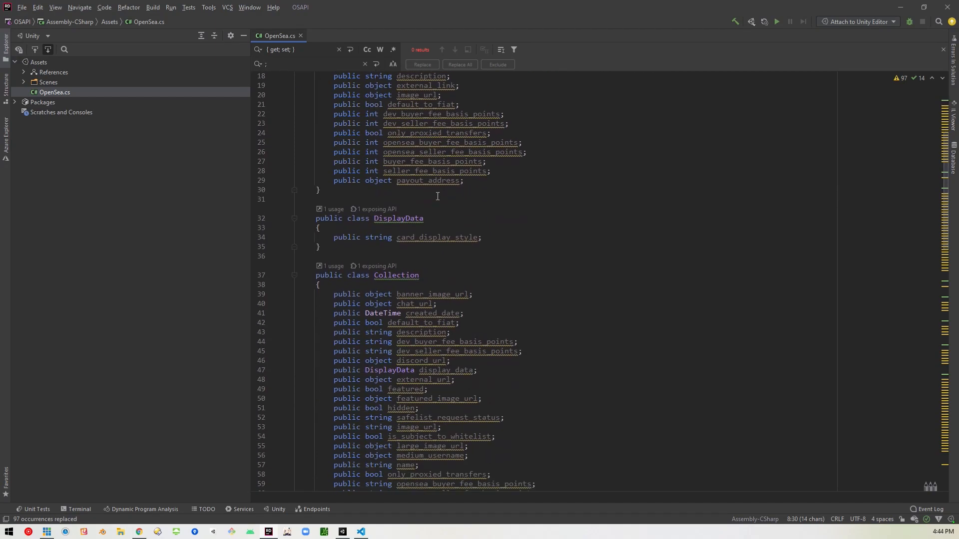
pyautogui.scroll(-3)
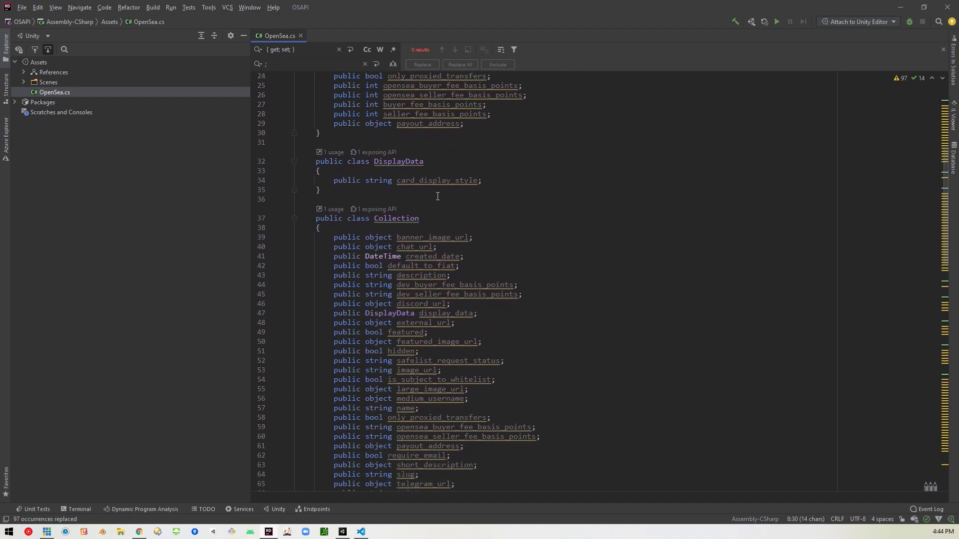
pyautogui.scroll(3)
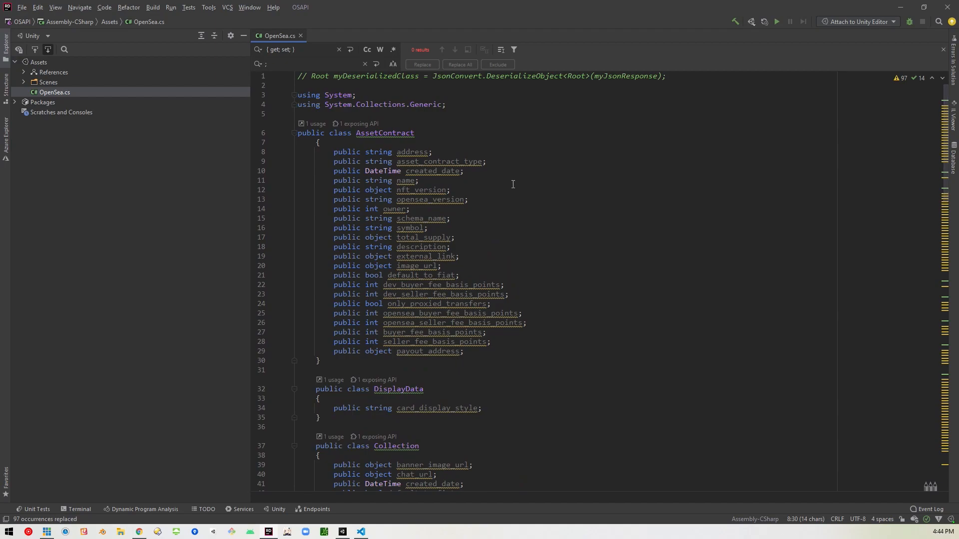
# - Add a [Serializable] attribute above the Asset class
pyautogui.click(314, 123)
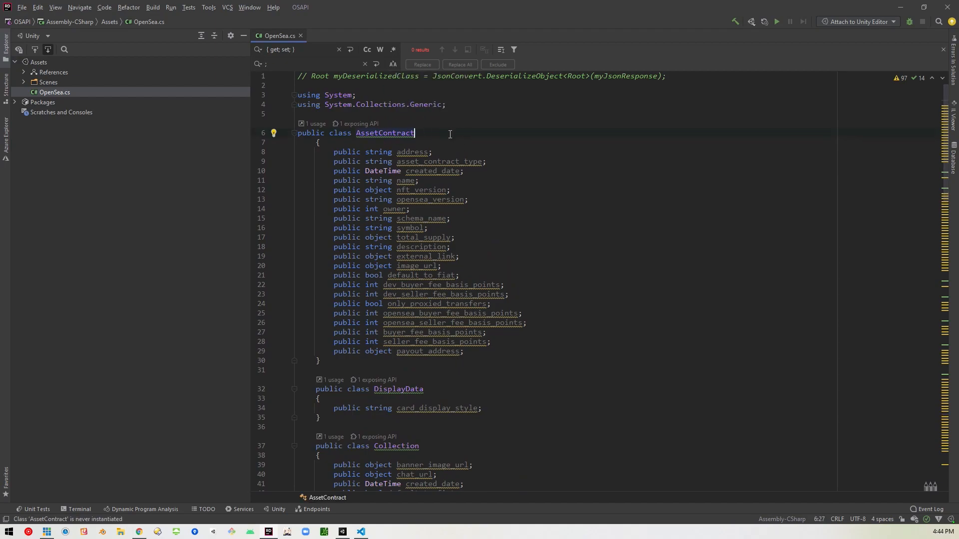
pyautogui.scroll(-3)
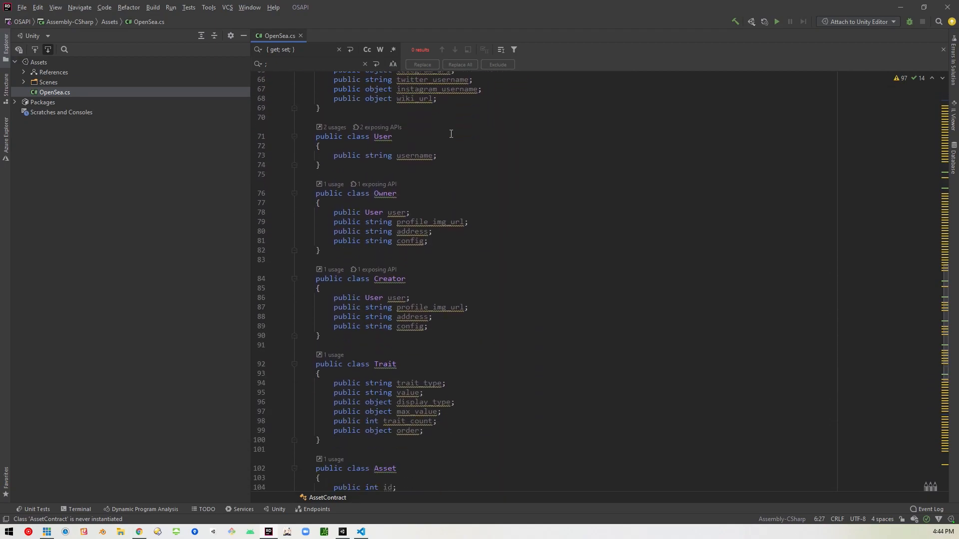
pyautogui.scroll(-3)
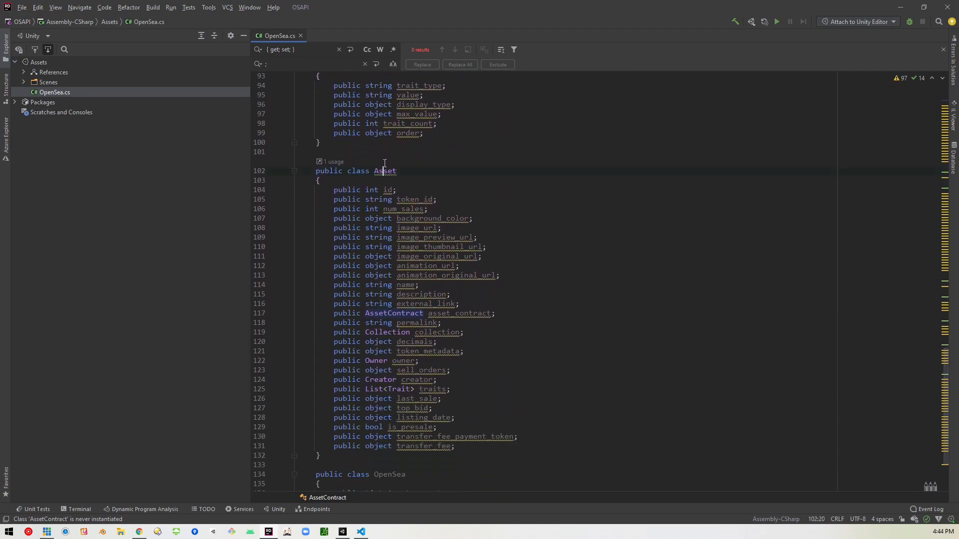
pyautogui.click(385, 171)
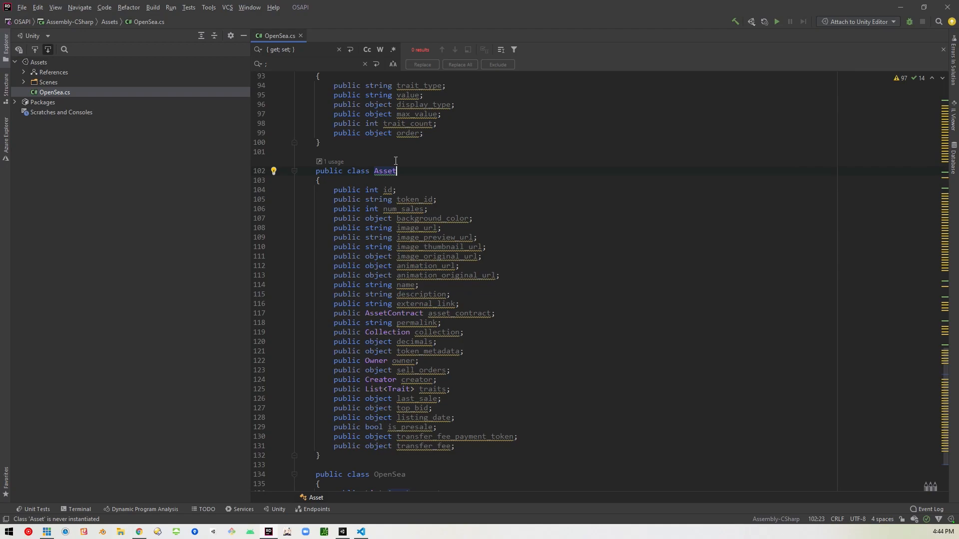
pyautogui.press('enter')
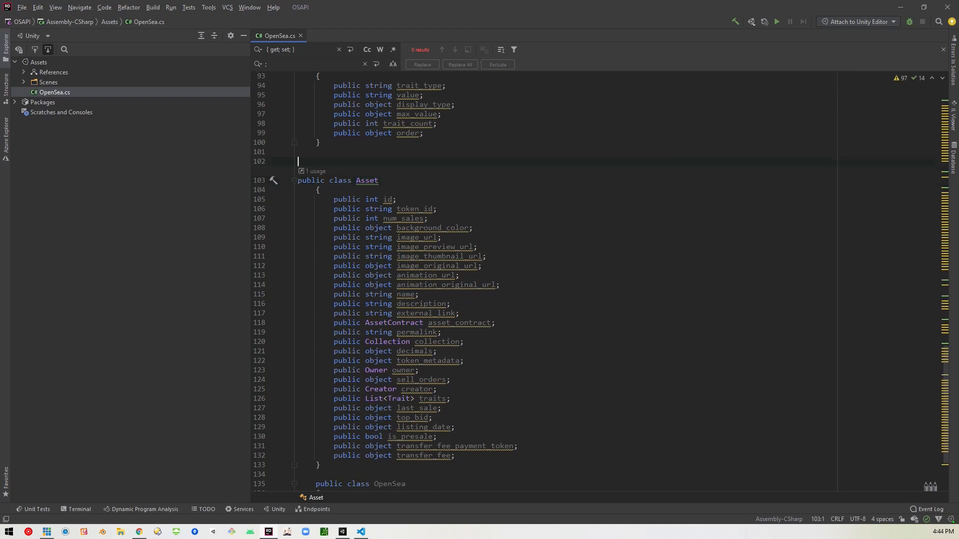
pyautogui.write('[Serializable')
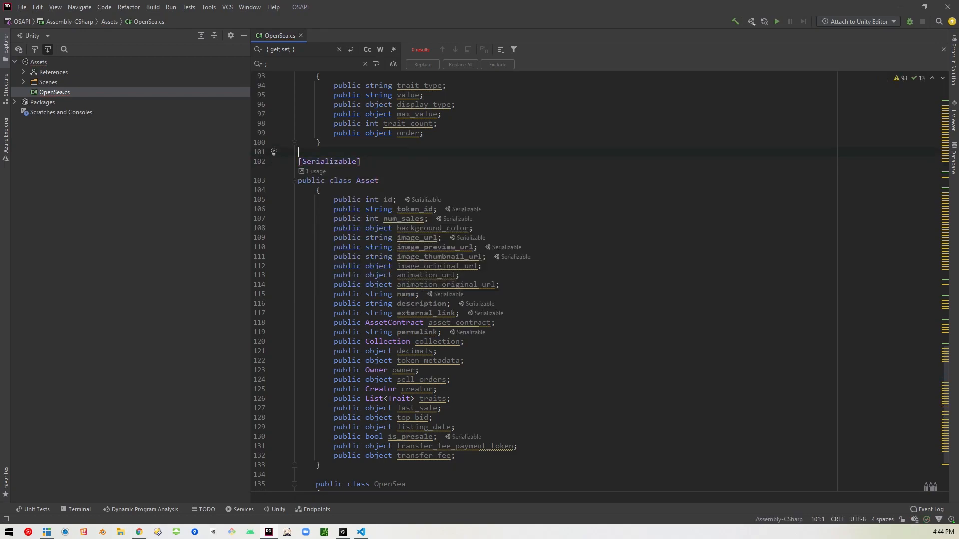
pyautogui.moveTo(359, 189)
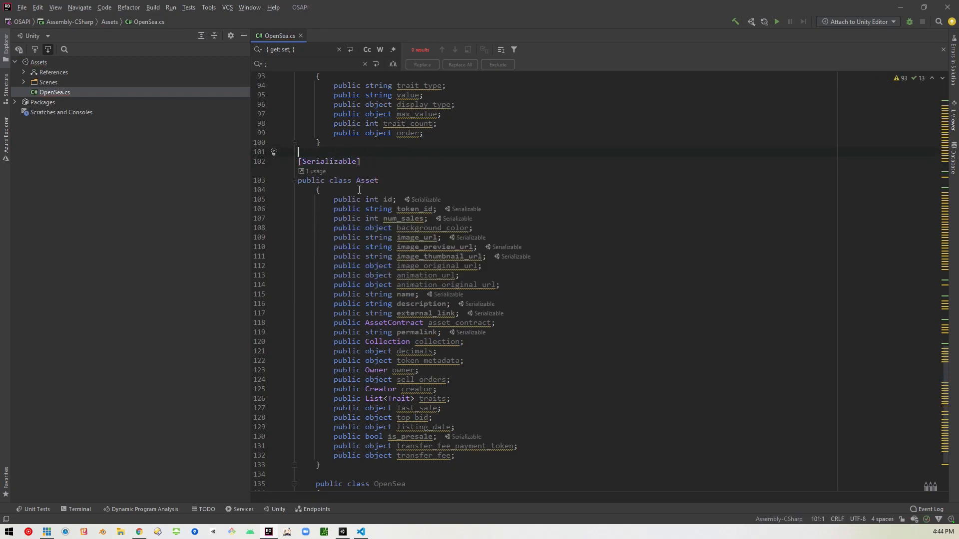
pyautogui.moveTo(402, 182)
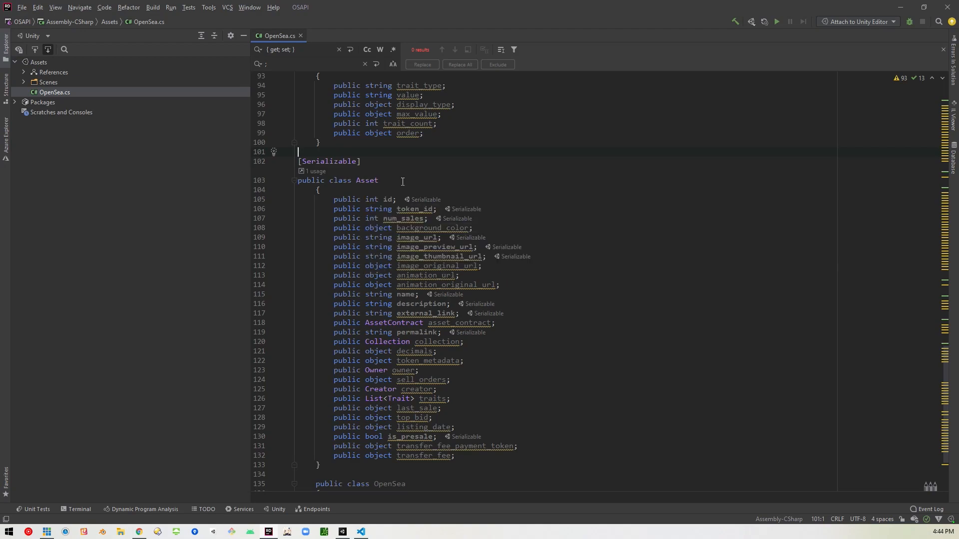
pyautogui.moveTo(372, 196)
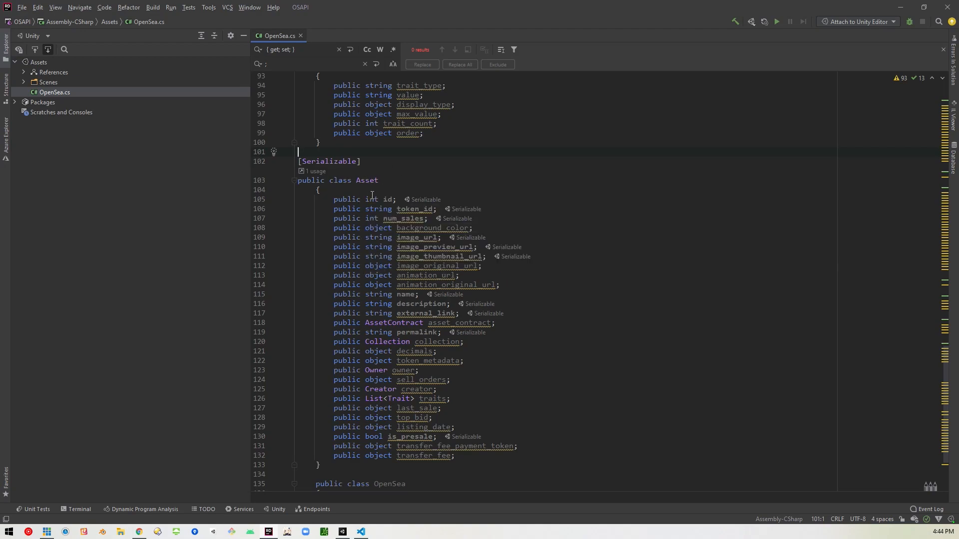
# - Add a [Serializable] attribute above the OpenSea class
pyautogui.scroll(3)
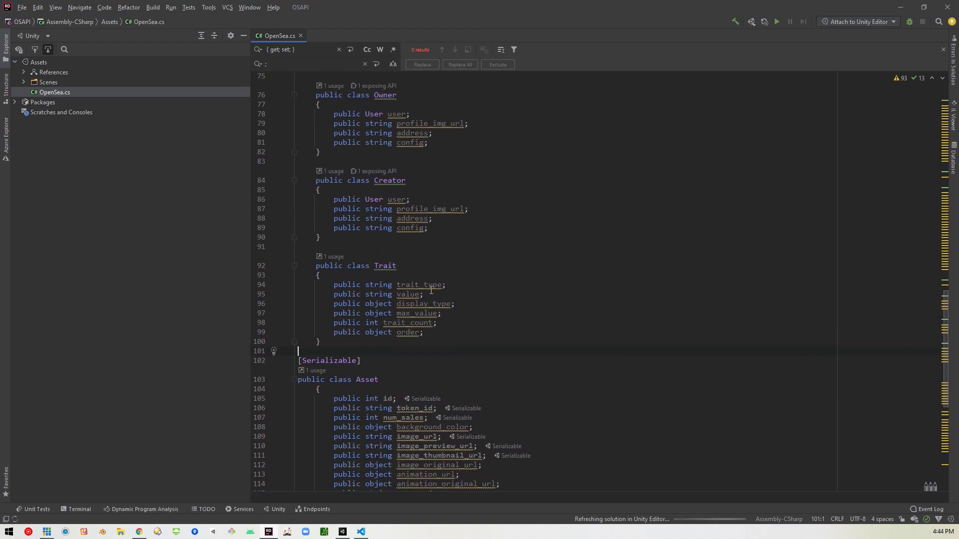
pyautogui.scroll(3)
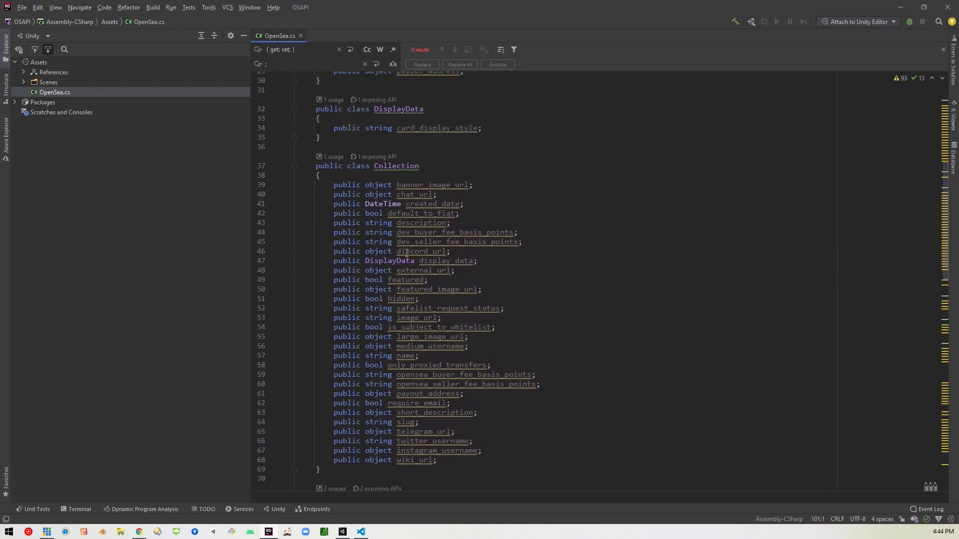
pyautogui.scroll(-3)
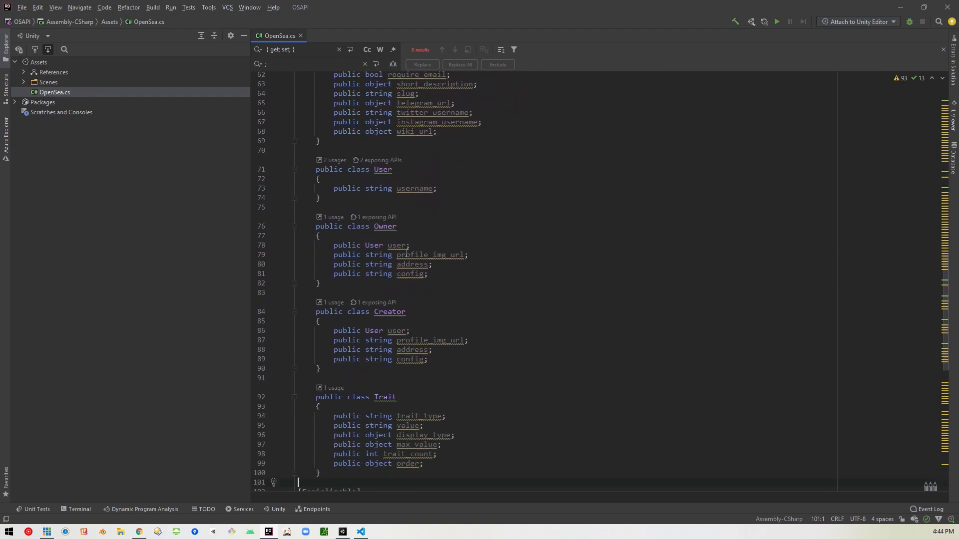
pyautogui.scroll(-3)
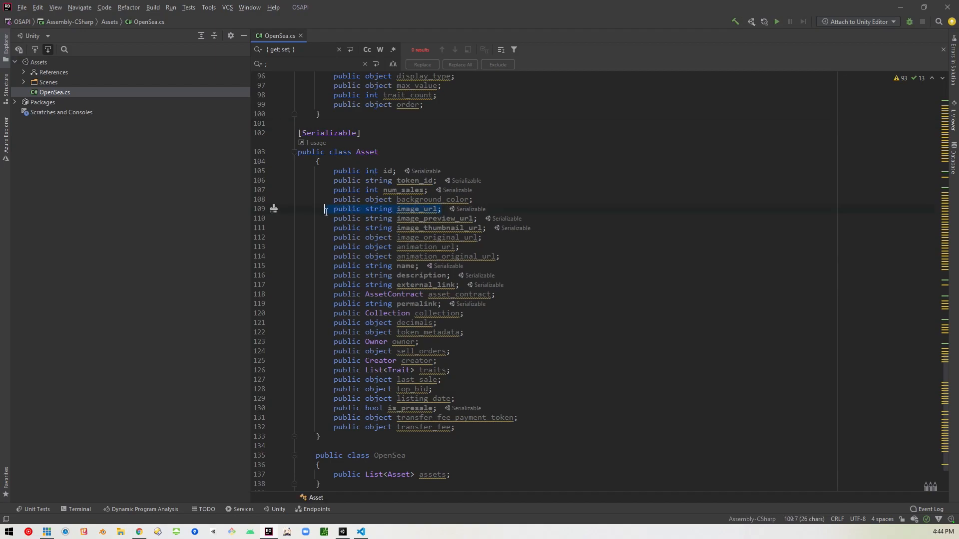
pyautogui.scroll(3)
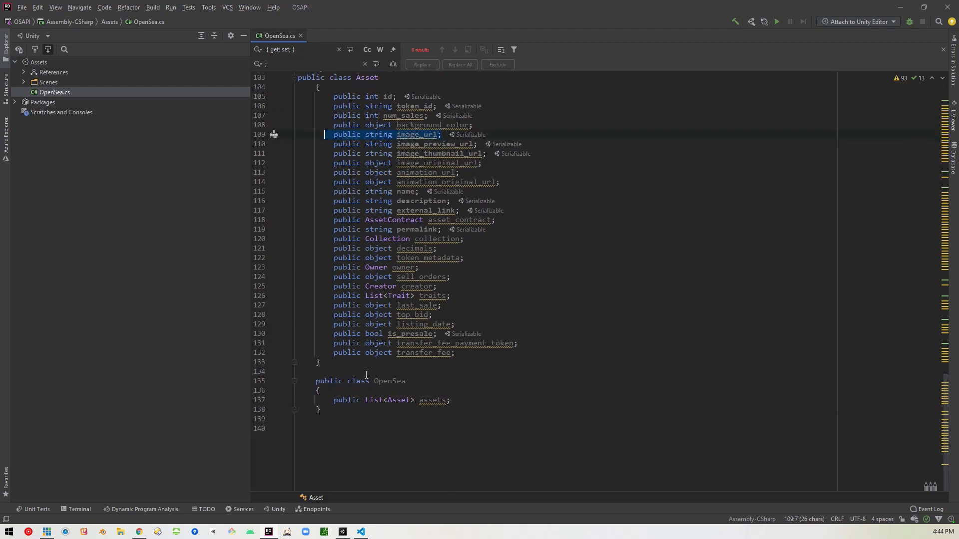
pyautogui.press('enter')
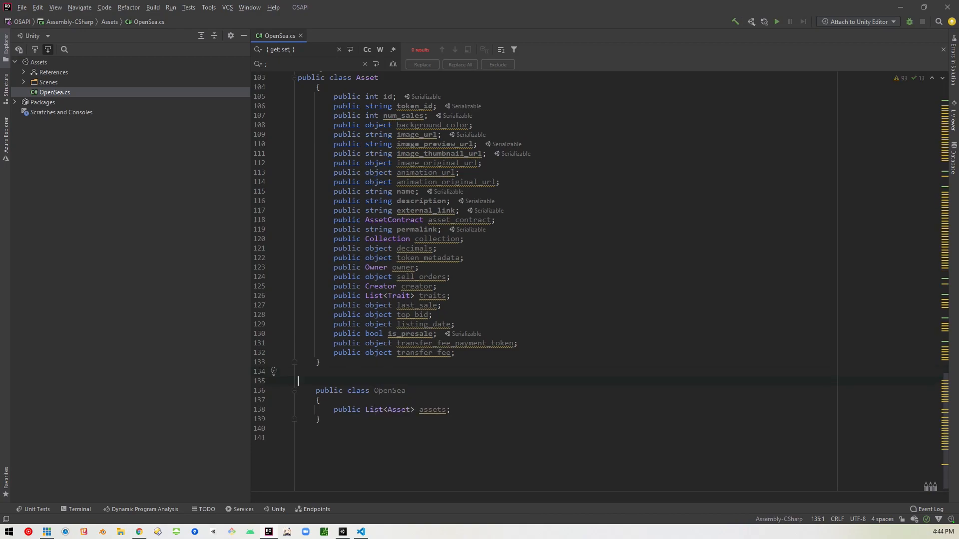
pyautogui.write('[Serializable]')
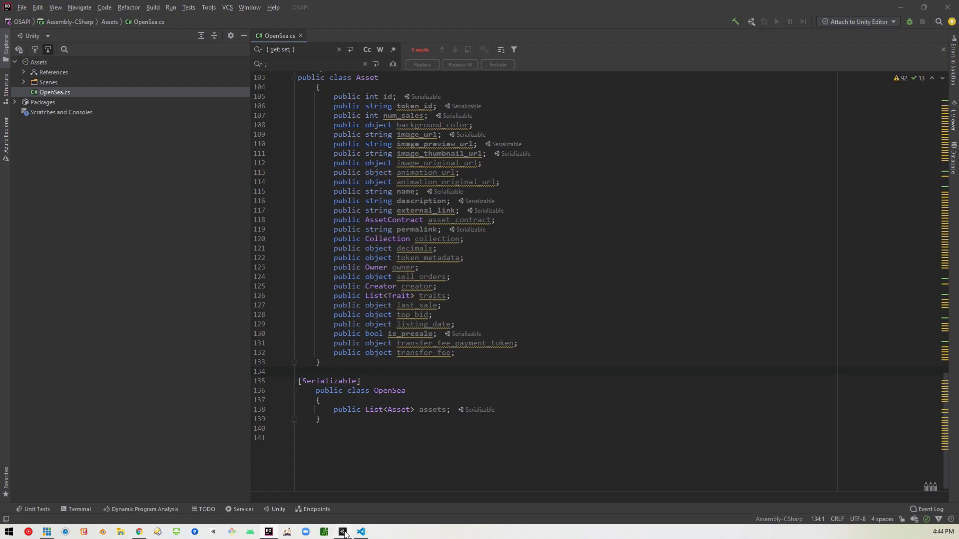
# - Create a second C# script named OpenSeaApi in Assets and select it
pyautogui.click(343, 531)
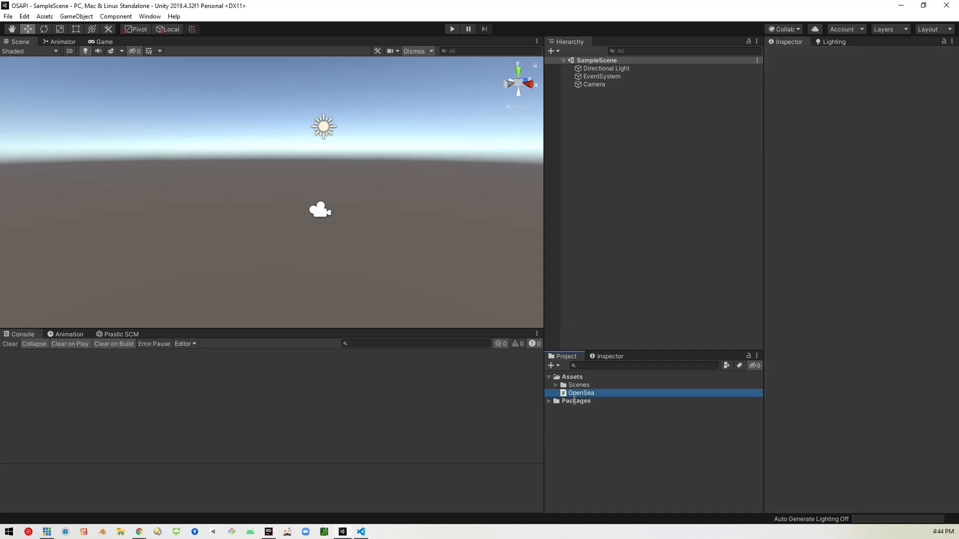
pyautogui.rightClick(572, 376)
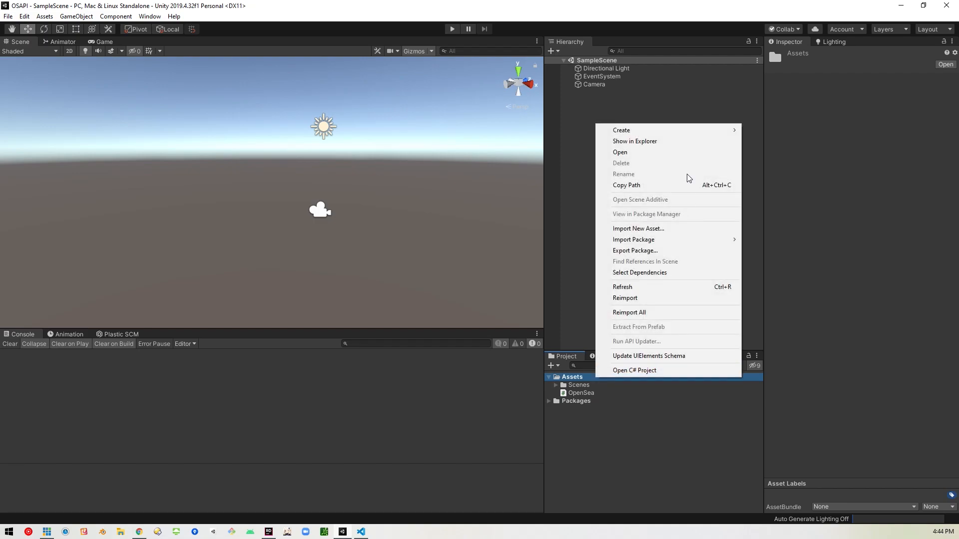
pyautogui.click(621, 130)
pyautogui.write('OpenSea')
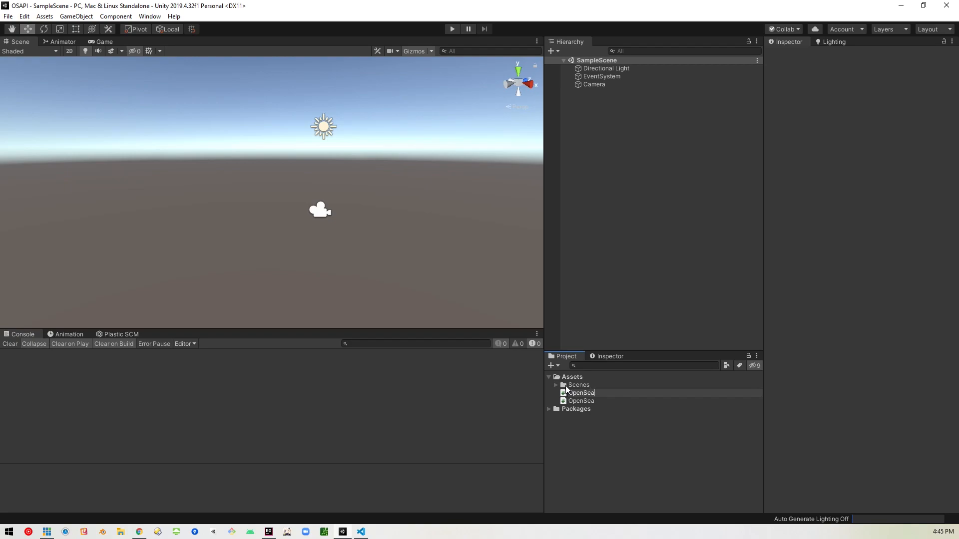
pyautogui.click(585, 400)
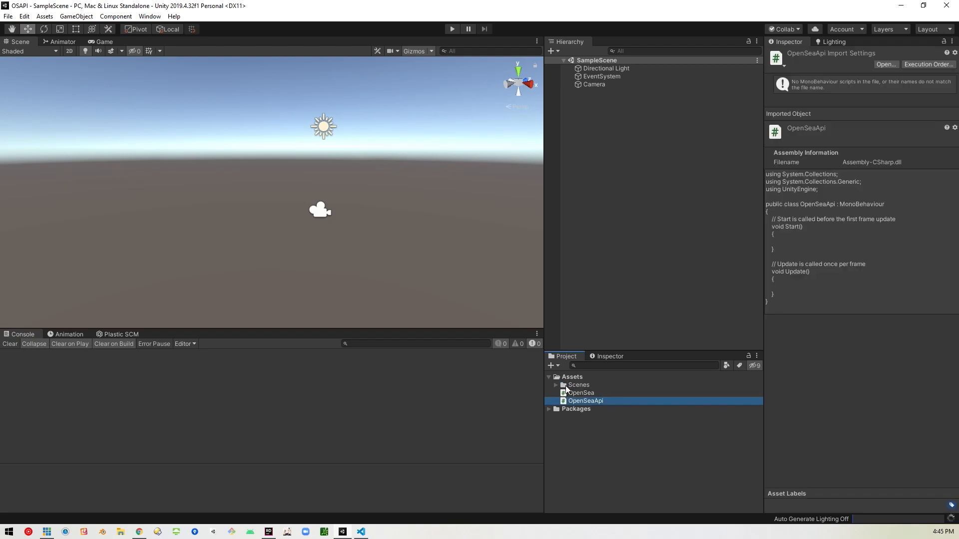
pyautogui.moveTo(630, 406)
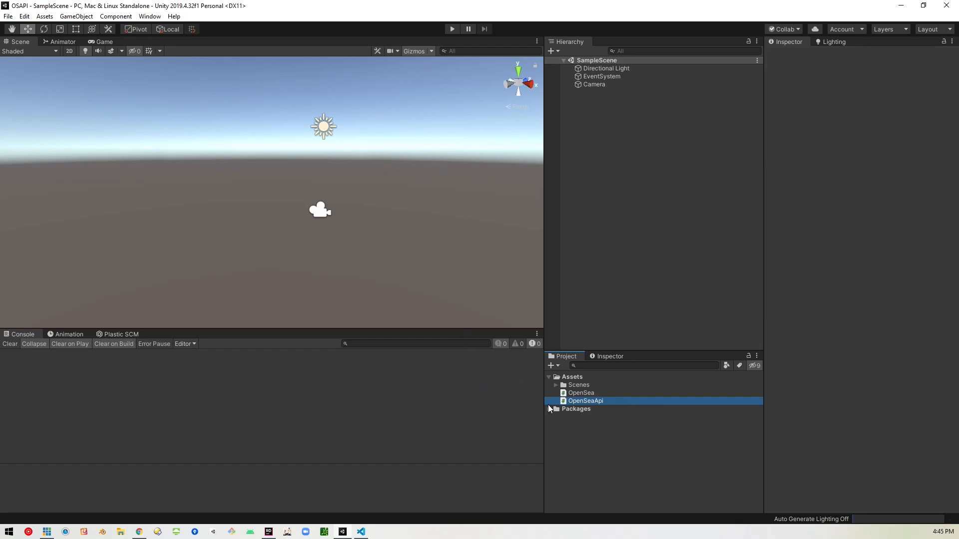
pyautogui.click(586, 400)
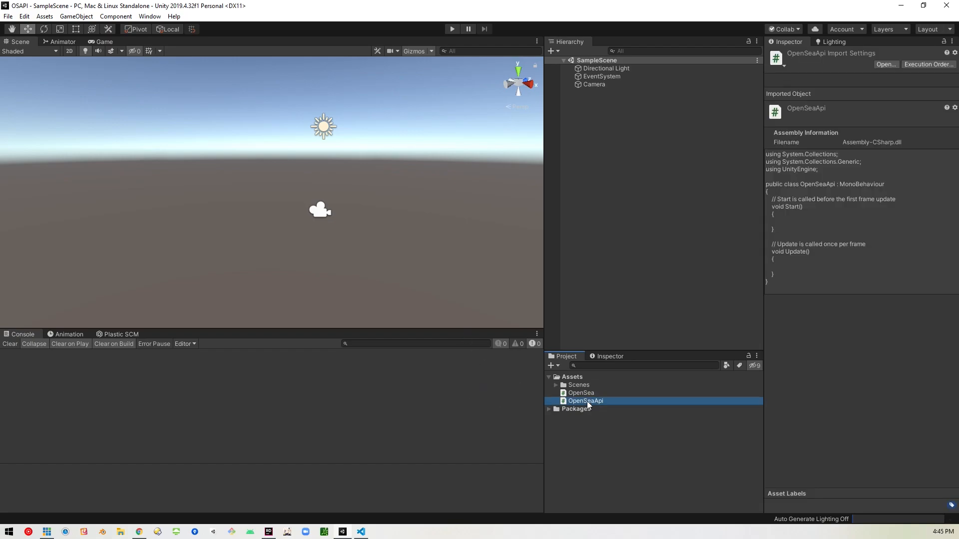
# - Open OpenSeaApi.cs, add a fetchNft(); call, and go to the fetchNft method
pyautogui.doubleClick(585, 400)
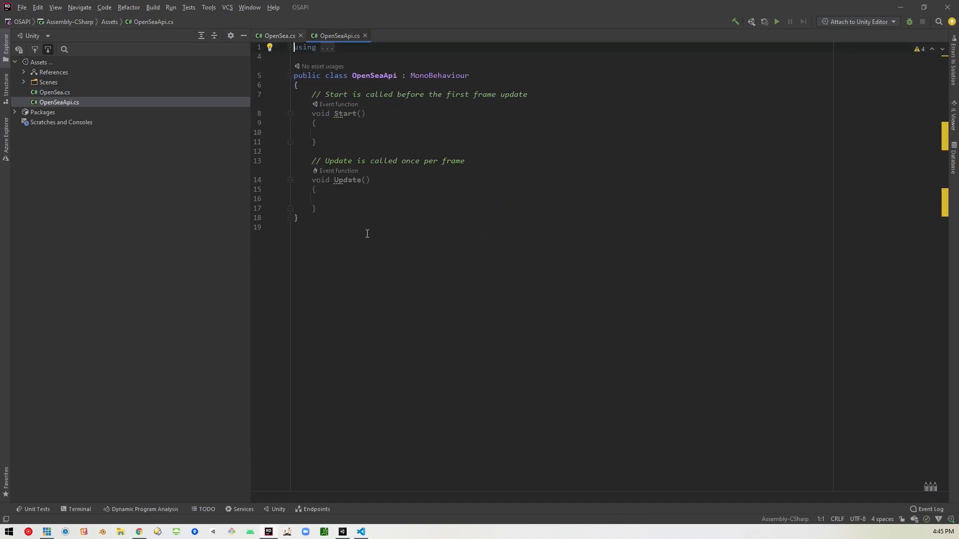
pyautogui.click(291, 47)
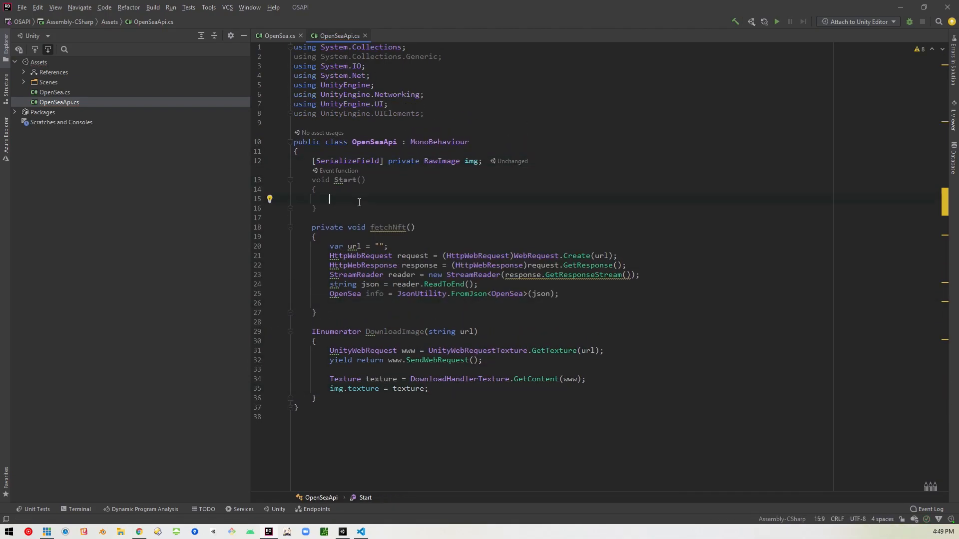
pyautogui.write('fetchNft();')
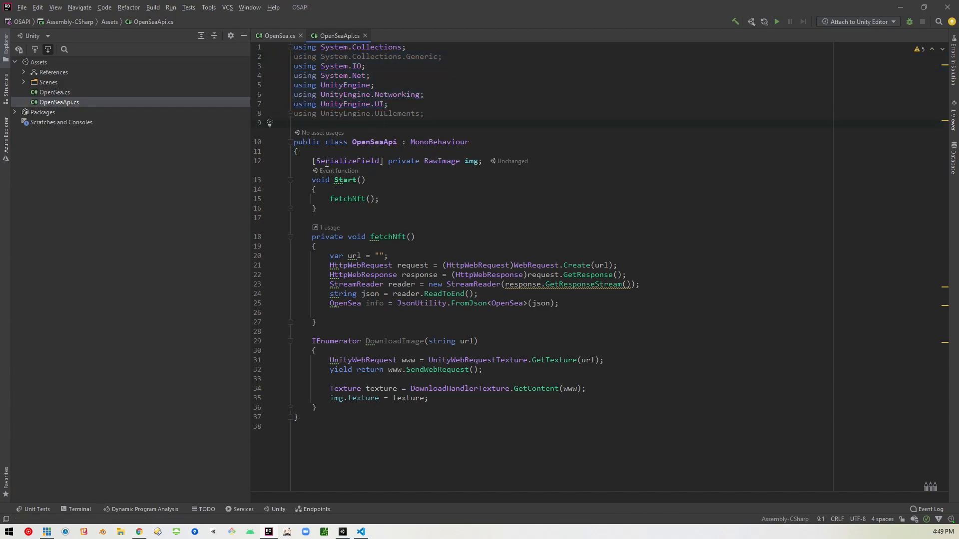
pyautogui.moveTo(470, 170)
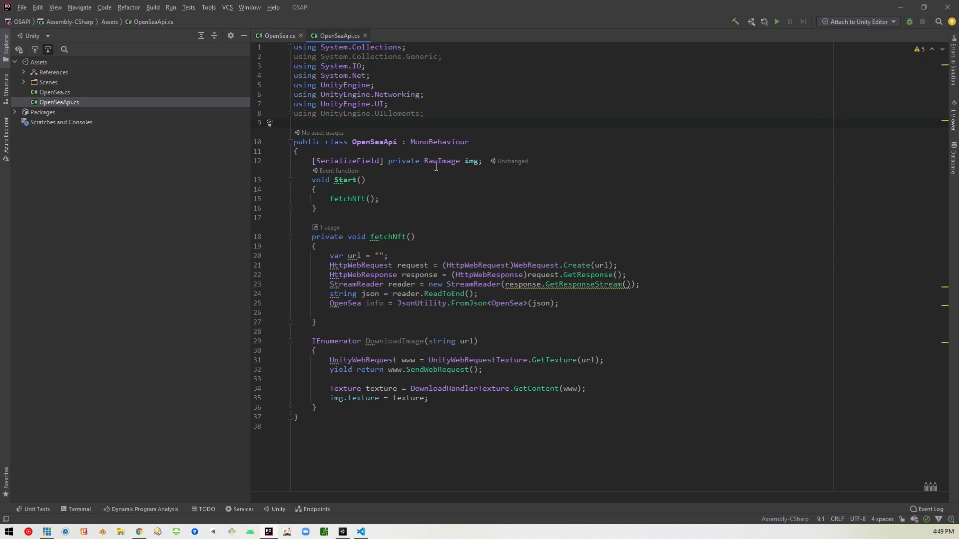
pyautogui.moveTo(436, 175)
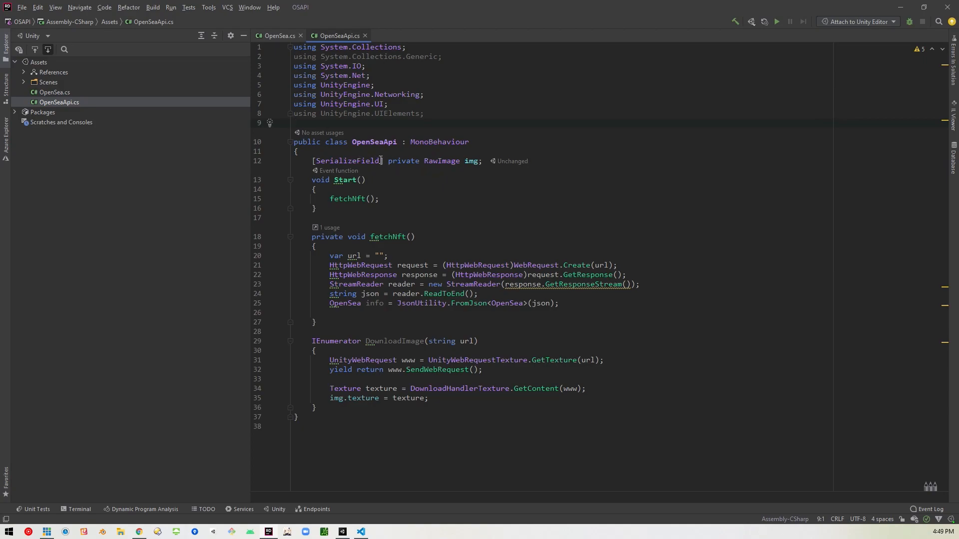
pyautogui.moveTo(338, 171)
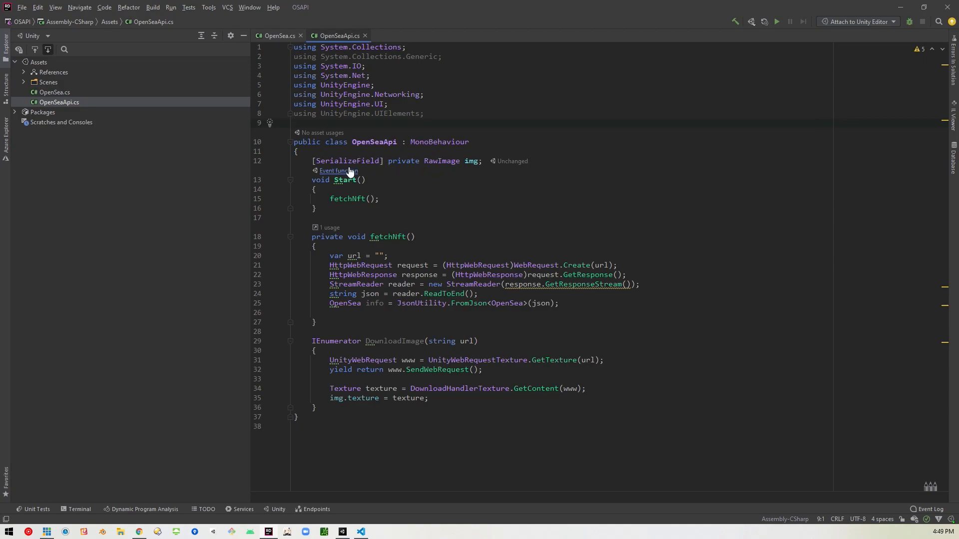
pyautogui.moveTo(335, 186)
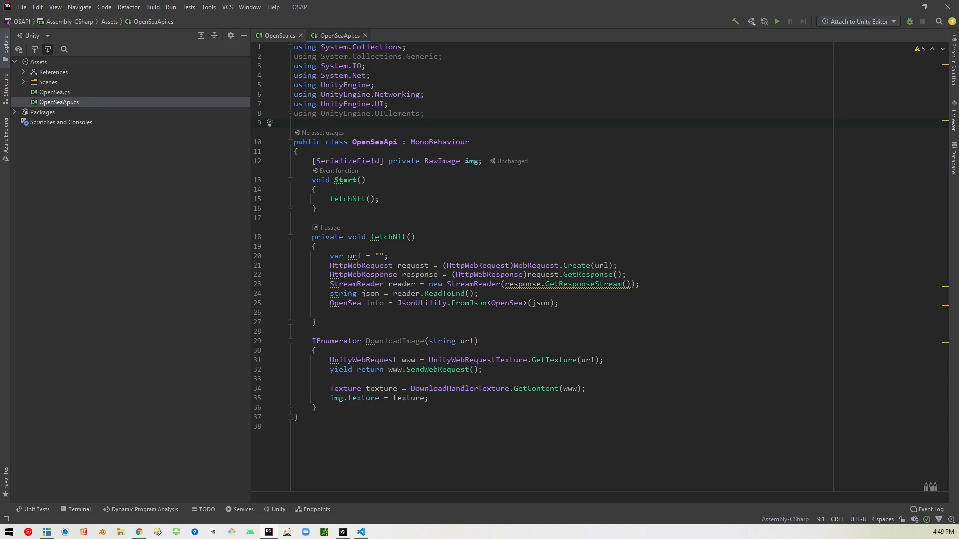
pyautogui.moveTo(378, 240)
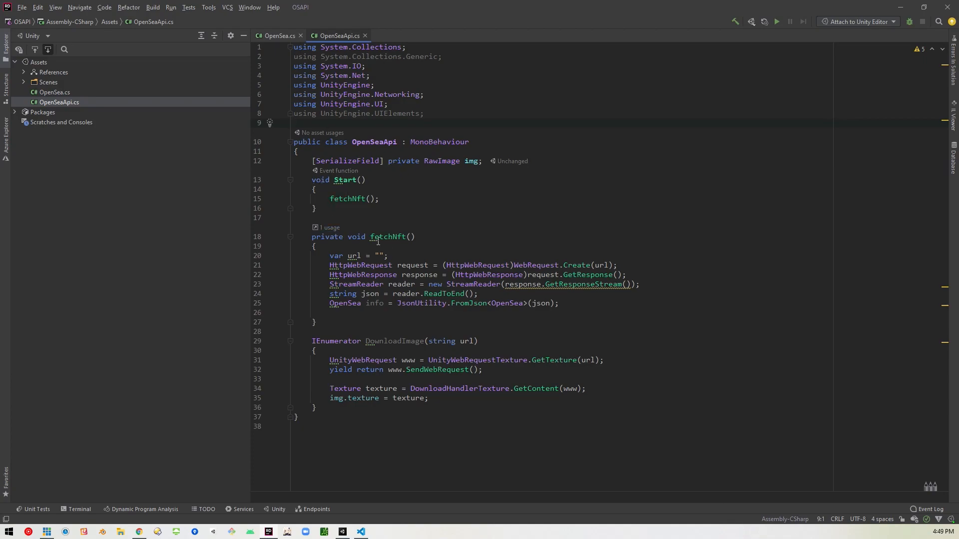
pyautogui.click(396, 237)
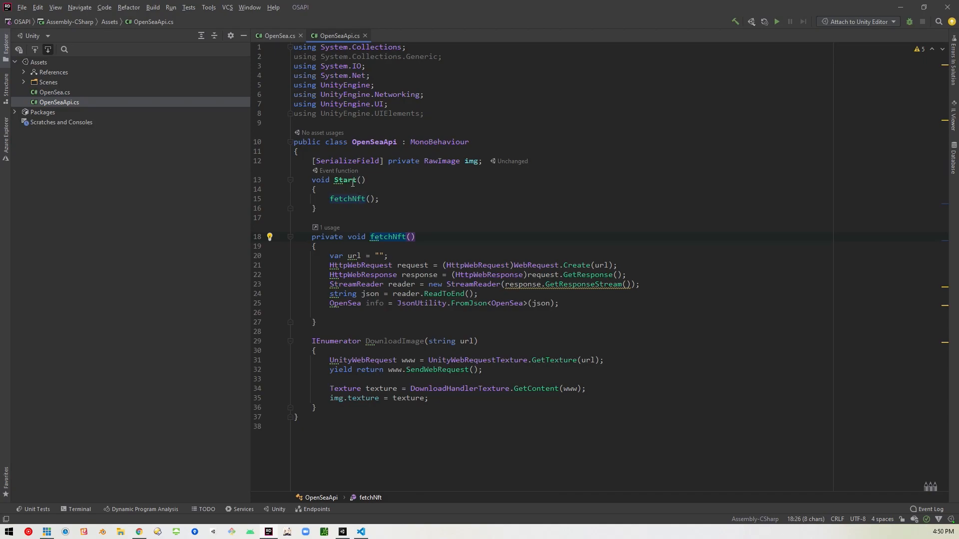
pyautogui.moveTo(360, 190)
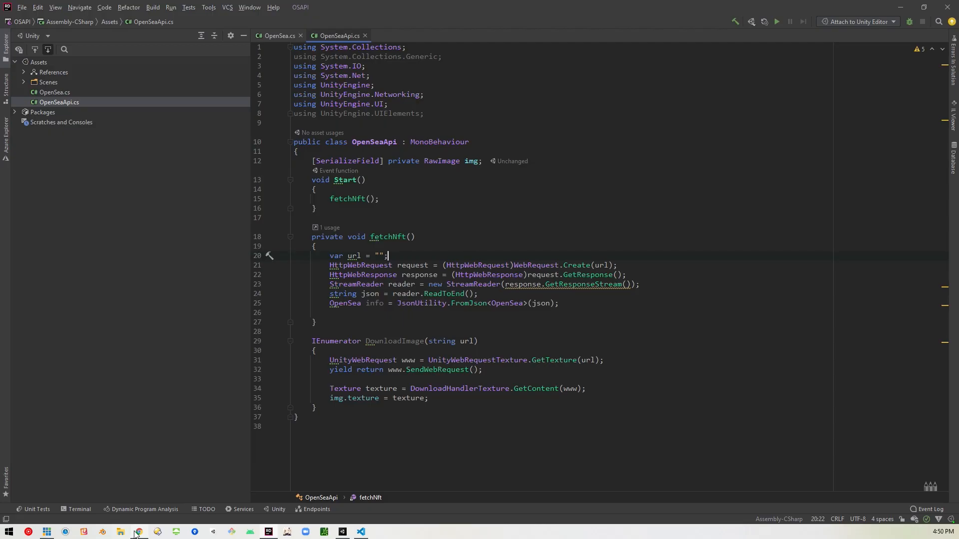
# - Return to the Retrieving assets docs and scroll to the api.opensea.io assets request URL
pyautogui.click(139, 532)
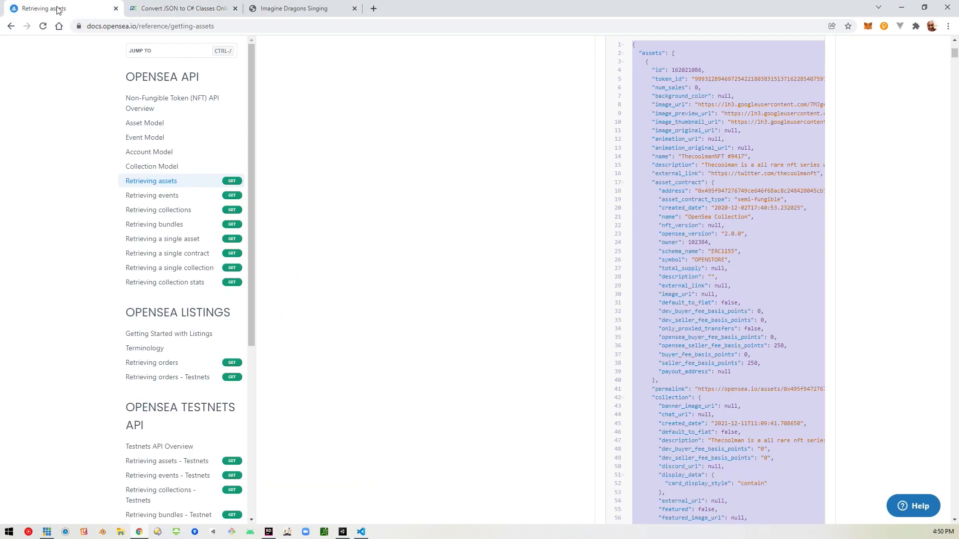
pyautogui.scroll(3)
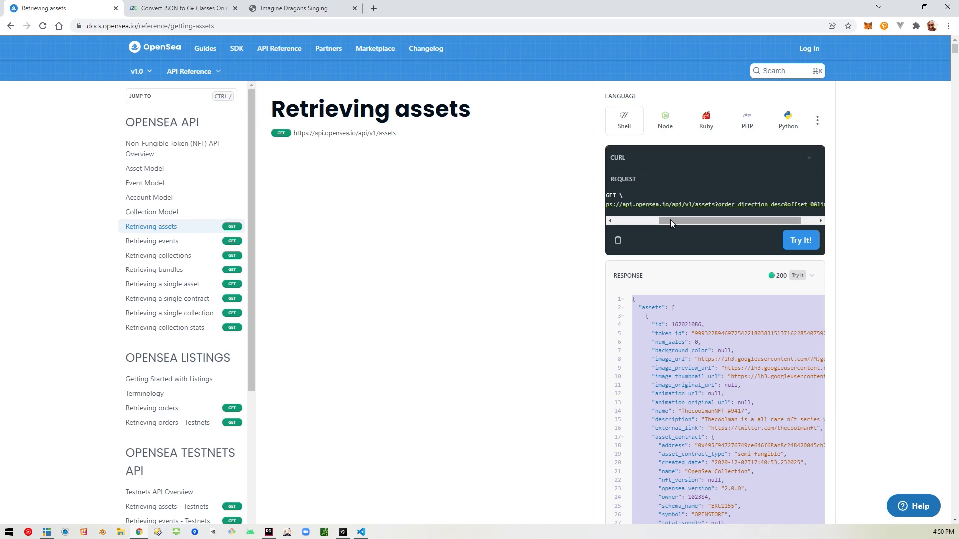
pyautogui.hscroll(-3)
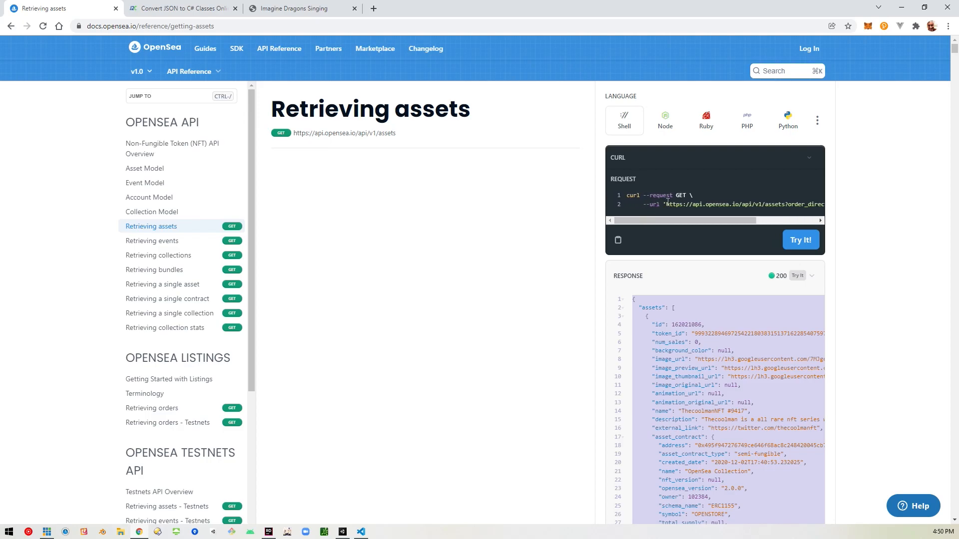
pyautogui.moveTo(137, 257)
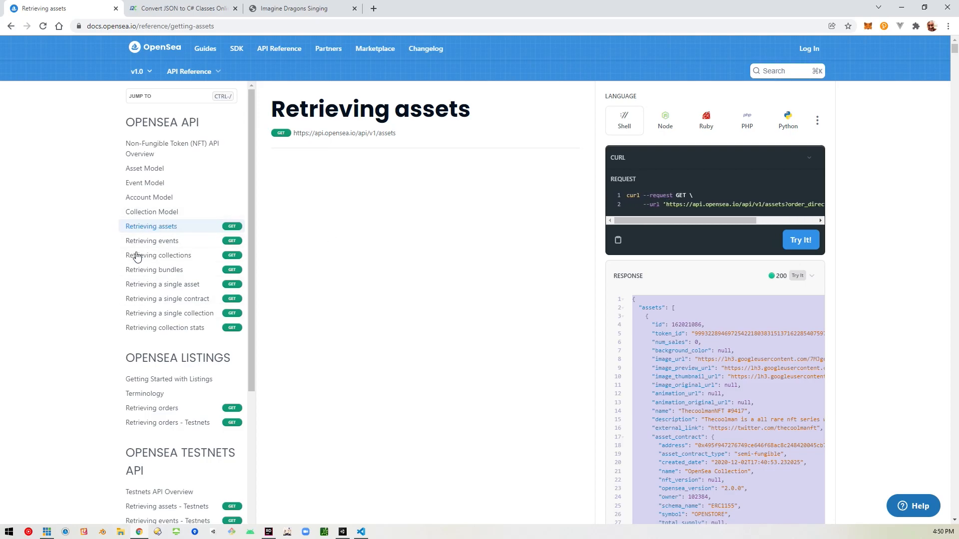
pyautogui.moveTo(166, 239)
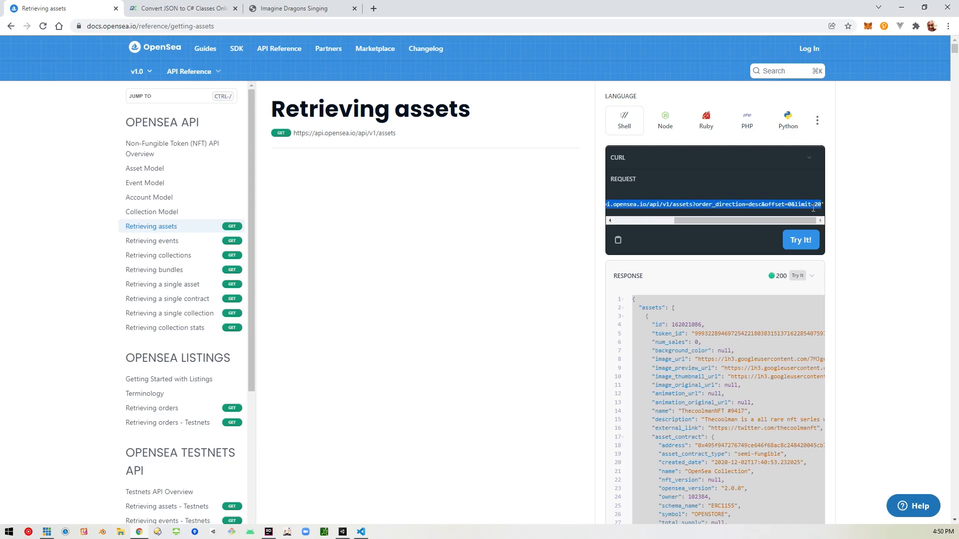
pyautogui.moveTo(403, 511)
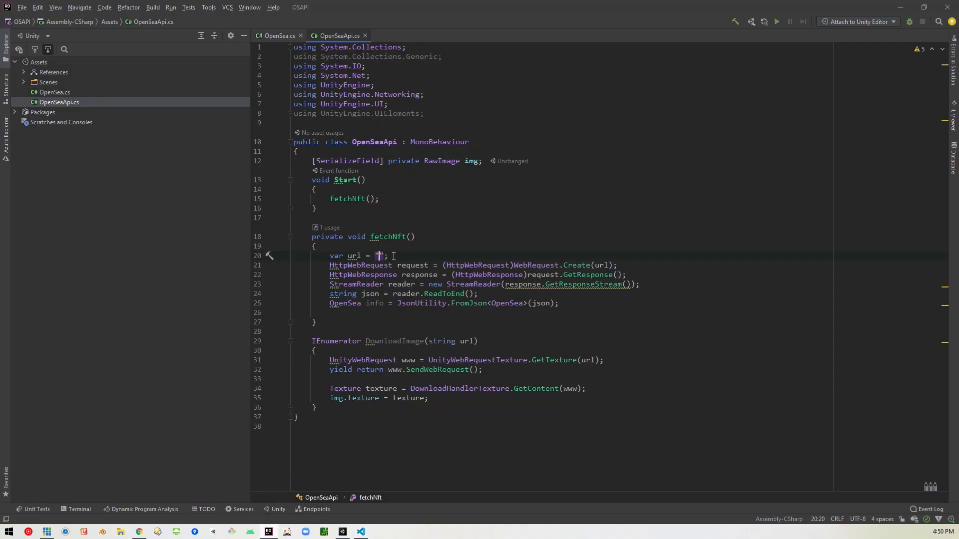
# - Paste the OpenSea assets URL with order_direction=desc, offset=0, limit=20 into the url string
pyautogui.write('https://api.opensea.io/api/v1/assets?order_direction=desc&offset=0&limit=20')
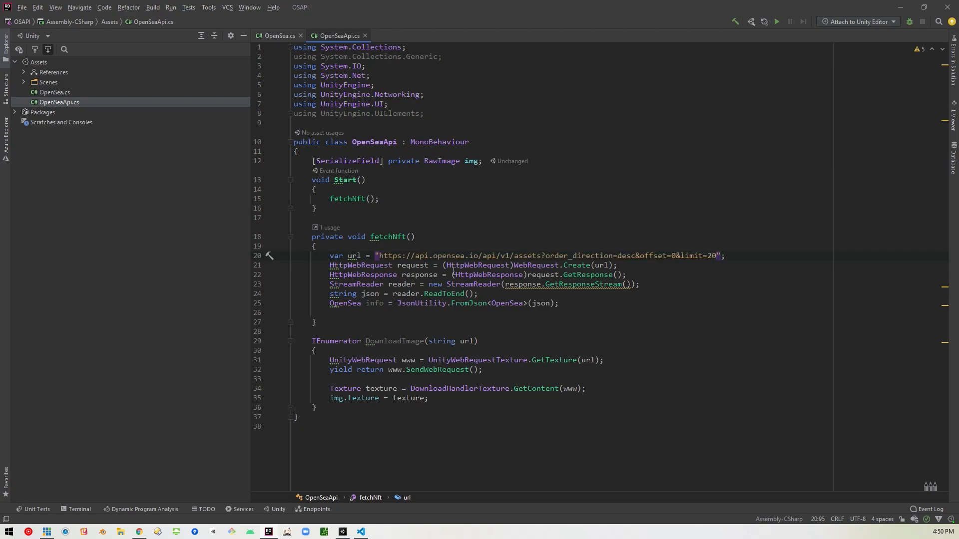
pyautogui.moveTo(422, 275)
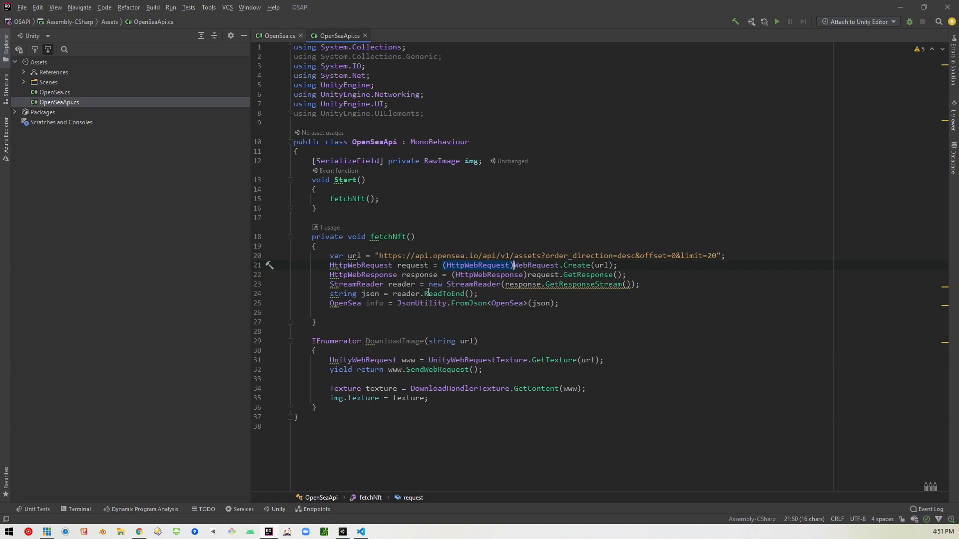
pyautogui.moveTo(504, 297)
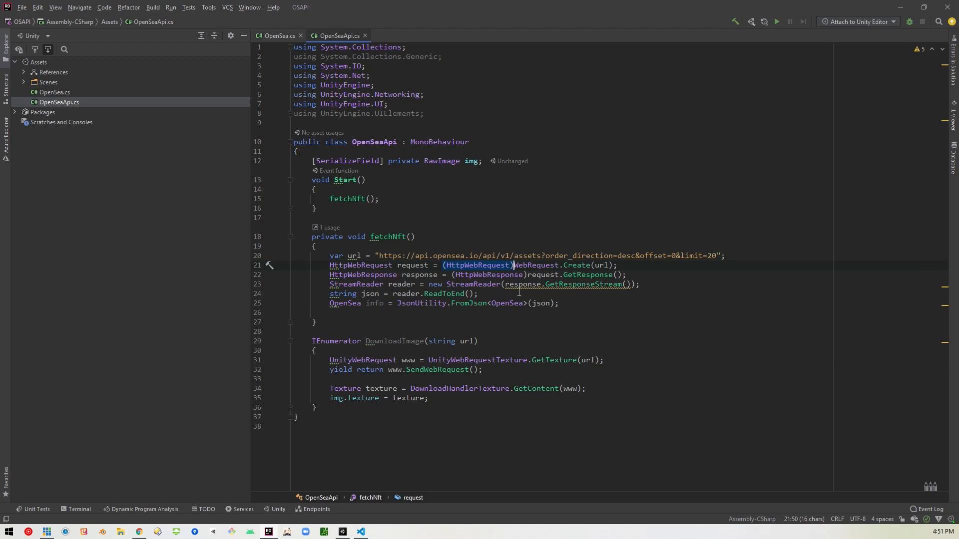
pyautogui.moveTo(370, 288)
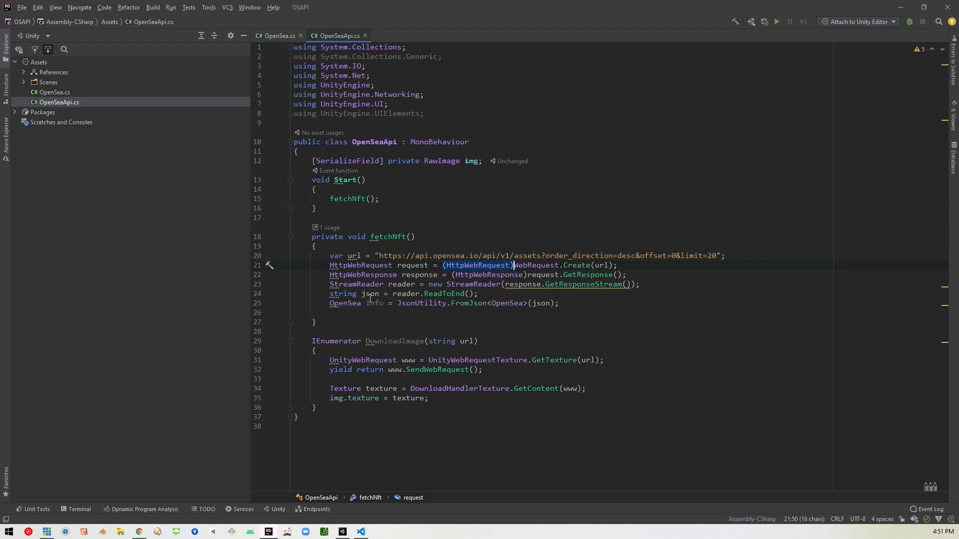
pyautogui.moveTo(370, 293)
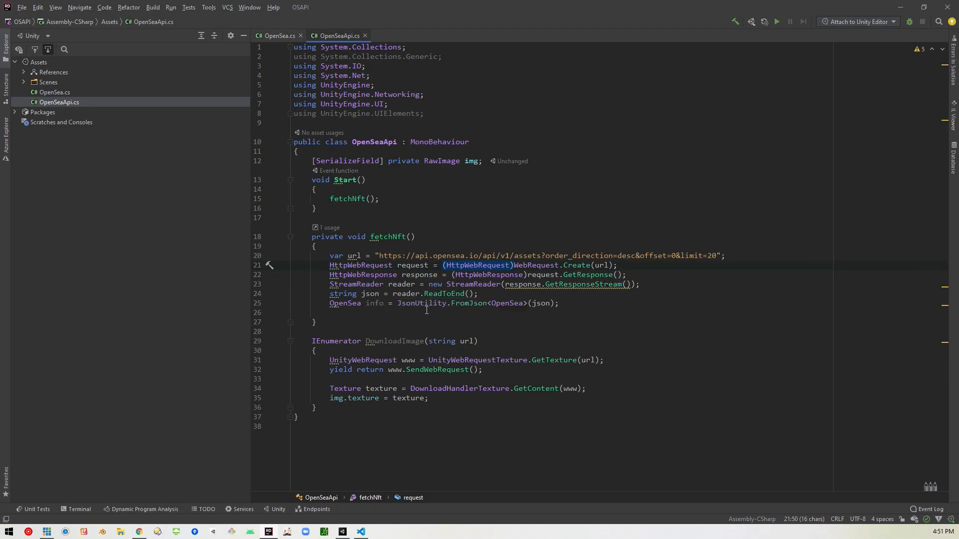
pyautogui.moveTo(371, 298)
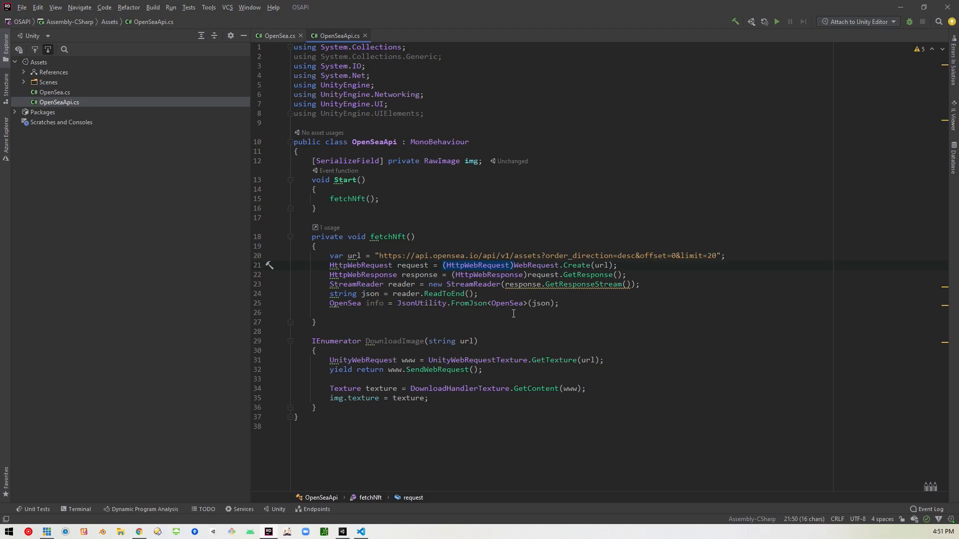
pyautogui.moveTo(502, 306)
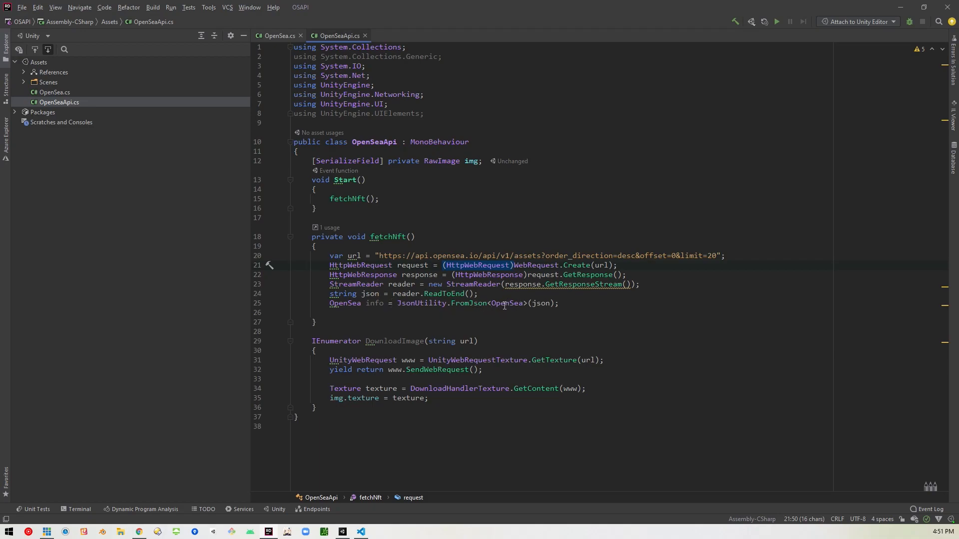
pyautogui.moveTo(550, 309)
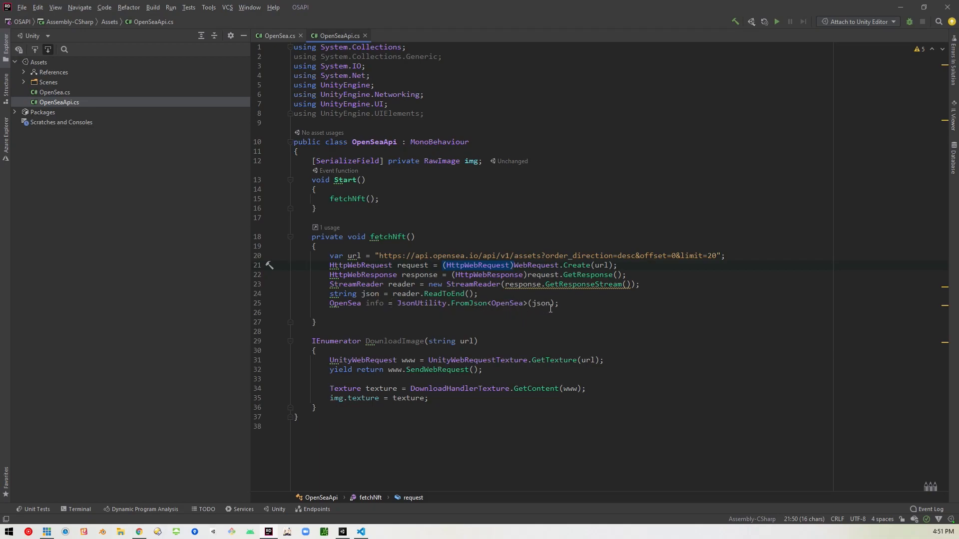
pyautogui.moveTo(506, 312)
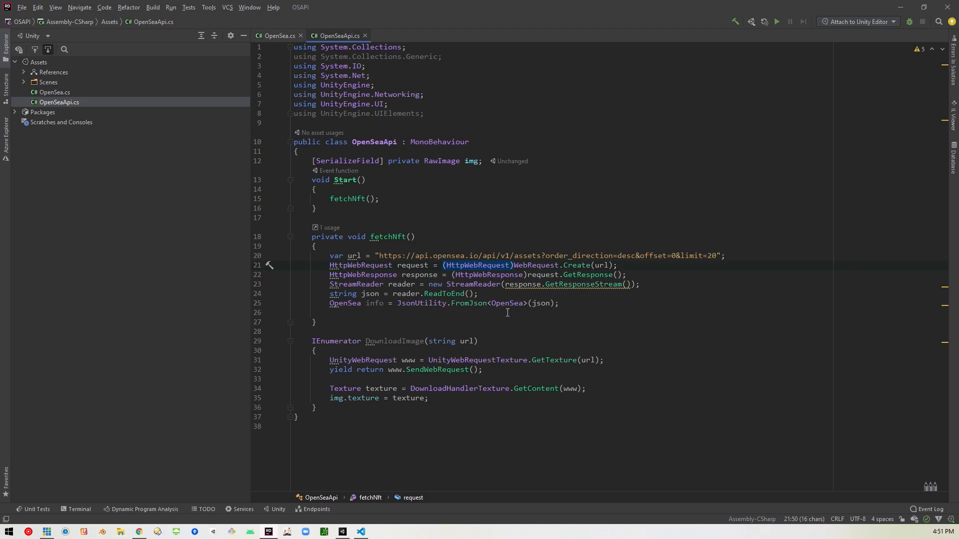
pyautogui.moveTo(503, 307)
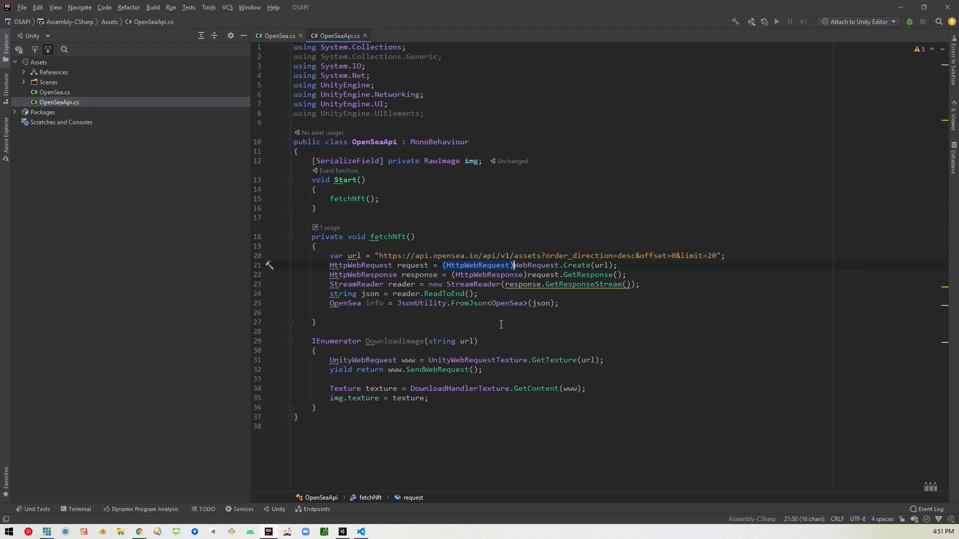
pyautogui.moveTo(388, 289)
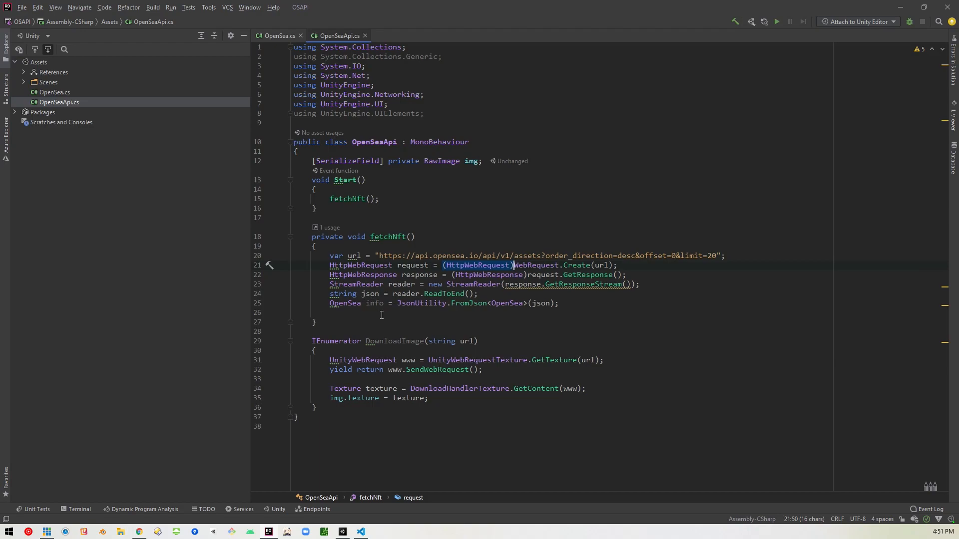
pyautogui.moveTo(336, 351)
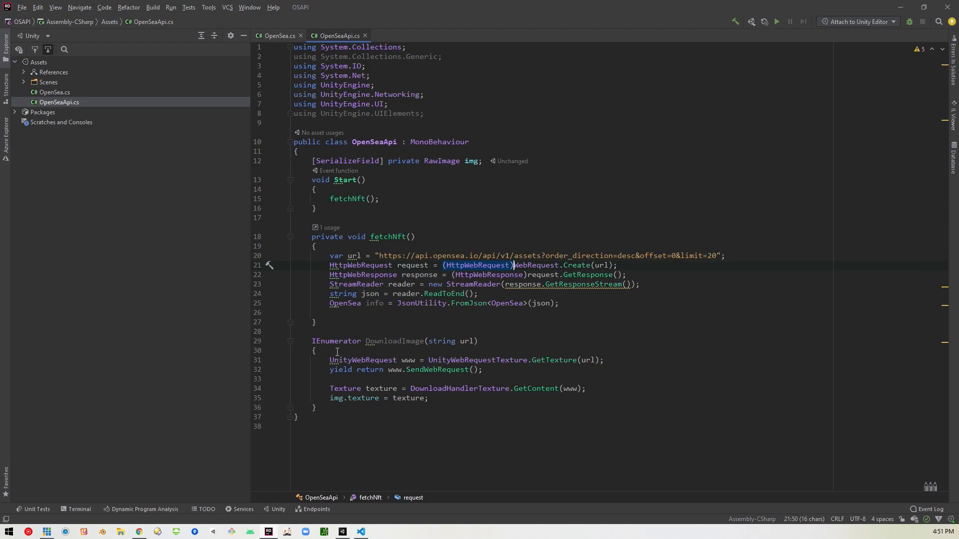
pyautogui.moveTo(354, 357)
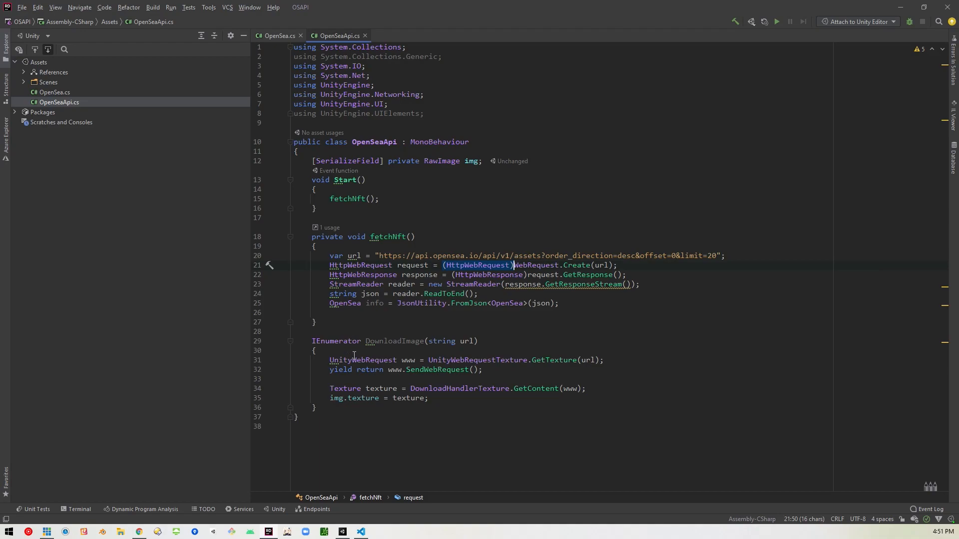
pyautogui.moveTo(335, 348)
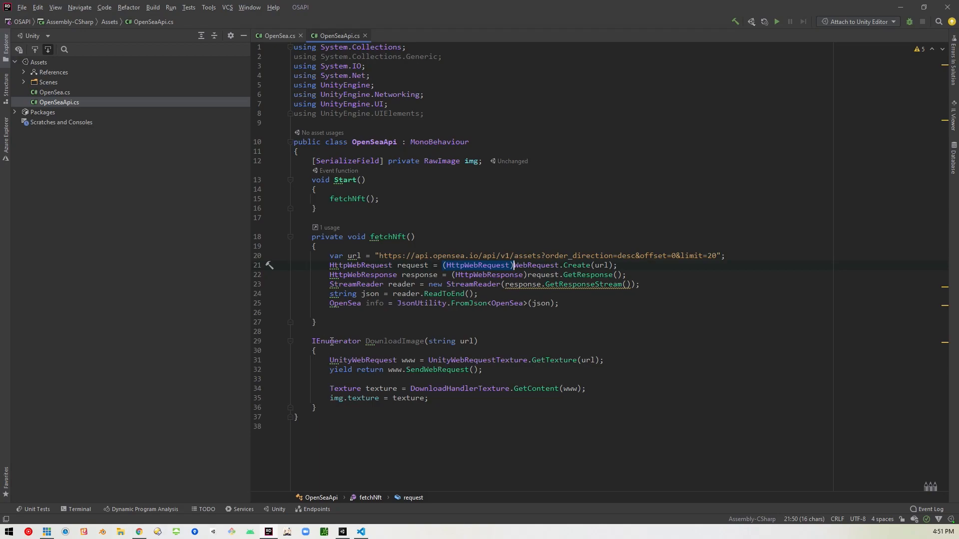
pyautogui.moveTo(411, 350)
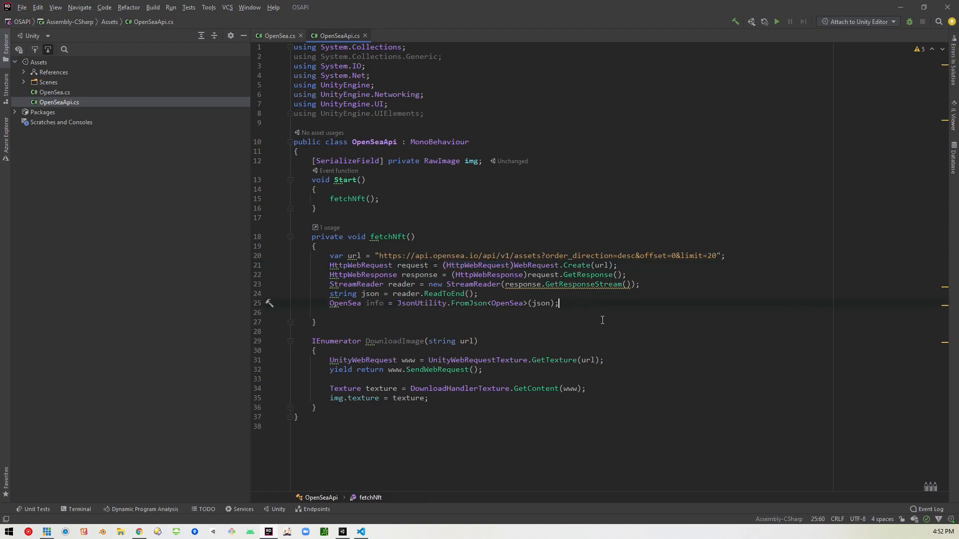
# - Add the line StartCoroutine(DownloadImage(info.assets[1].image_url)); after the JSON parsing
pyautogui.press('enter')
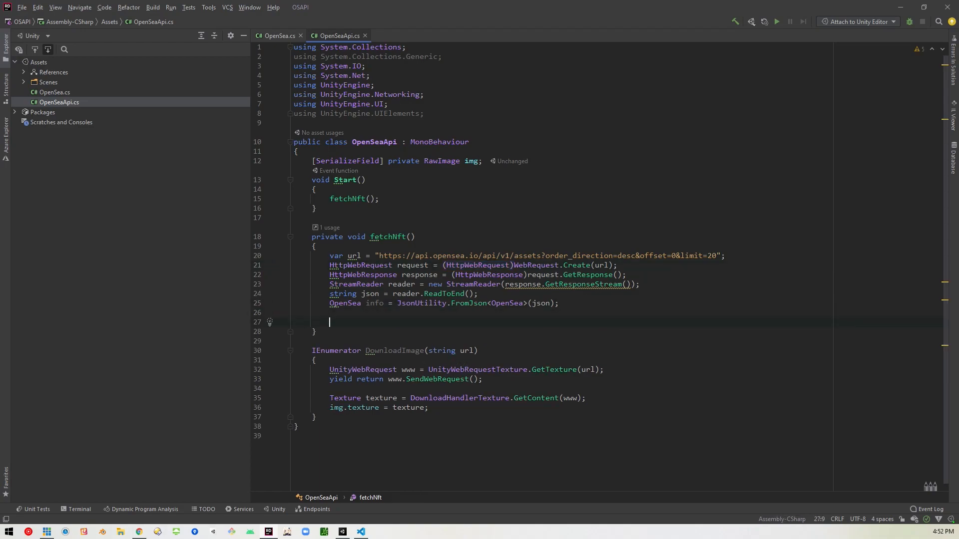
pyautogui.write('StartCoroutine(')
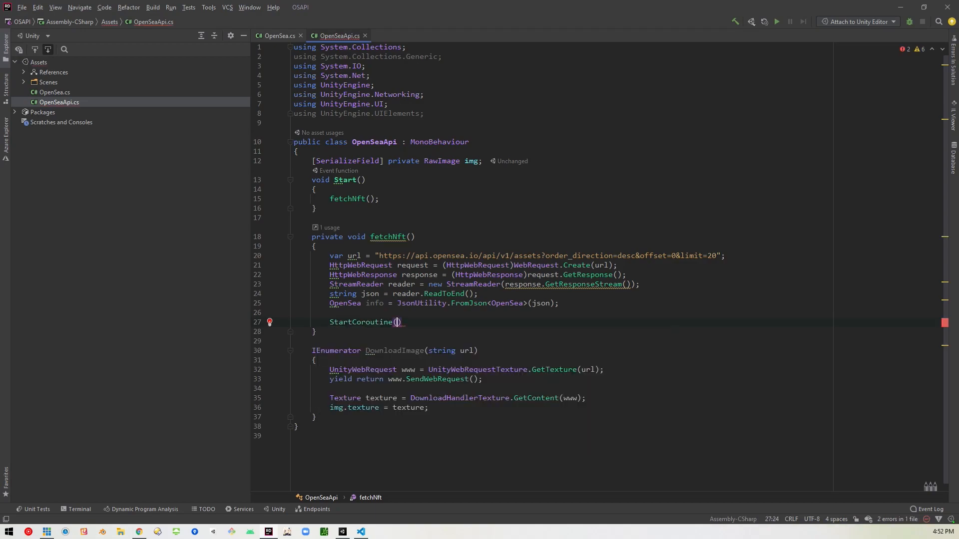
pyautogui.write('DownloadImage(')
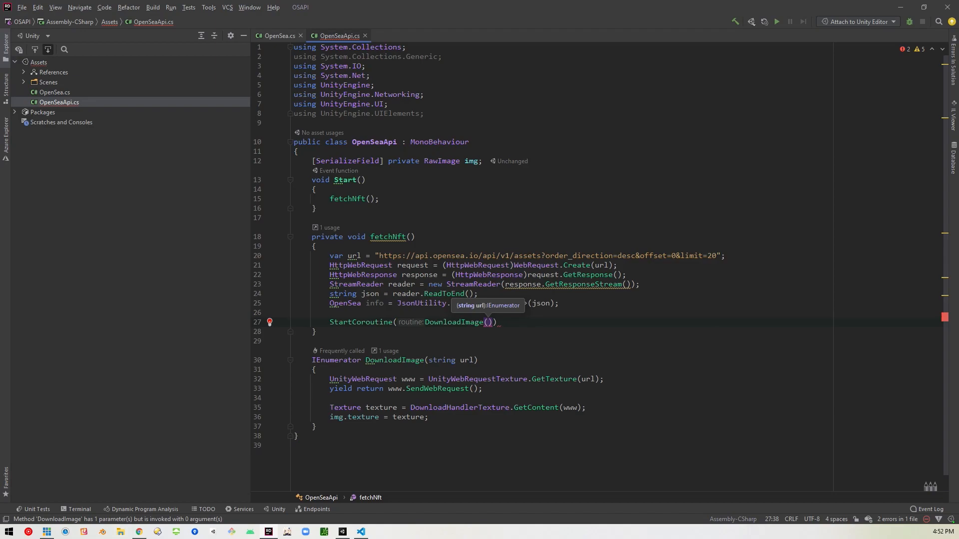
pyautogui.write('info.assets')
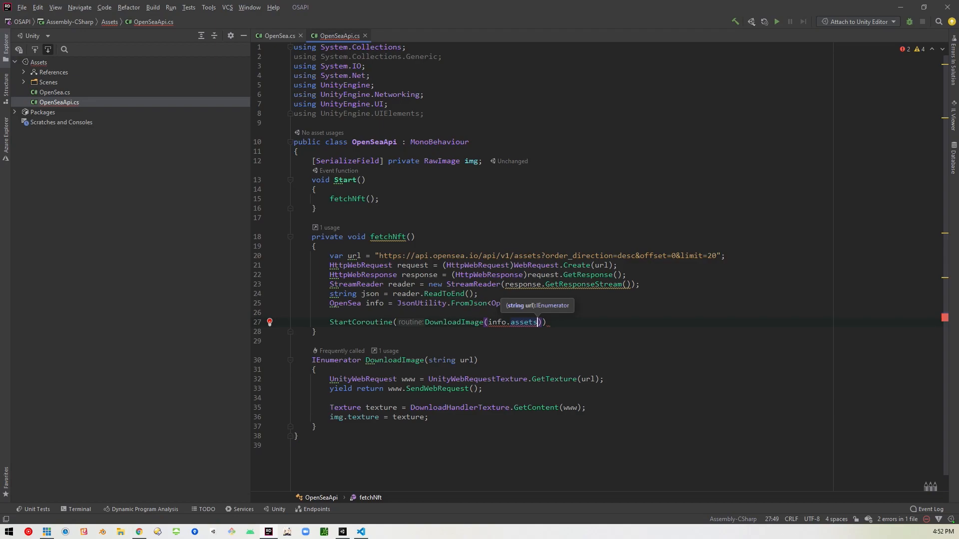
pyautogui.write('[1]')
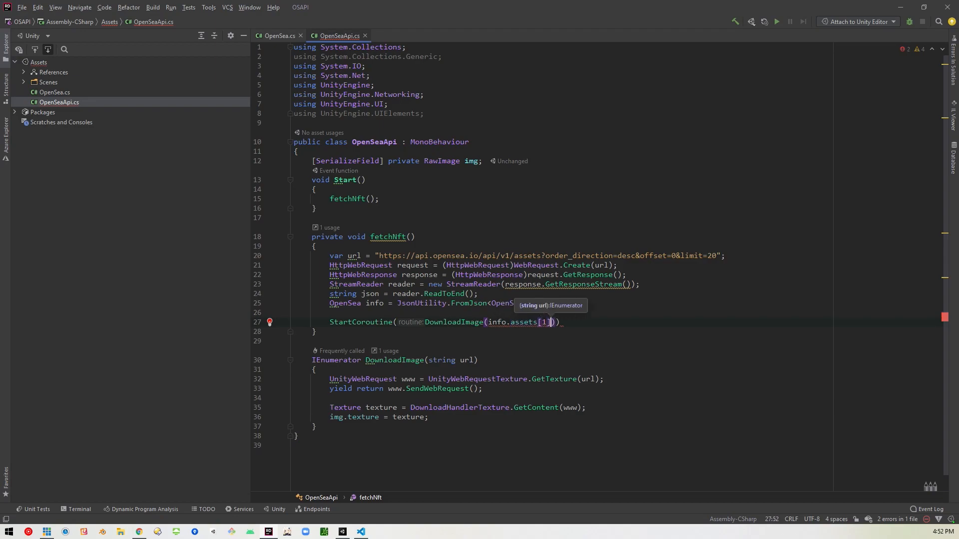
pyautogui.write('.')
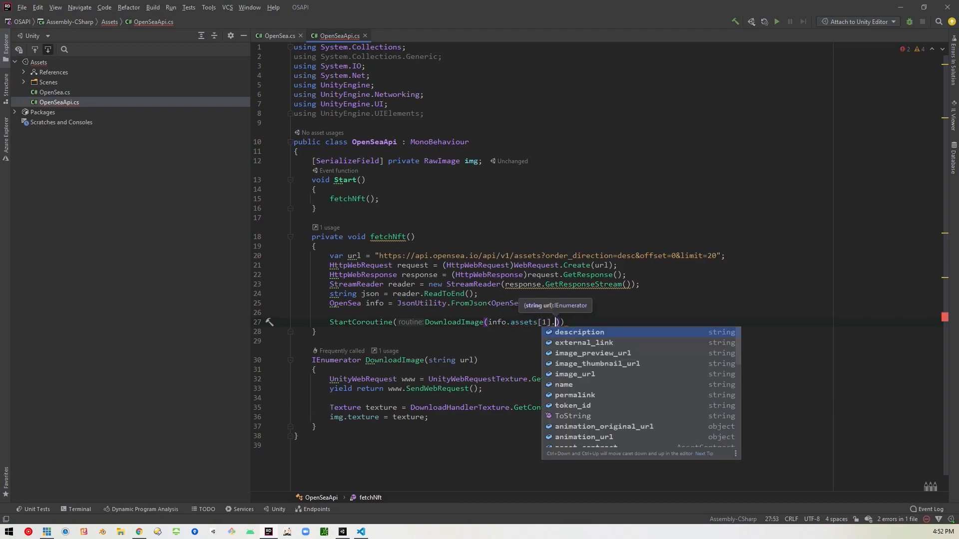
pyautogui.moveTo(578, 332)
pyautogui.write('image_url')
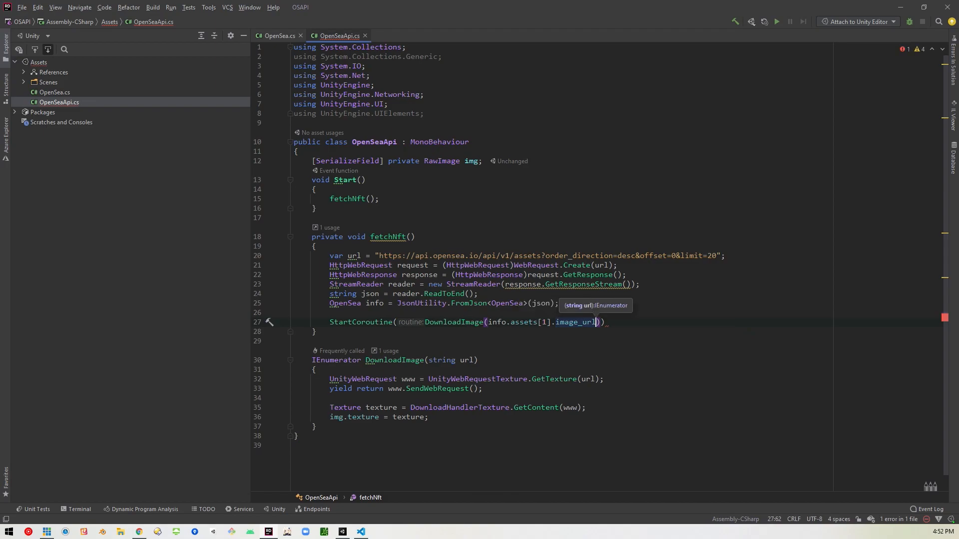
pyautogui.write(';')
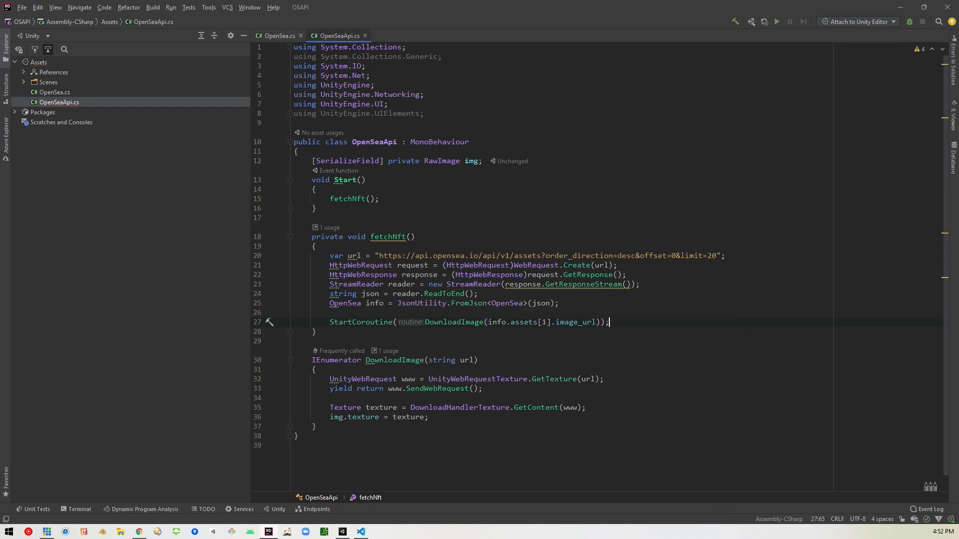
pyautogui.moveTo(426, 282)
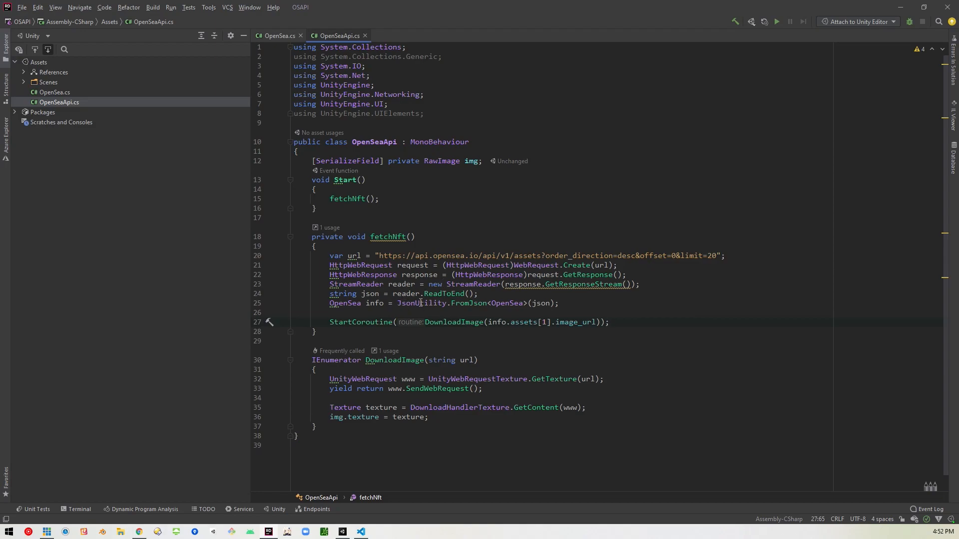
pyautogui.moveTo(420, 311)
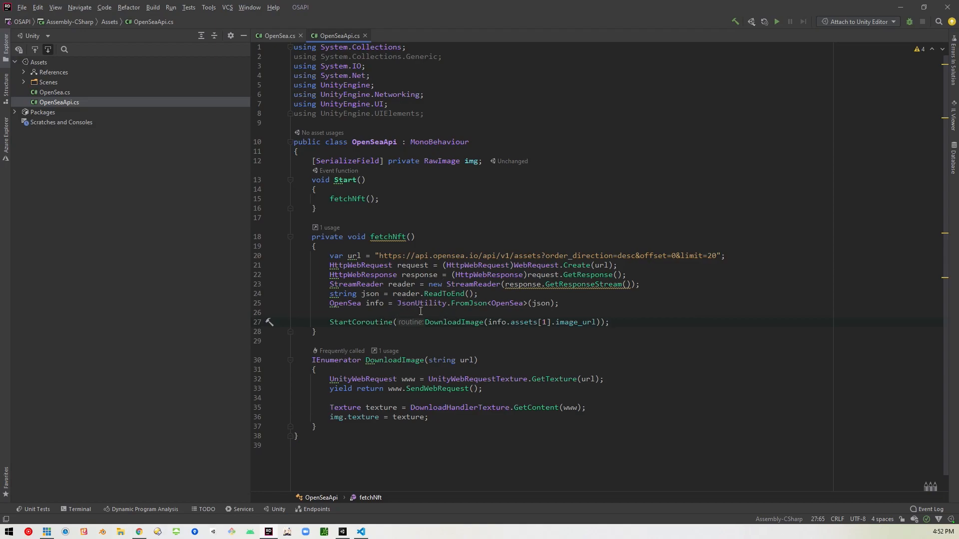
pyautogui.moveTo(529, 318)
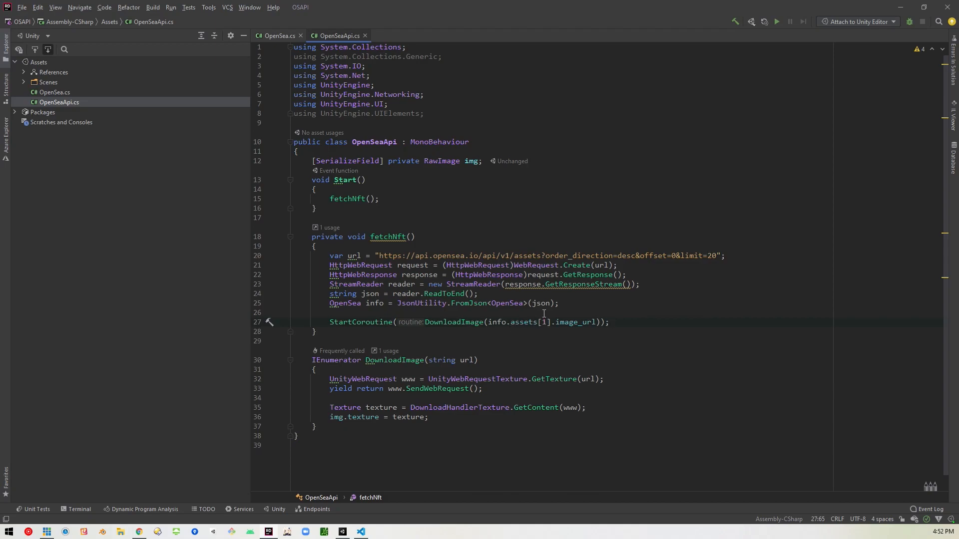
pyautogui.moveTo(574, 322)
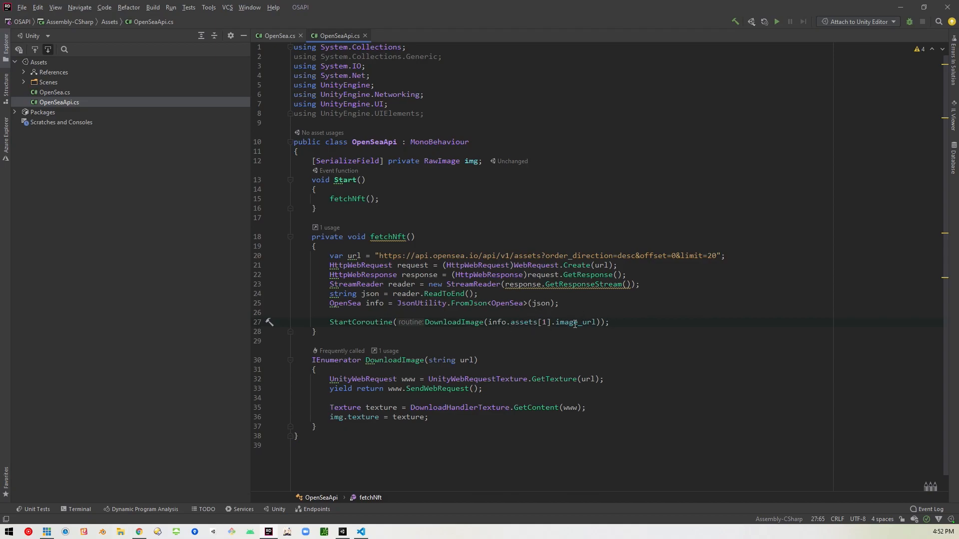
pyautogui.moveTo(466, 328)
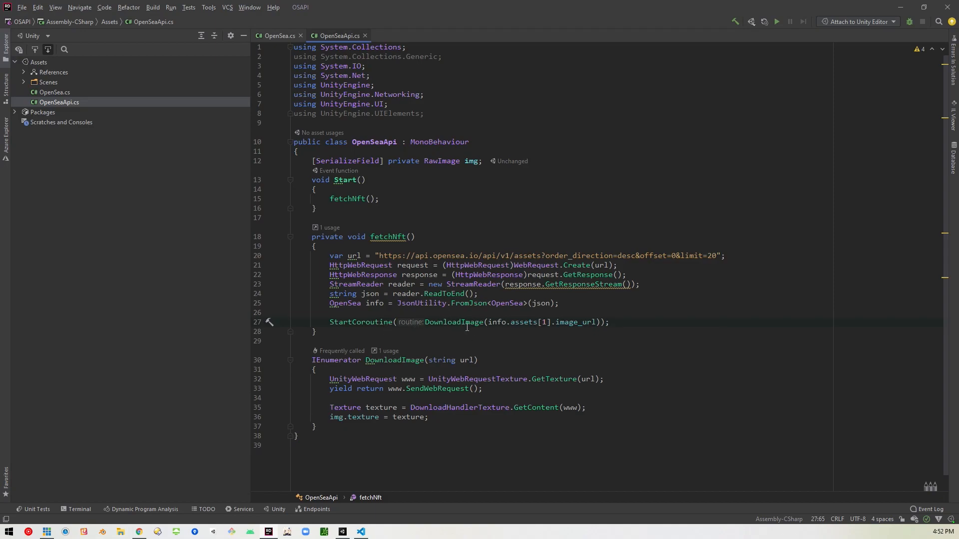
pyautogui.moveTo(431, 323)
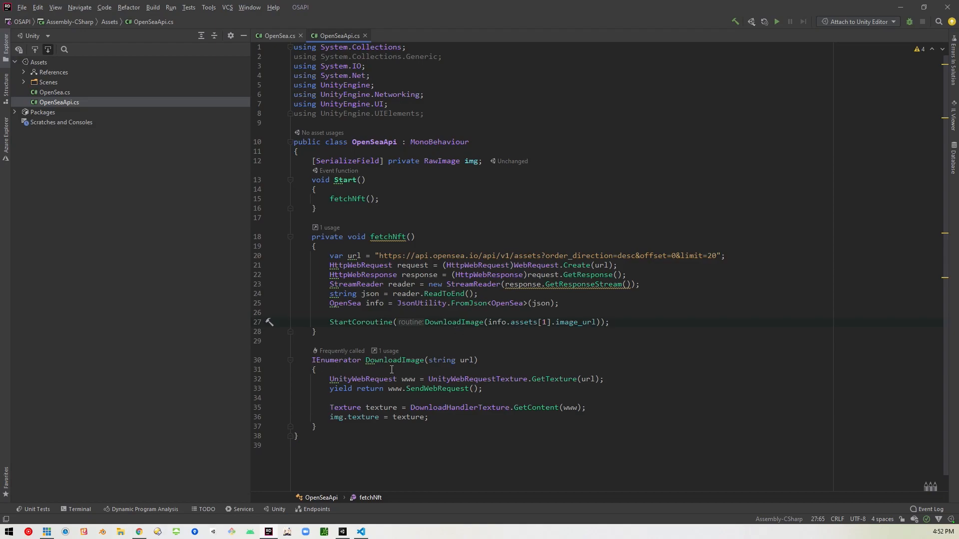
pyautogui.moveTo(461, 360)
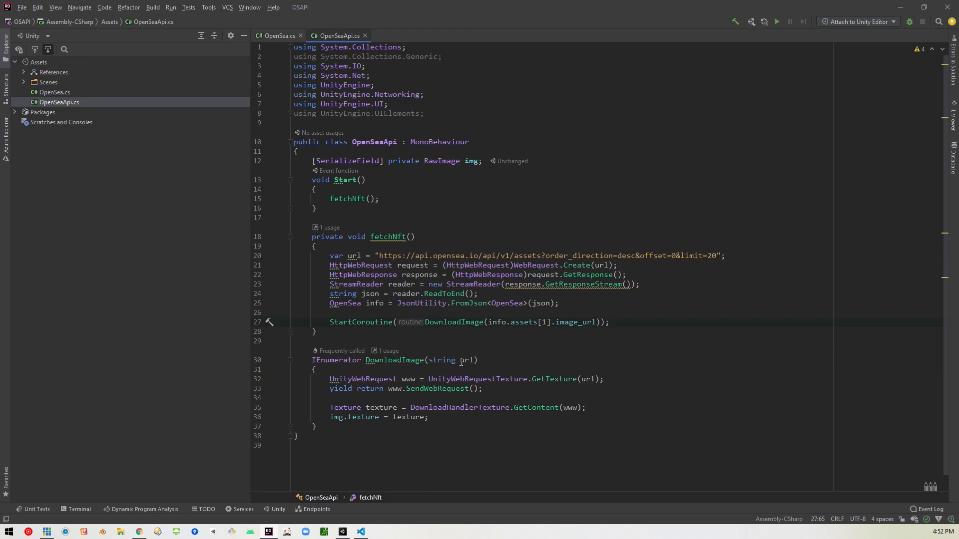
pyautogui.moveTo(367, 379)
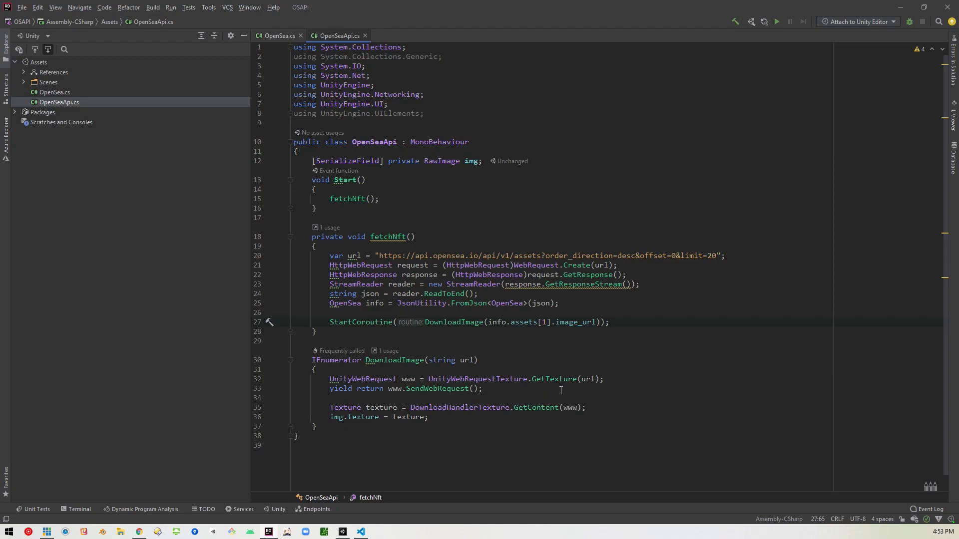
pyautogui.moveTo(556, 393)
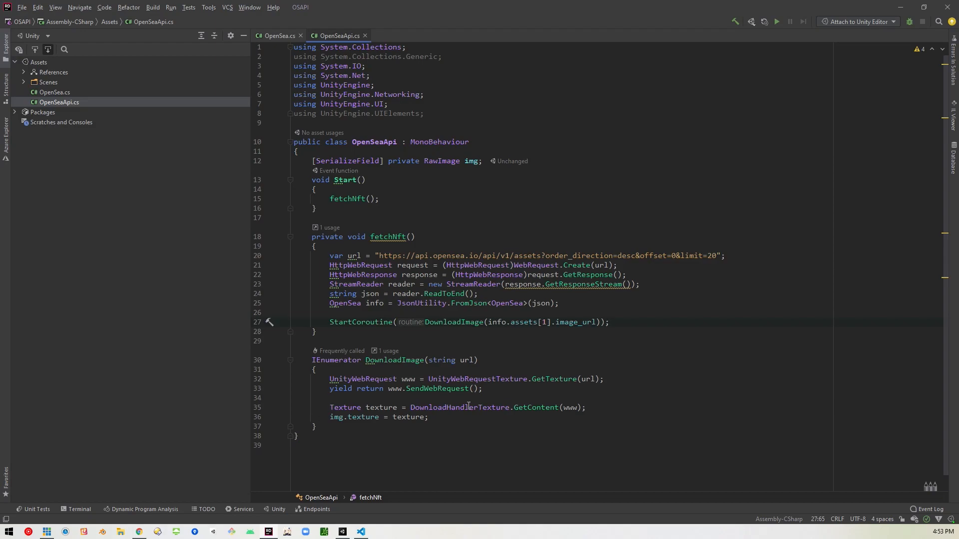
pyautogui.moveTo(394, 399)
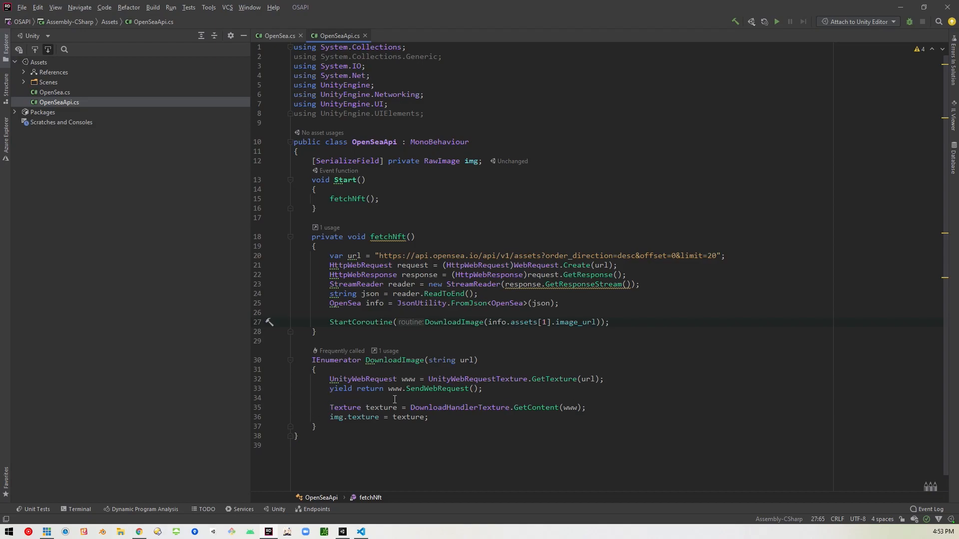
pyautogui.moveTo(323, 392)
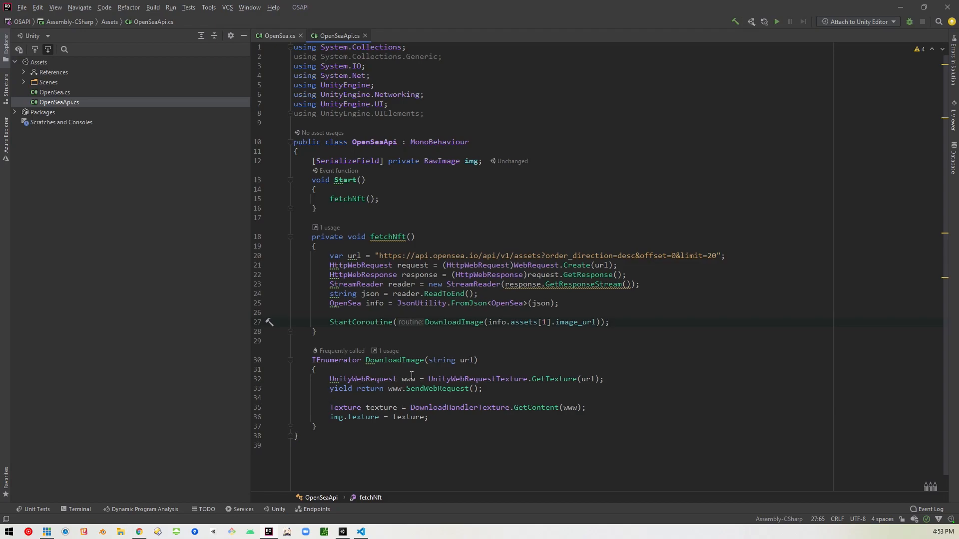
pyautogui.moveTo(334, 390)
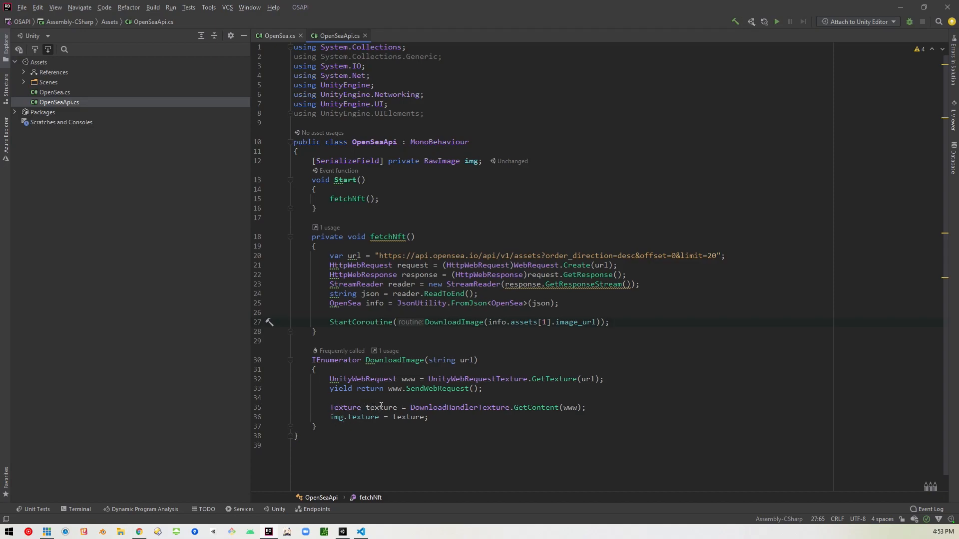
pyautogui.moveTo(392, 413)
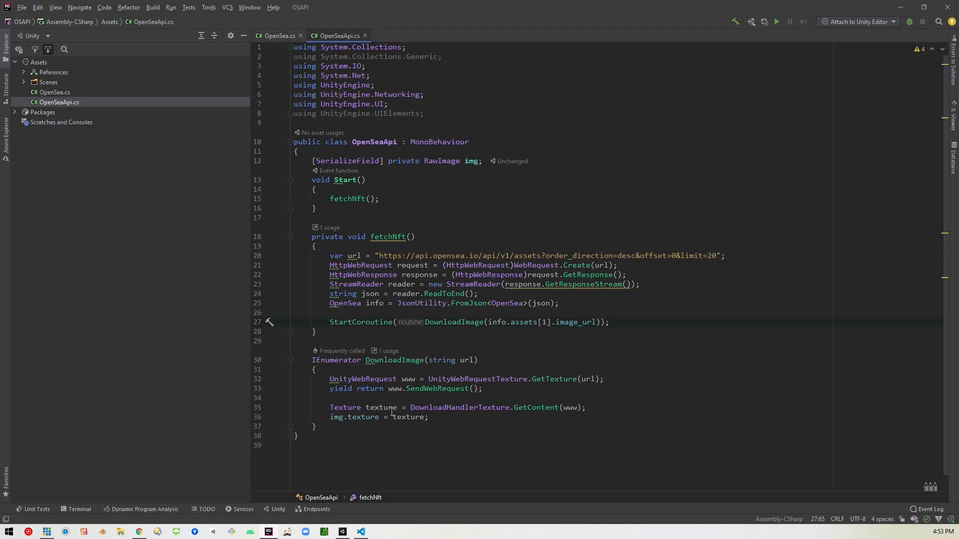
pyautogui.moveTo(403, 409)
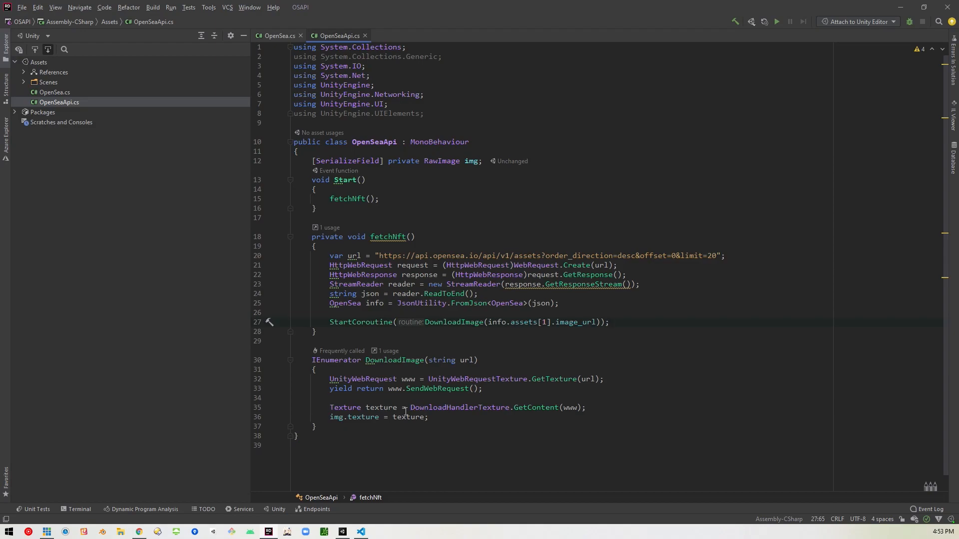
pyautogui.moveTo(516, 419)
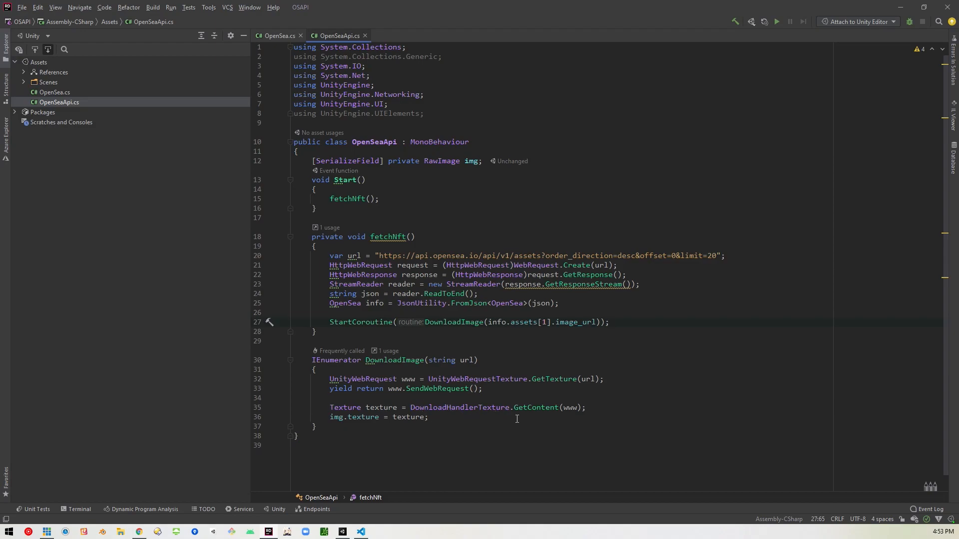
pyautogui.moveTo(570, 408)
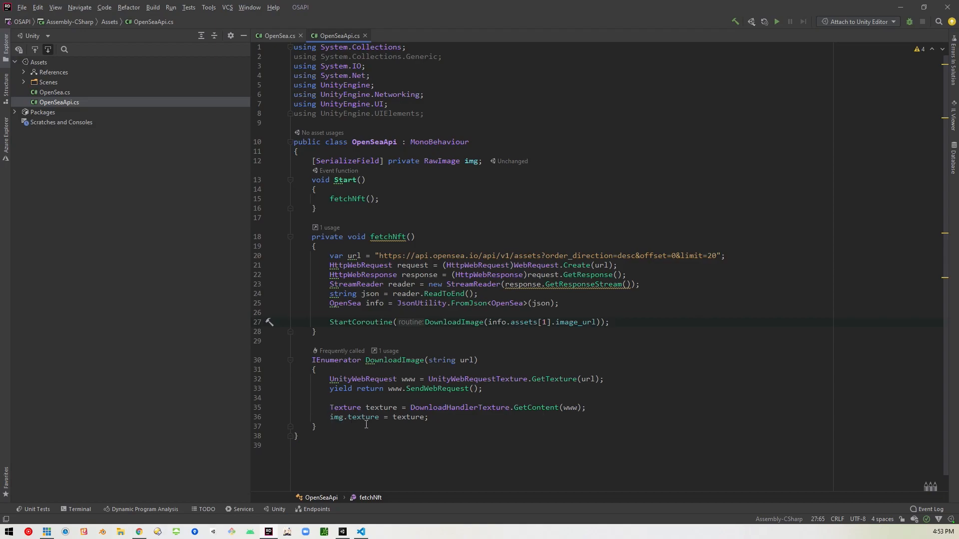
pyautogui.moveTo(448, 170)
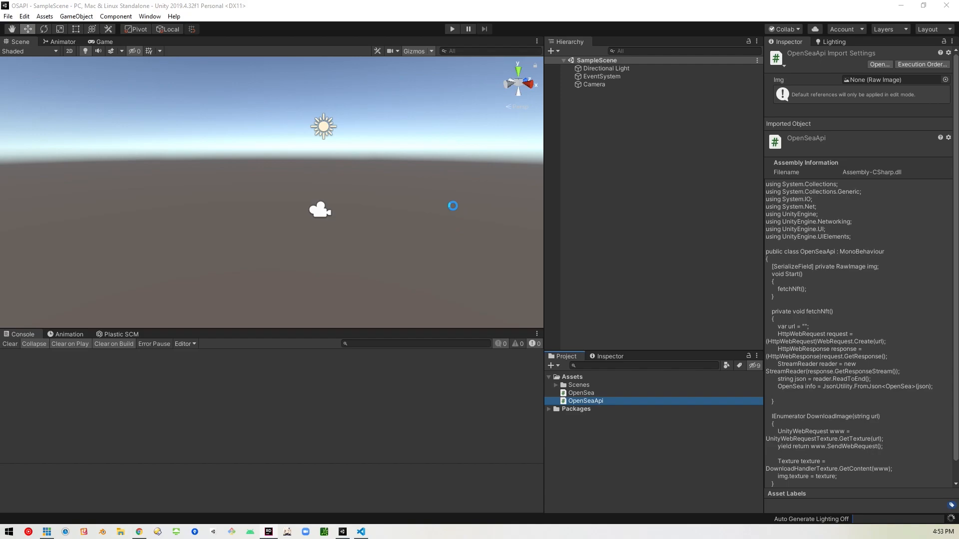
# - Create an empty GameObject in SampleScene and attach the OpenSeaApi script to it
pyautogui.click(615, 188)
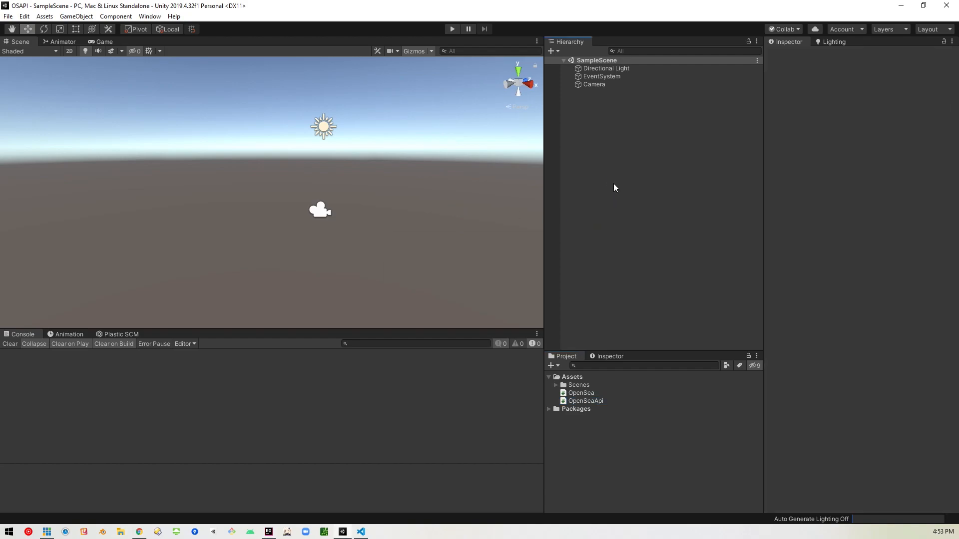
pyautogui.rightClick(614, 187)
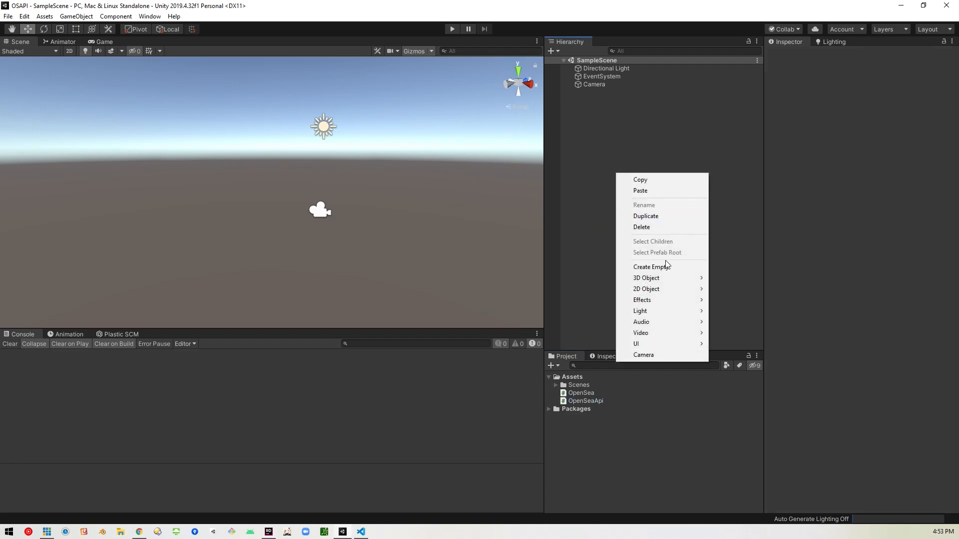
pyautogui.click(652, 266)
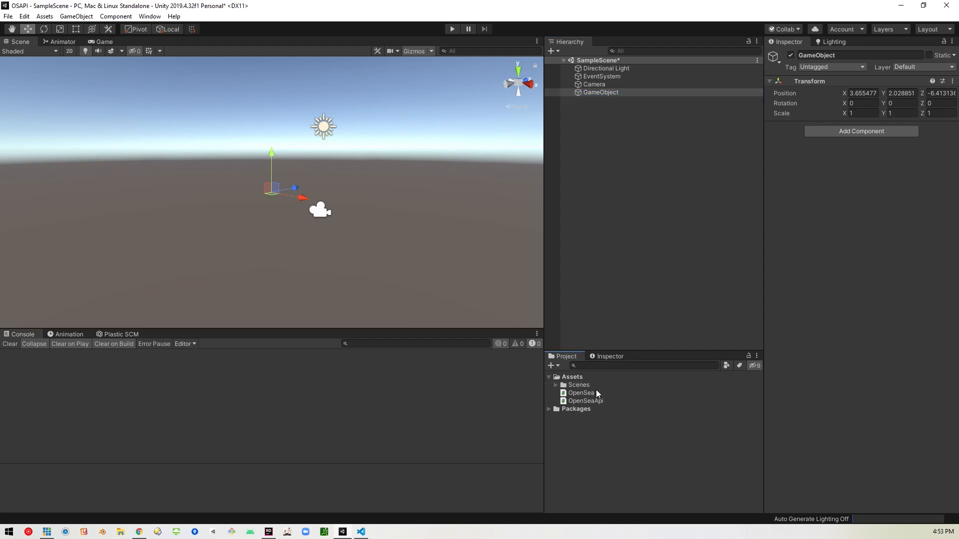
pyautogui.click(585, 400)
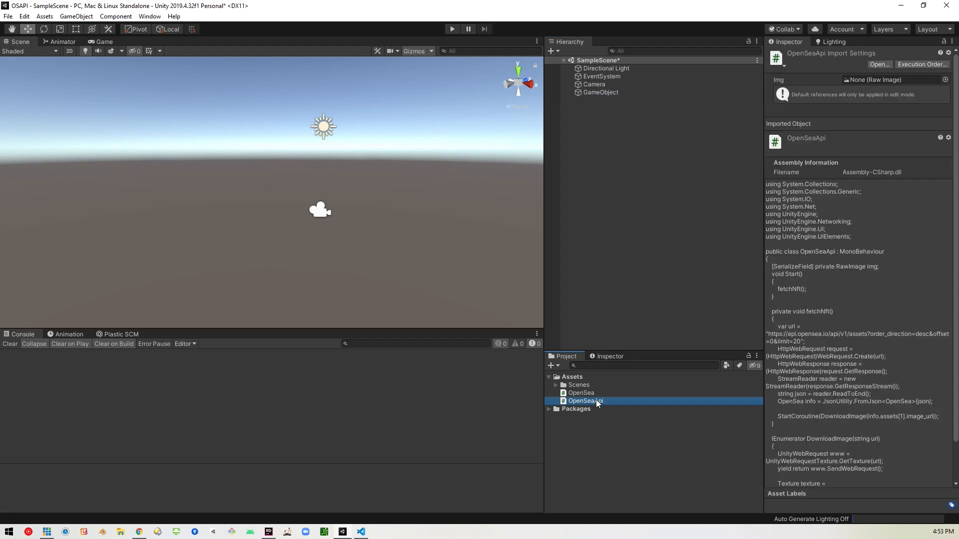
pyautogui.click(601, 93)
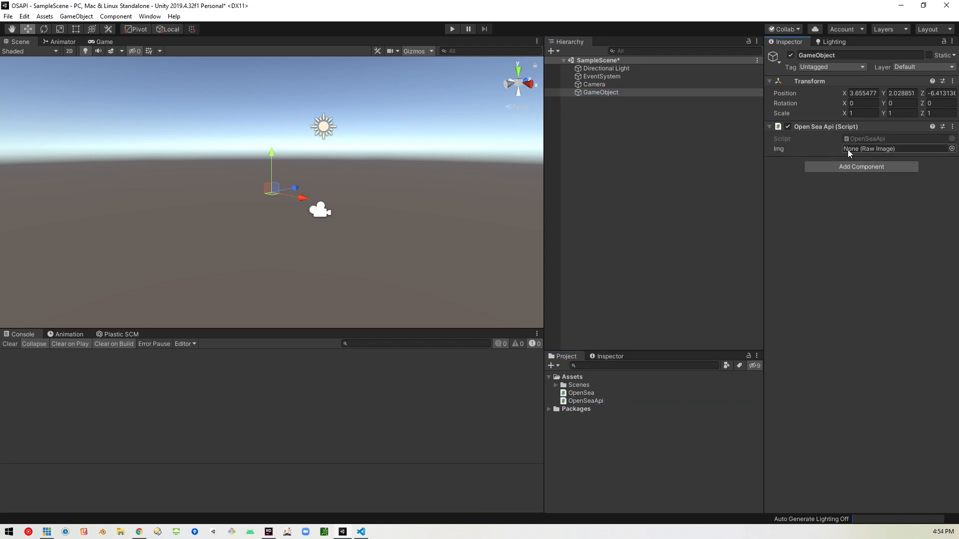
pyautogui.click(617, 174)
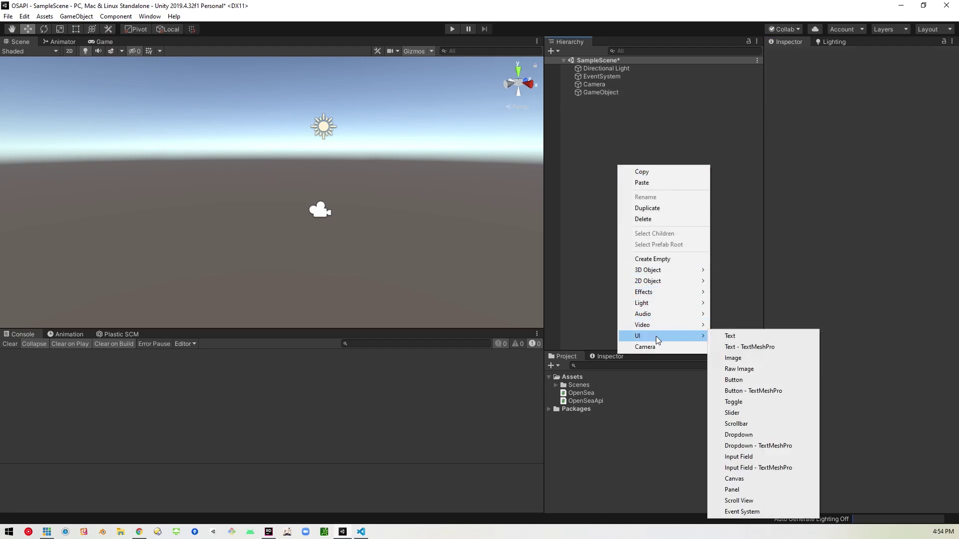
# - Add a World Space Canvas with Camera as event camera and scale 0.01
pyautogui.click(733, 479)
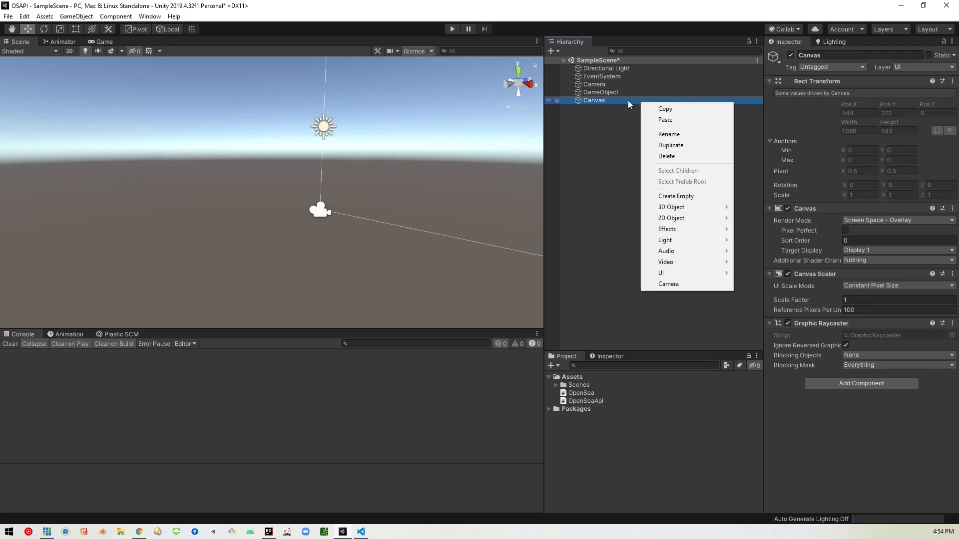
pyautogui.click(895, 220)
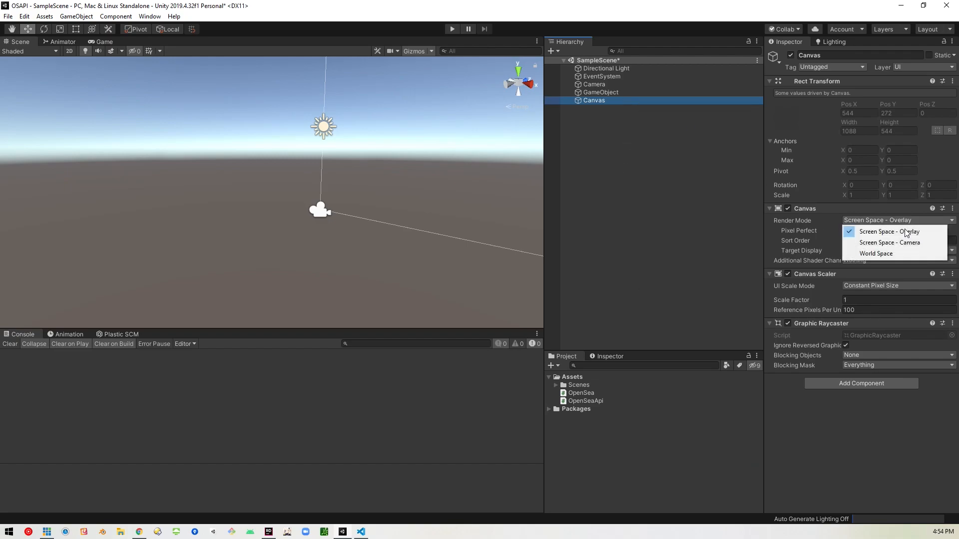
pyautogui.click(876, 253)
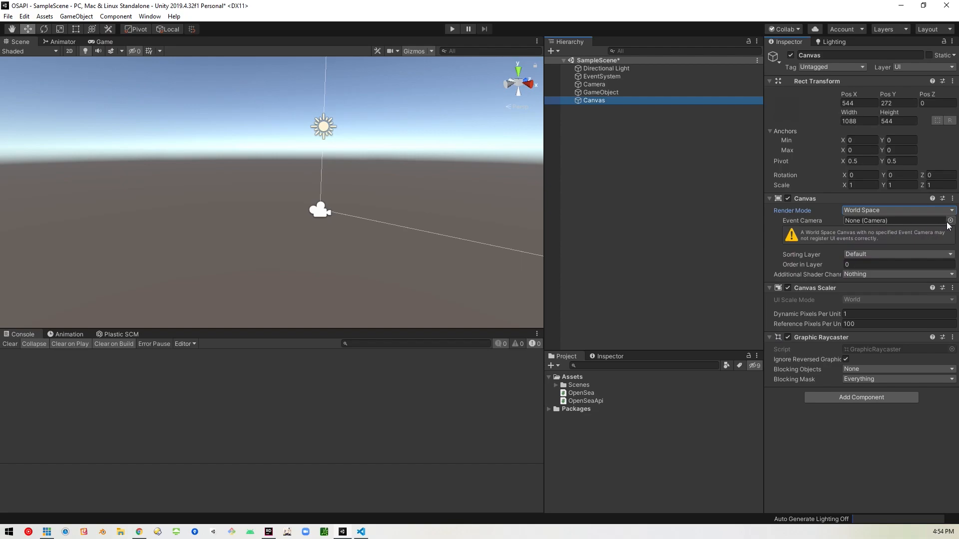
pyautogui.click(950, 220)
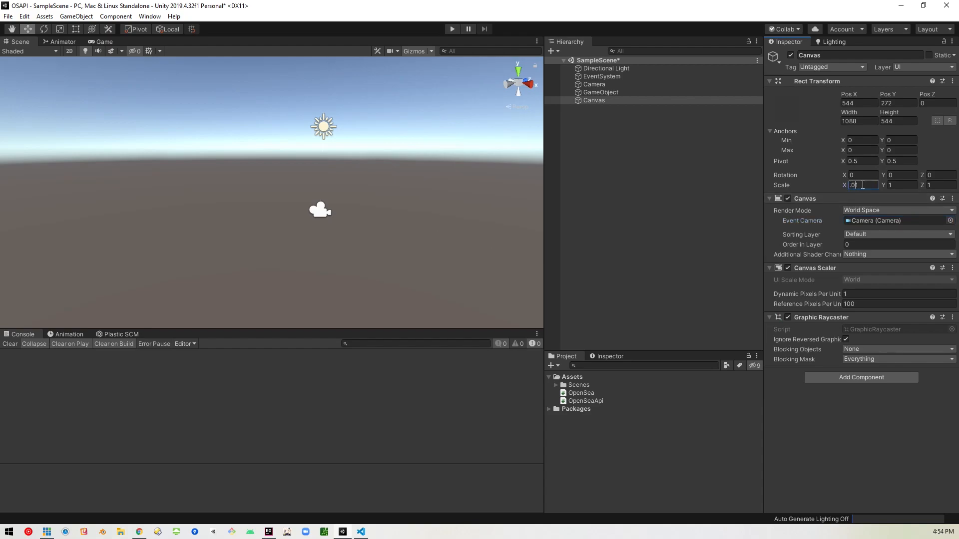
pyautogui.write('0.01')
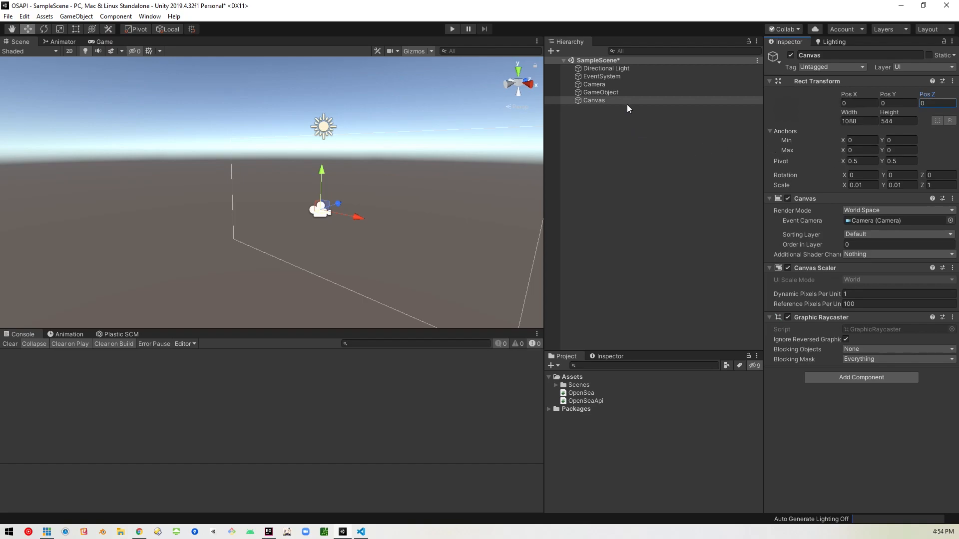
# - Add a Raw Image under Canvas, align the Camera with view, and select the script object
pyautogui.rightClick(593, 100)
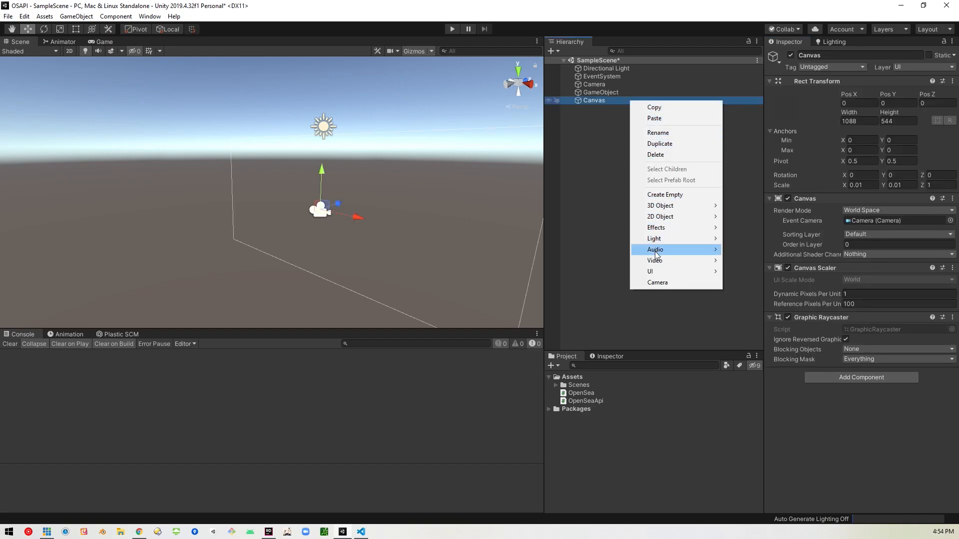
pyautogui.click(649, 271)
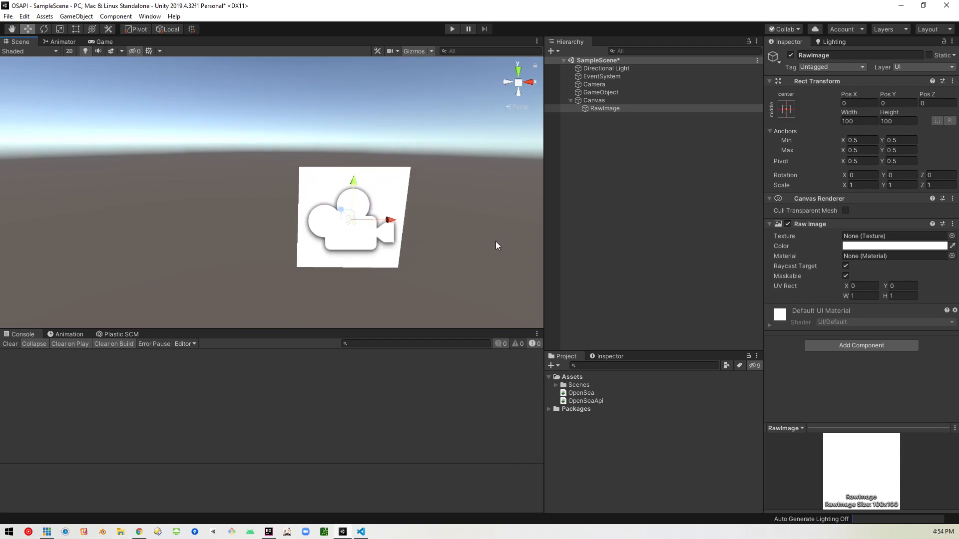
pyautogui.moveTo(608, 92)
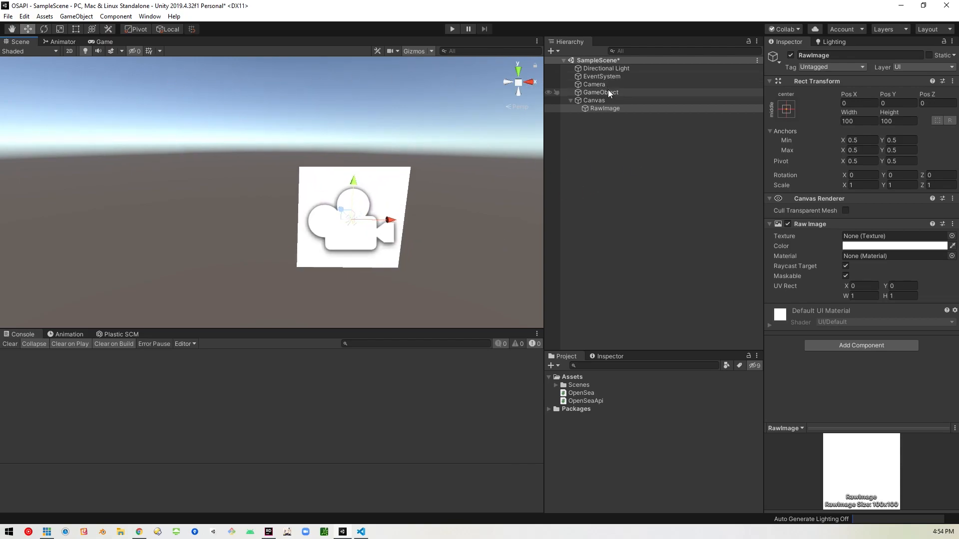
pyautogui.click(593, 83)
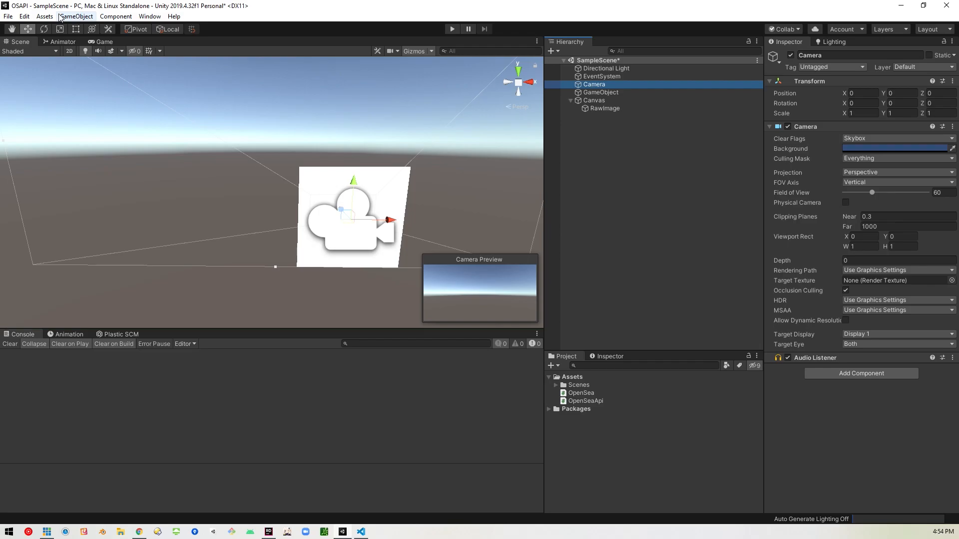
pyautogui.click(76, 16)
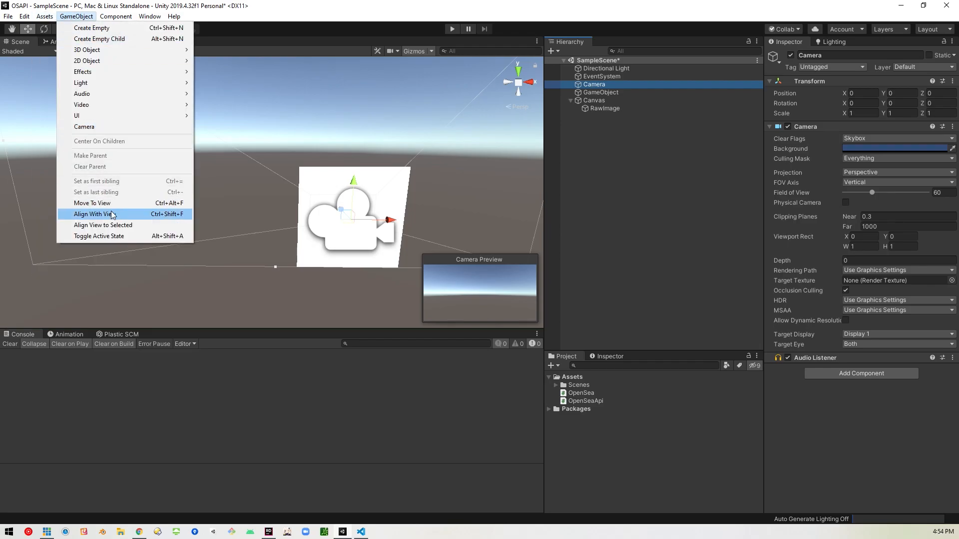
pyautogui.click(93, 214)
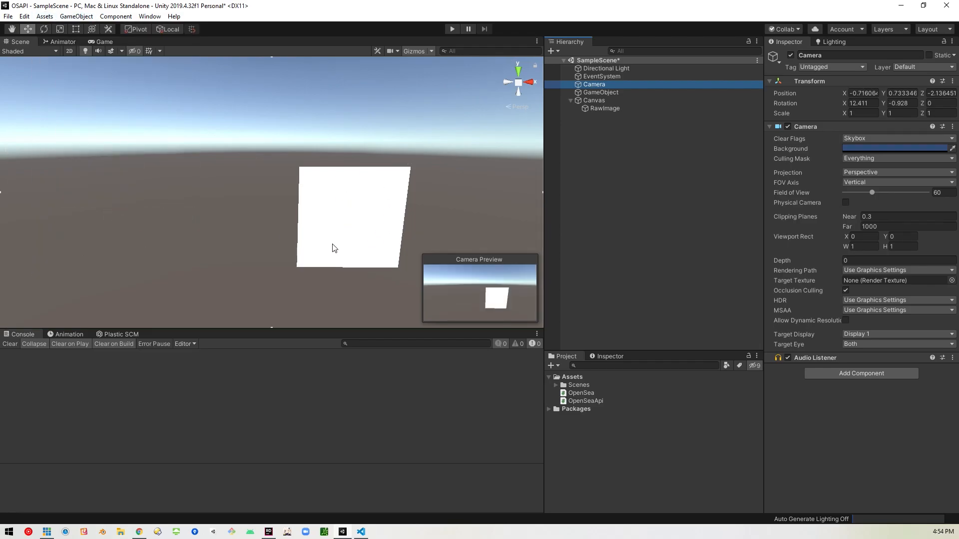
pyautogui.moveTo(620, 115)
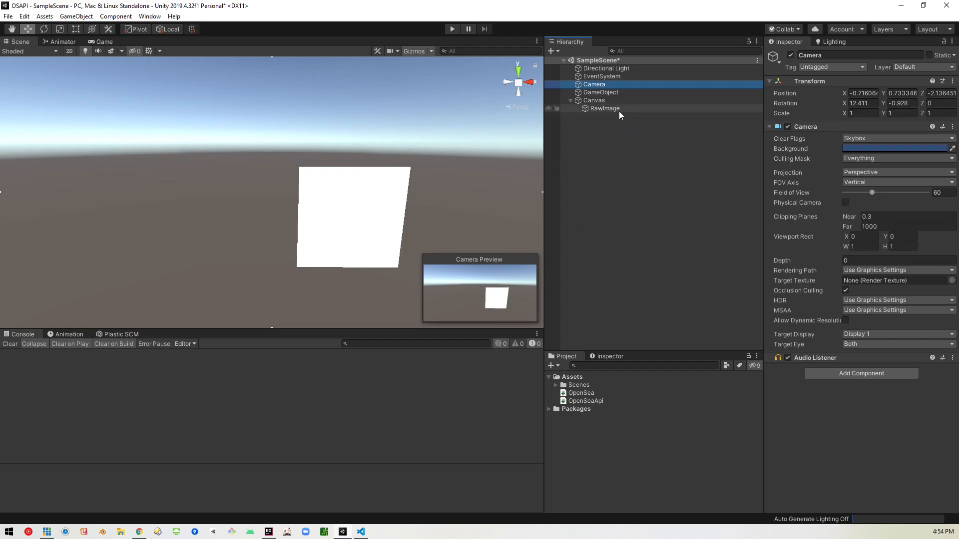
pyautogui.click(600, 92)
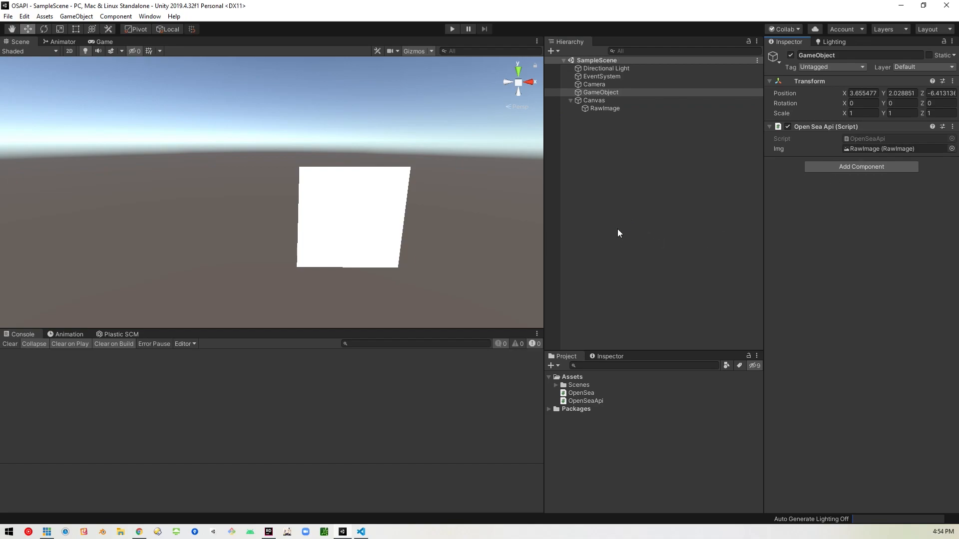
pyautogui.moveTo(580, 208)
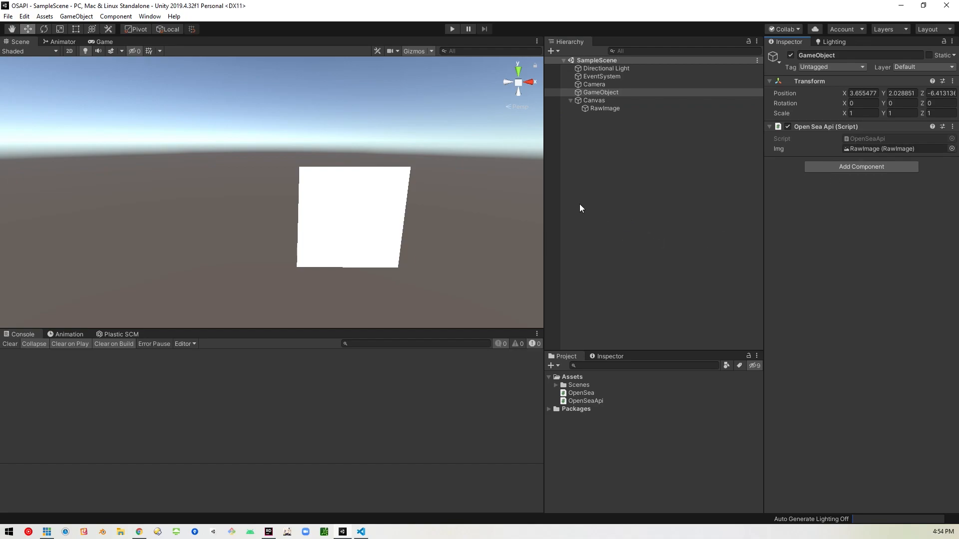
pyautogui.moveTo(584, 200)
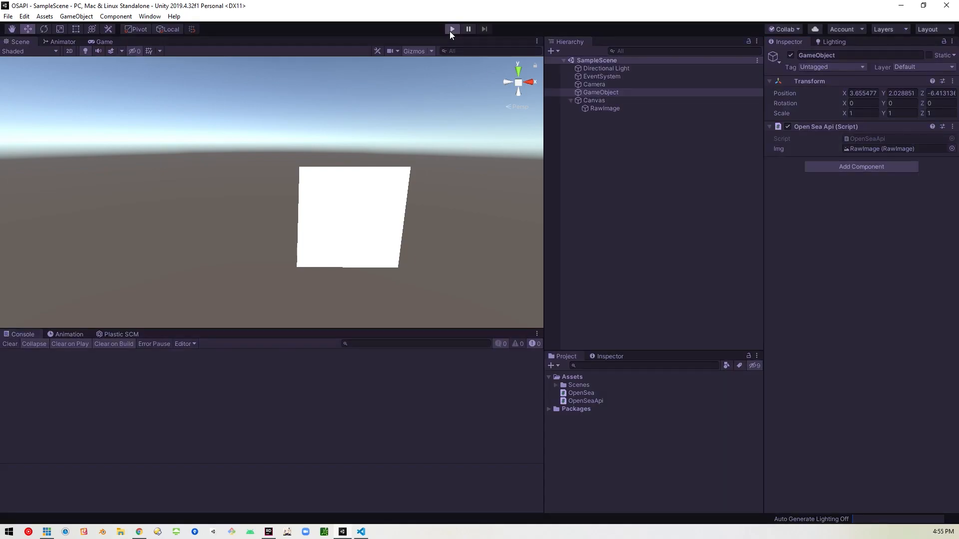
# - Run the scene once to test the image fetch, then stop play mode
pyautogui.click(452, 29)
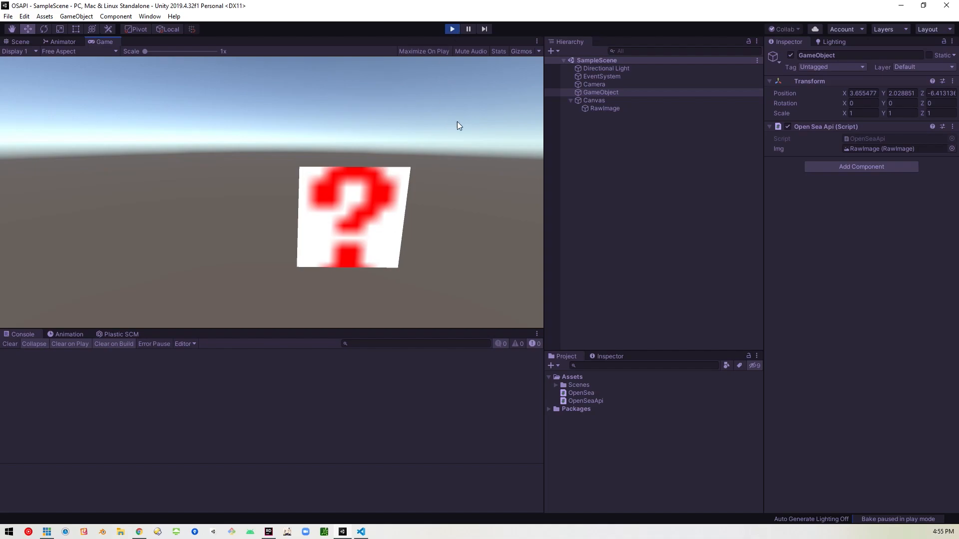
pyautogui.click(20, 41)
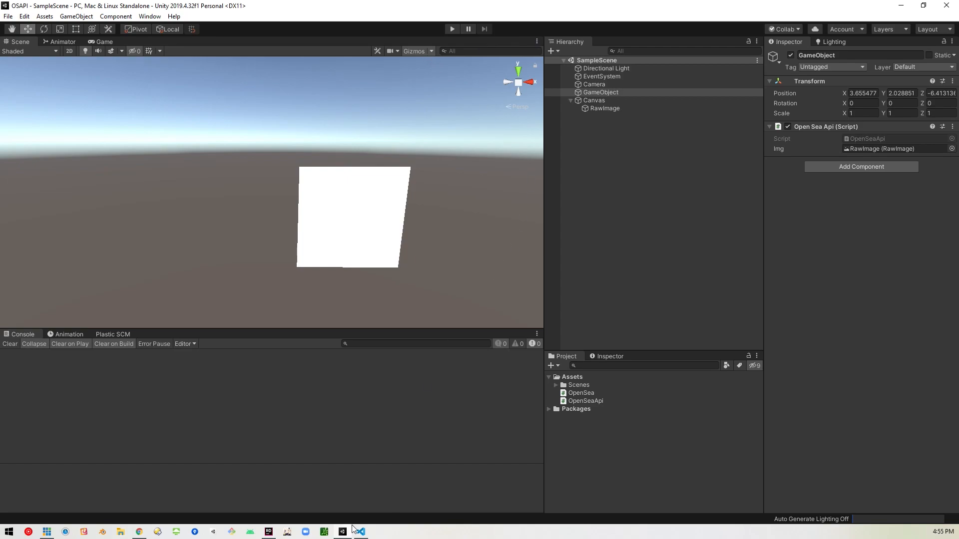
pyautogui.moveTo(386, 427)
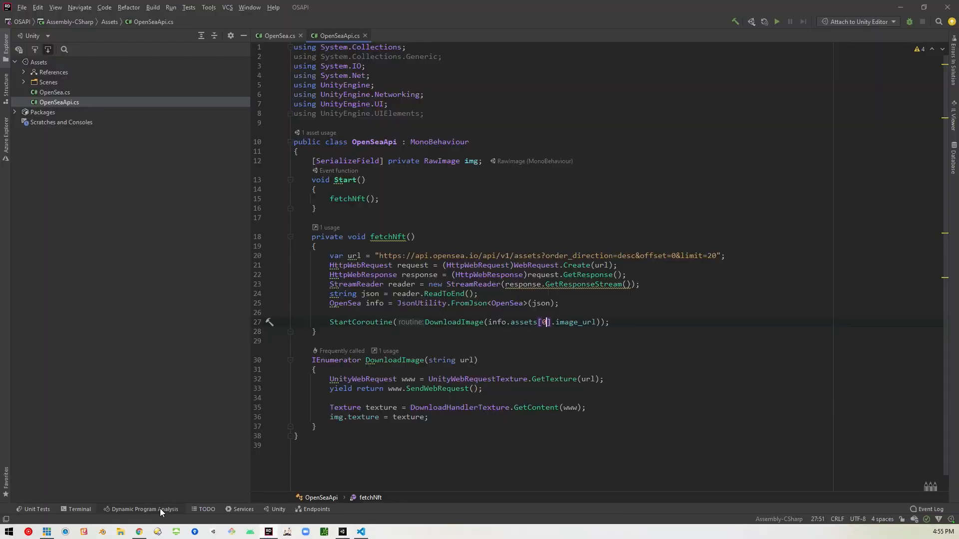
# - Browse the OpenSea Retrieving assets docs and scroll through the sample JSON response
pyautogui.click(140, 531)
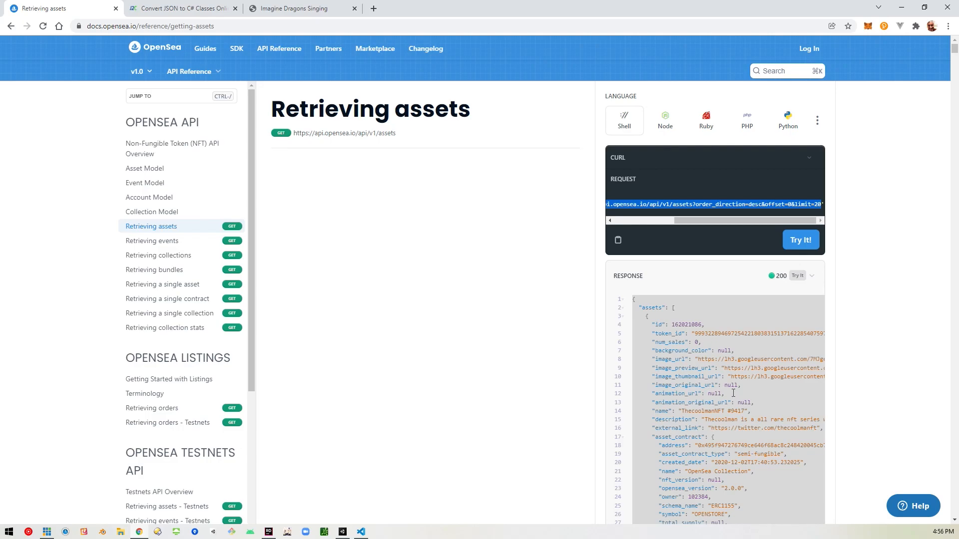
pyautogui.scroll(-3)
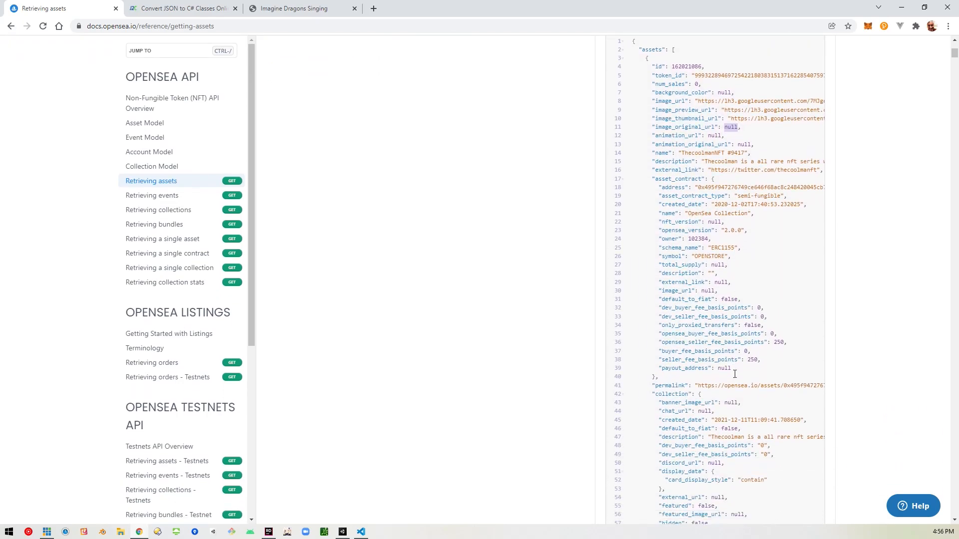
pyautogui.scroll(-3)
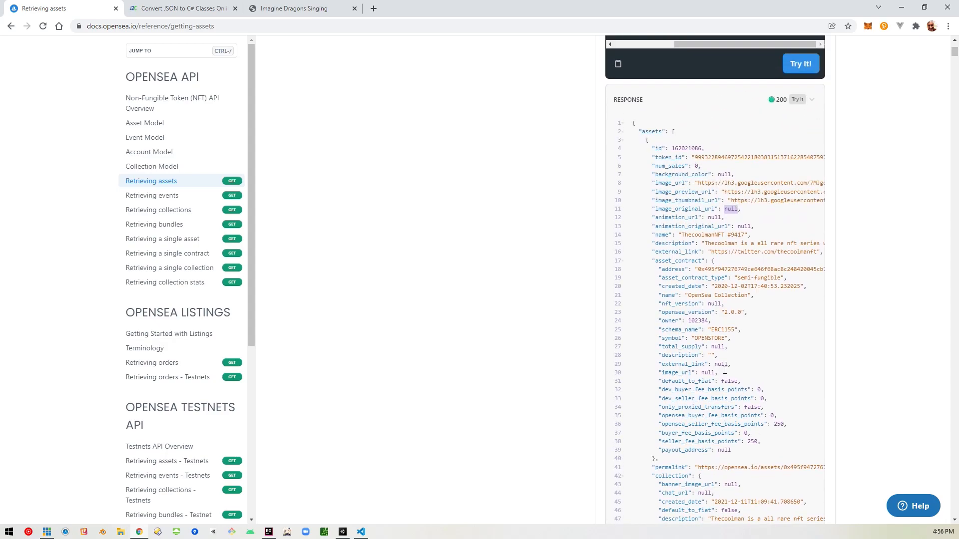
pyautogui.scroll(3)
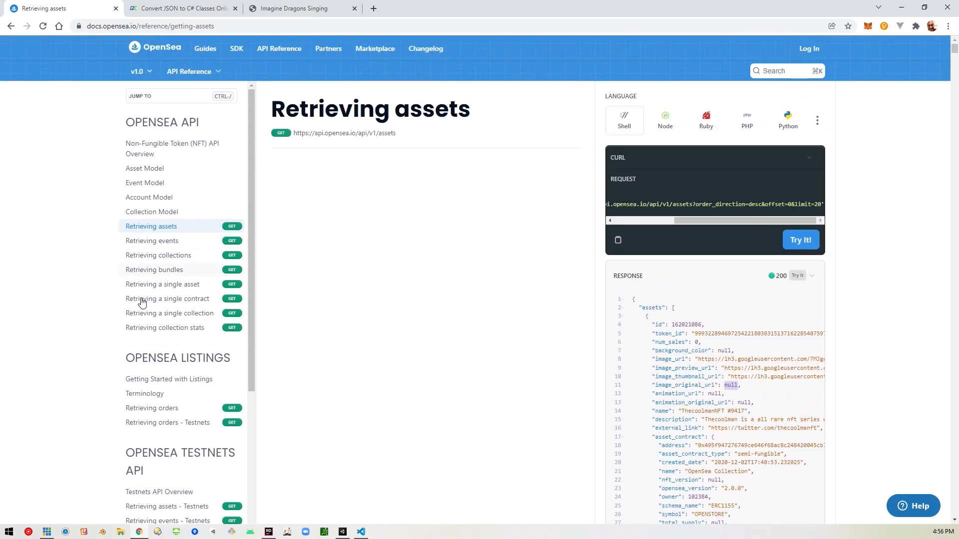
pyautogui.moveTo(174, 302)
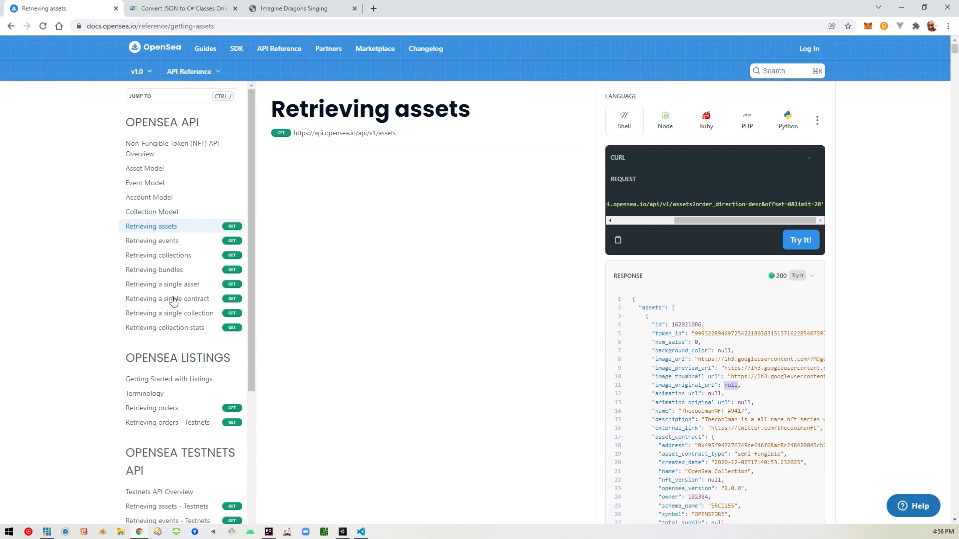
pyautogui.moveTo(338, 313)
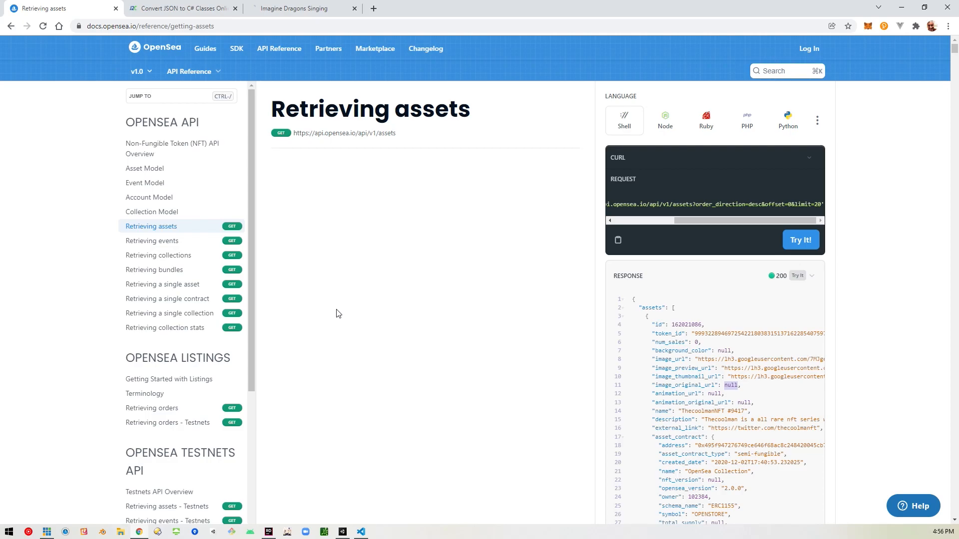
pyautogui.moveTo(394, 162)
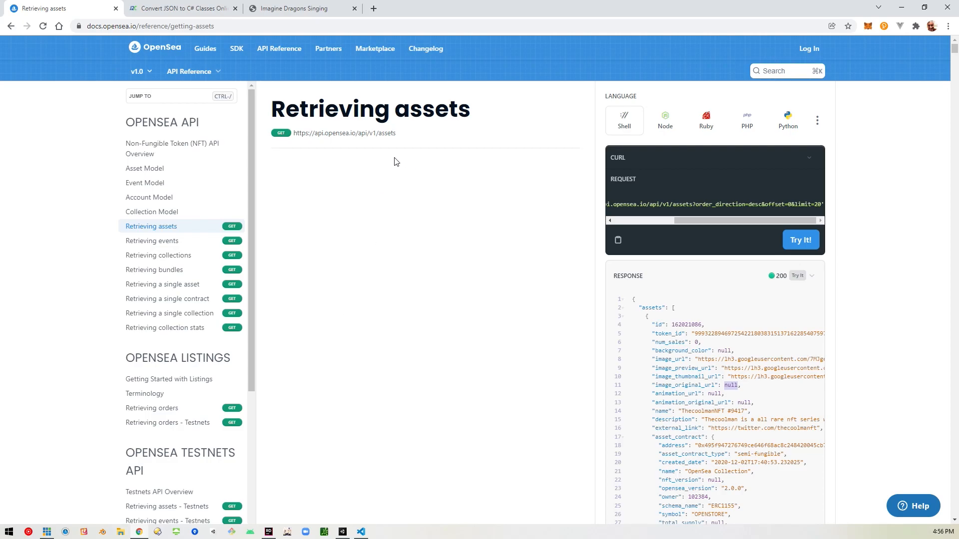
pyautogui.moveTo(377, 204)
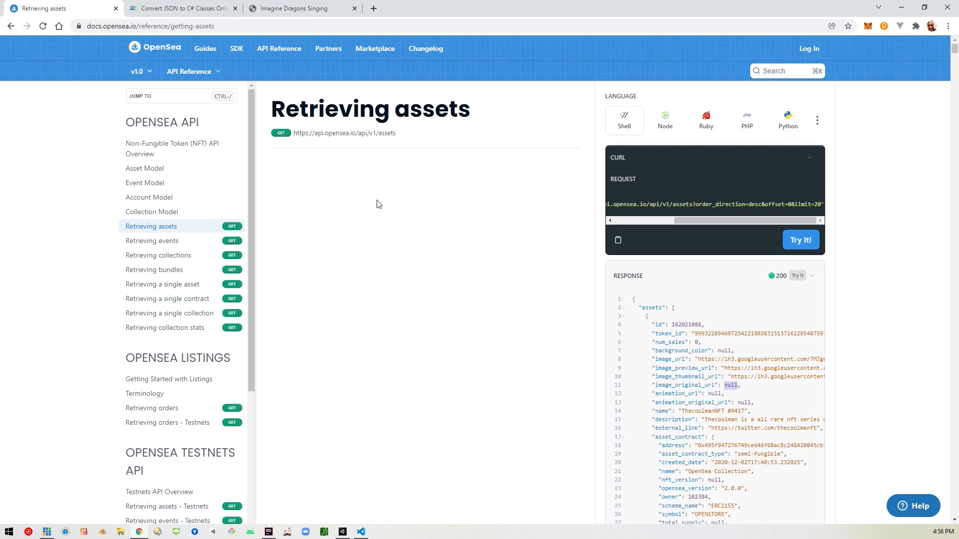
pyautogui.moveTo(390, 343)
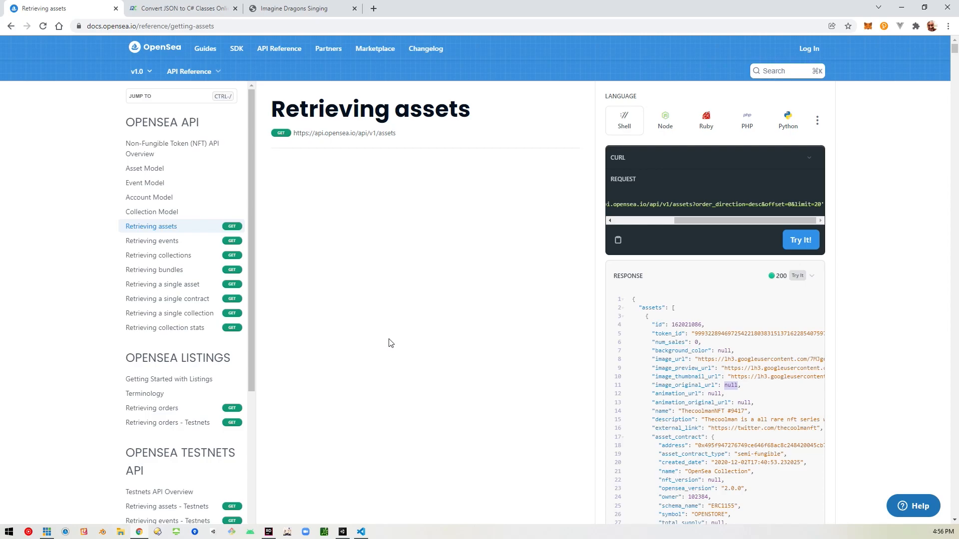